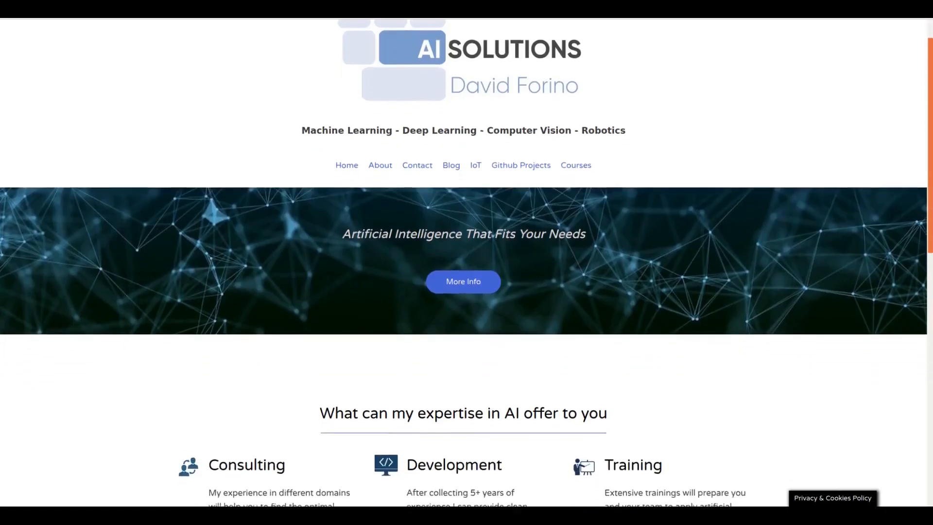
- Scroll through the AI Solutions About page, past My History and the 6-D Process sections
{"action": "scroll", "scroll_direction": "down", "scroll_amount": 3}
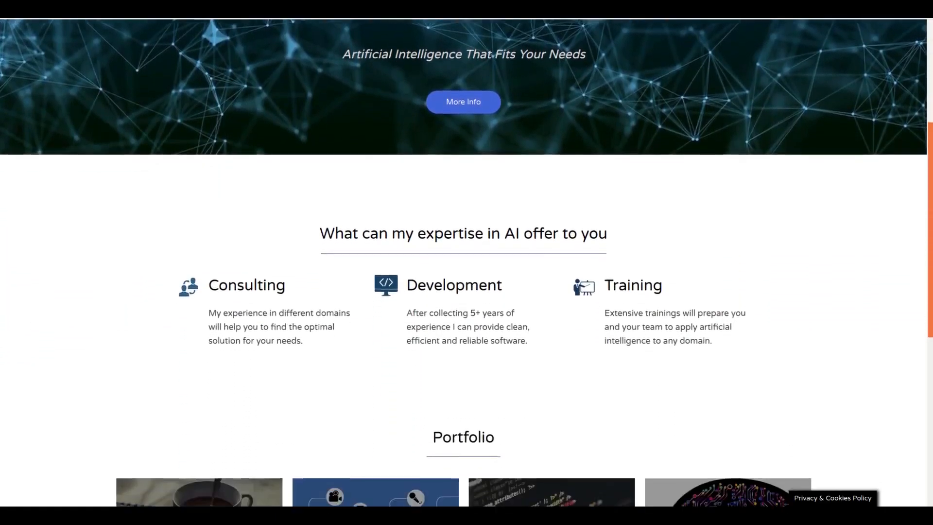
{"action": "scroll", "scroll_direction": "down", "scroll_amount": 3}
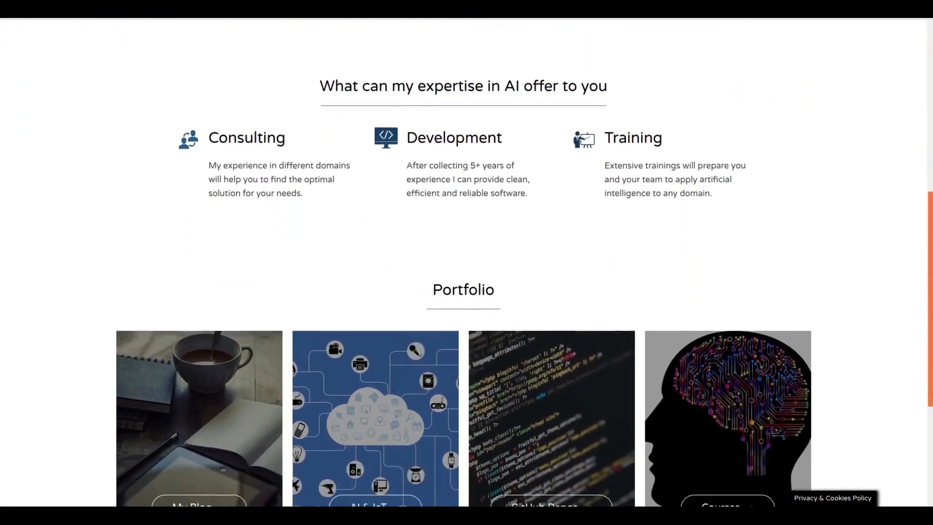
{"action": "scroll", "scroll_direction": "up", "scroll_amount": 3}
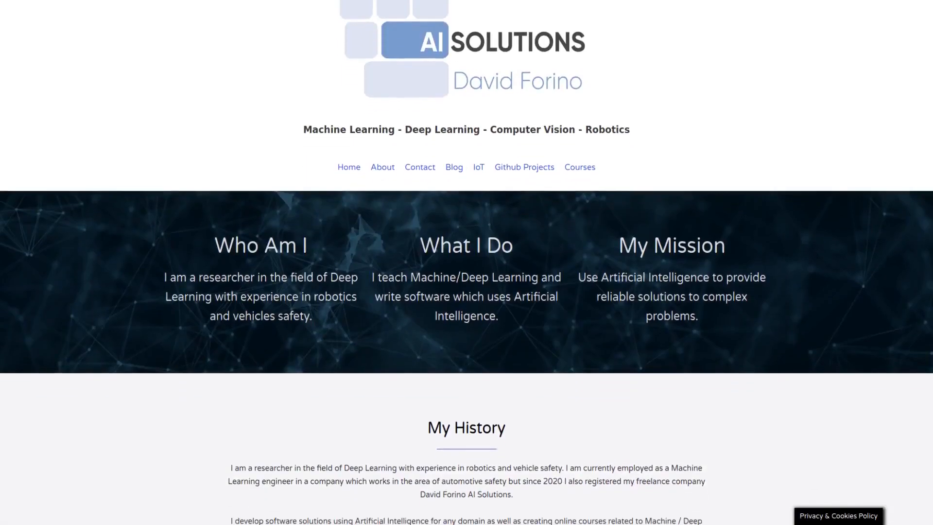
{"action": "scroll", "scroll_direction": "down", "scroll_amount": 3}
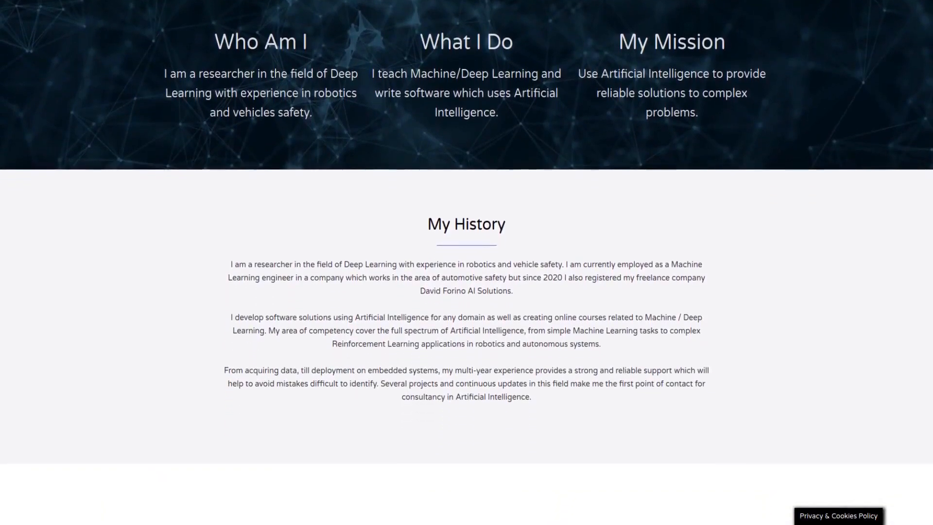
{"action": "scroll", "scroll_direction": "down", "scroll_amount": 3}
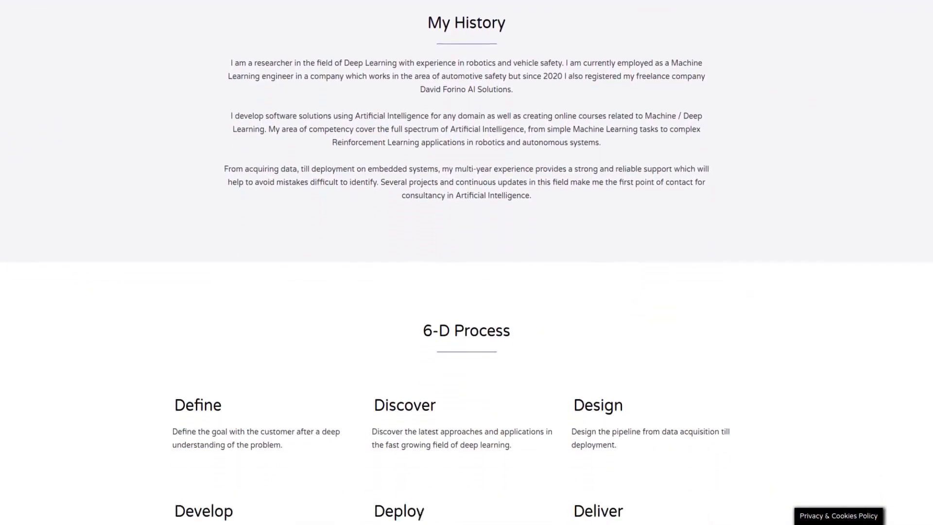
{"action": "scroll", "scroll_direction": "down", "scroll_amount": 3}
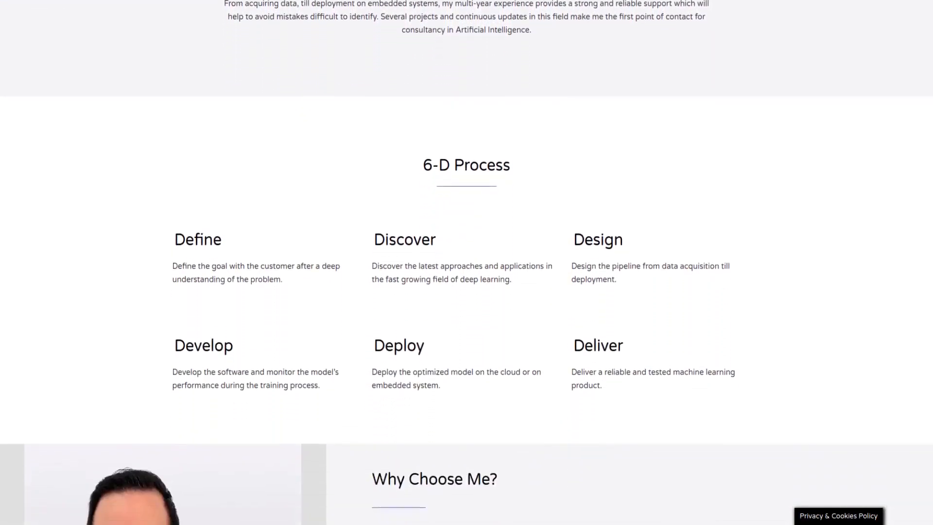
{"action": "scroll", "scroll_direction": "down", "scroll_amount": 3}
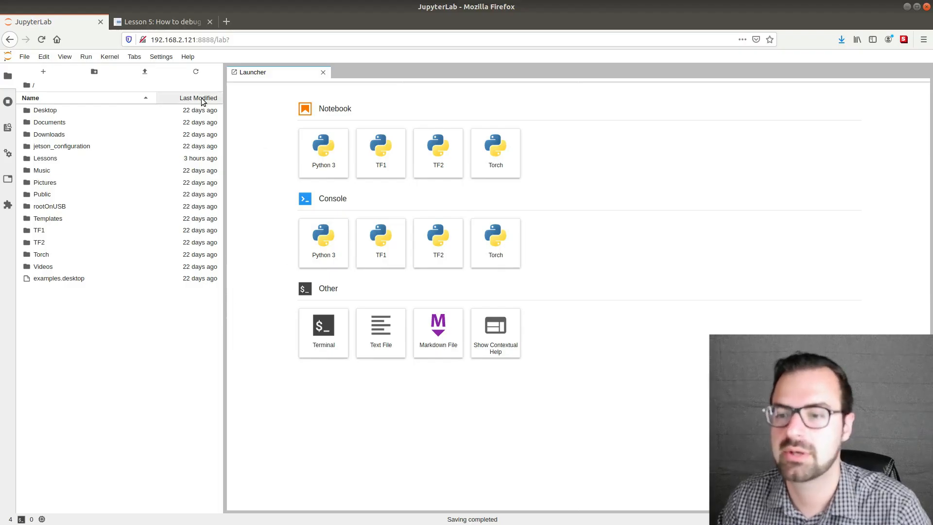
{"action": "mouse_move", "coordinate": [243, 367]}
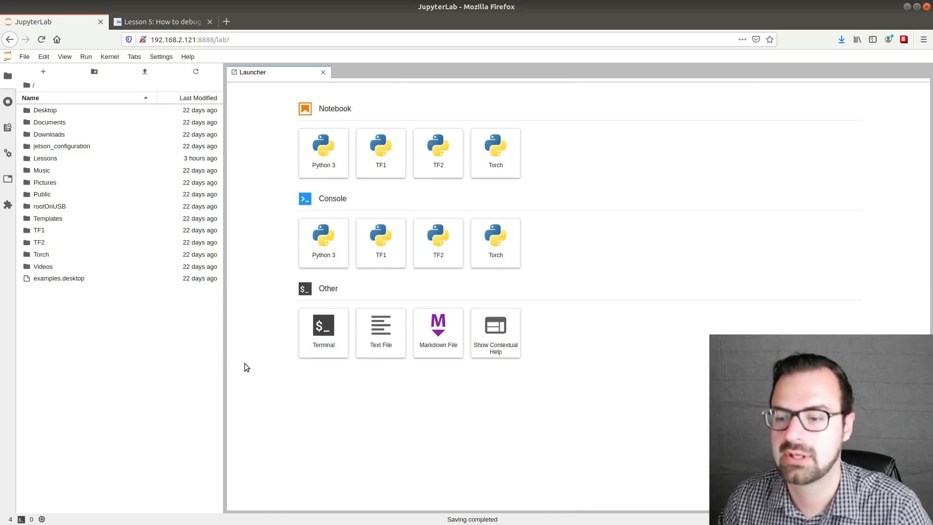
{"action": "mouse_move", "coordinate": [258, 340]}
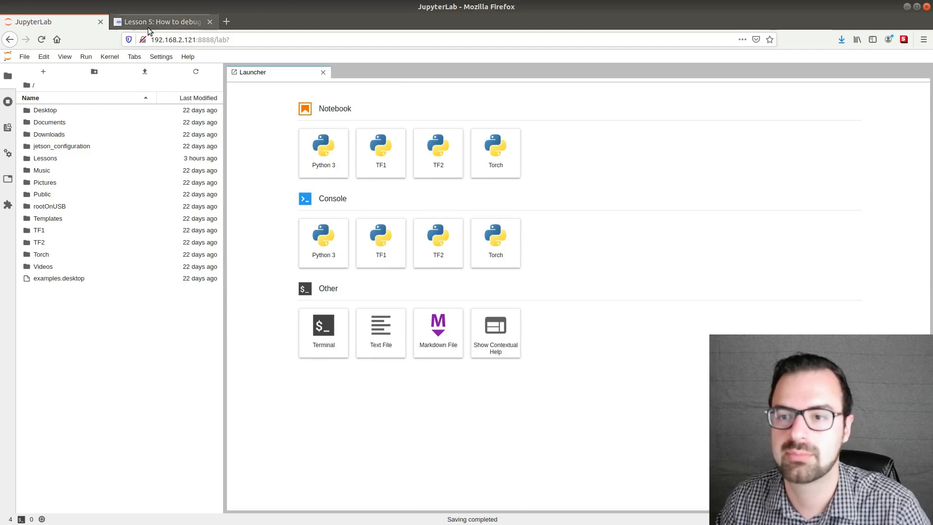
- Copy the Lesson5.zip wget command from the Lesson 5 blog post and return to JupyterLab
{"action": "left_click", "coordinate": [161, 21]}
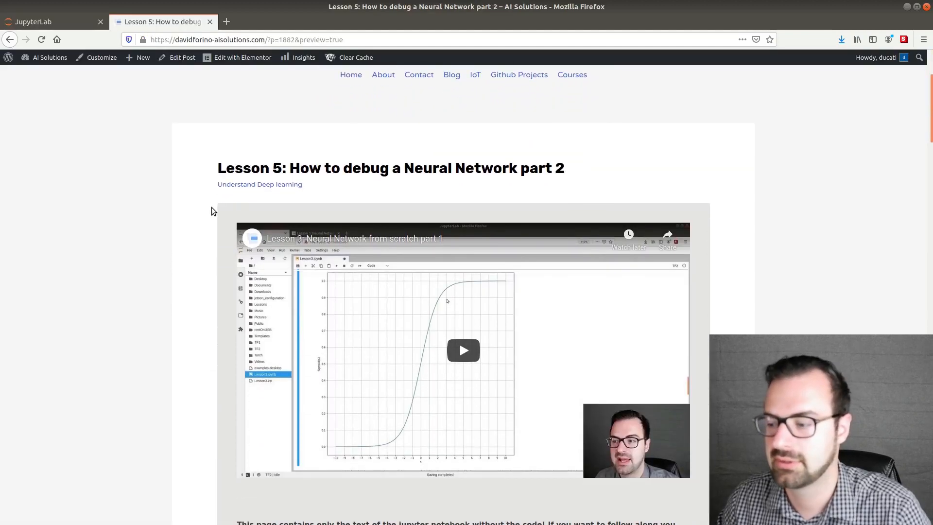
{"action": "scroll", "scroll_direction": "down", "scroll_amount": 3}
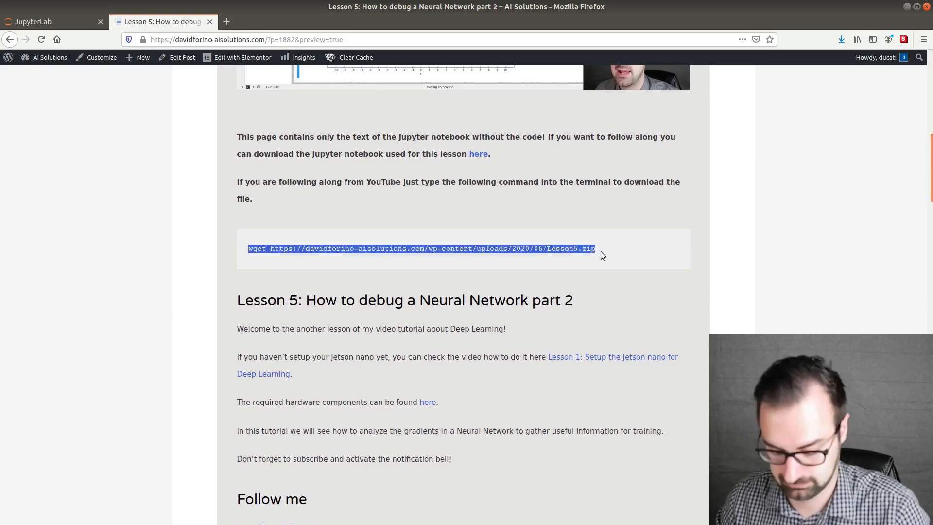
{"action": "mouse_move", "coordinate": [54, 21]}
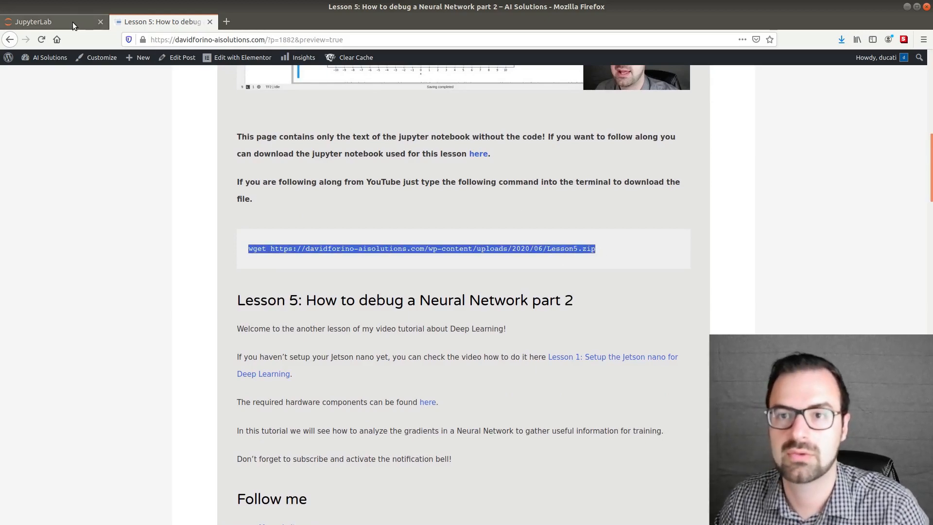
{"action": "left_click", "coordinate": [33, 21]}
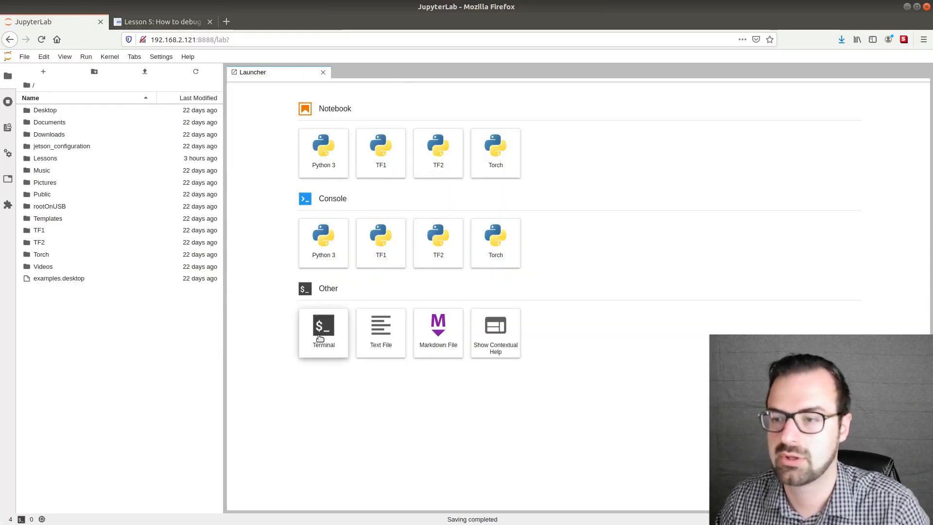
- Download Lesson5.zip in a new terminal with wget from davidforino-aisolutions.com
{"action": "left_click", "coordinate": [322, 332]}
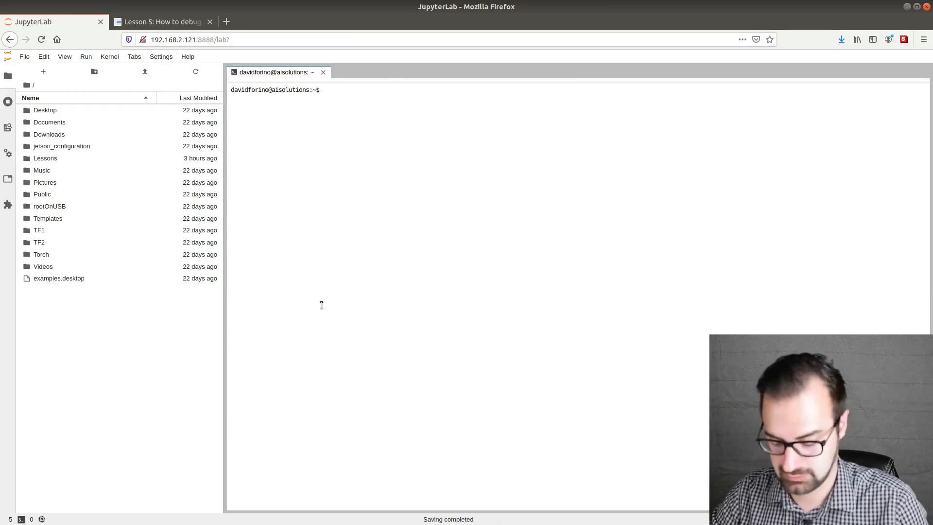
{"action": "type", "text": "wget https://davidforino-aisolutions.com/wp-content/uploads/2020/06/Lesson5.zip"}
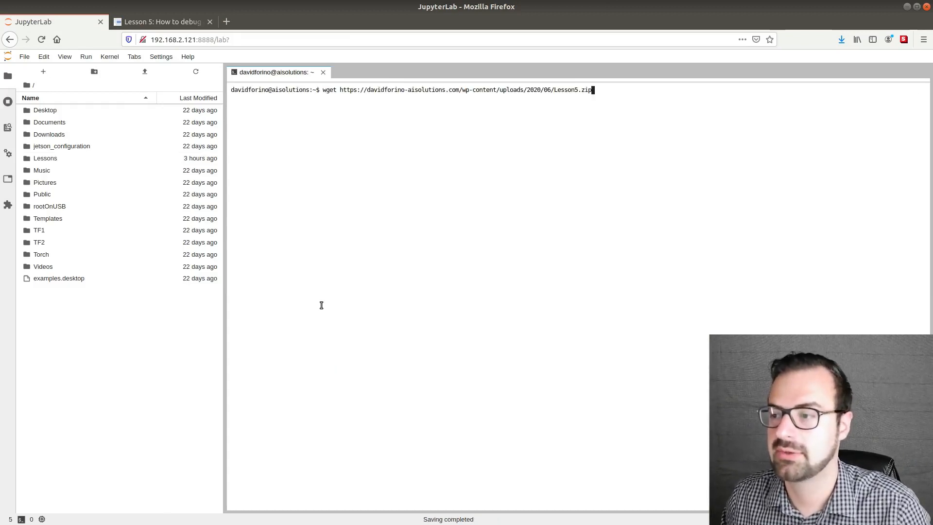
{"action": "key", "text": "Return"}
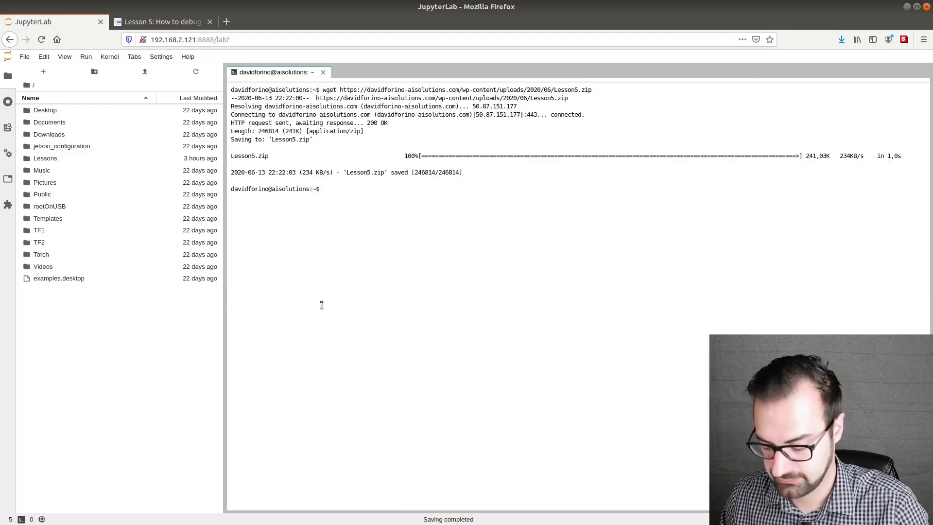
- Unzip Lesson5.zip so Lesson5.ipynb is extracted into the home folder
{"action": "type", "text": "unzip Less"}
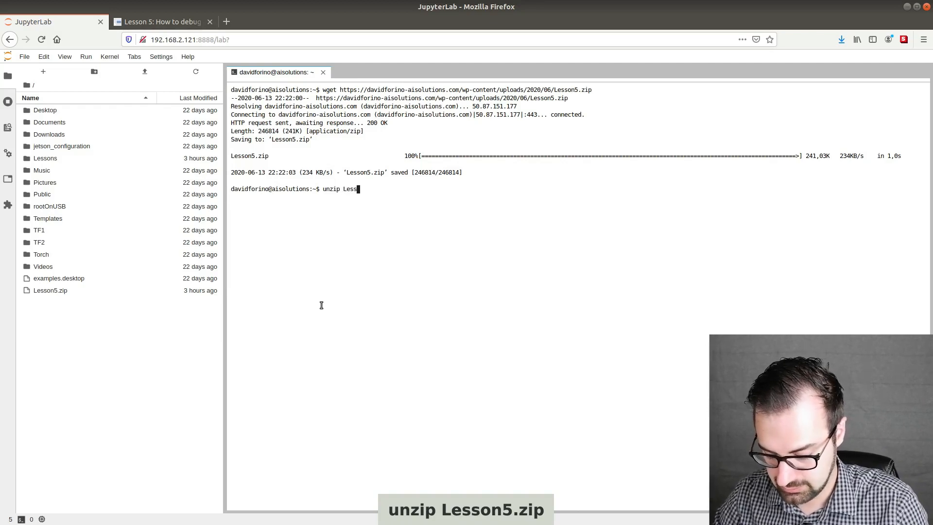
{"action": "type", "text": "on5.zip"}
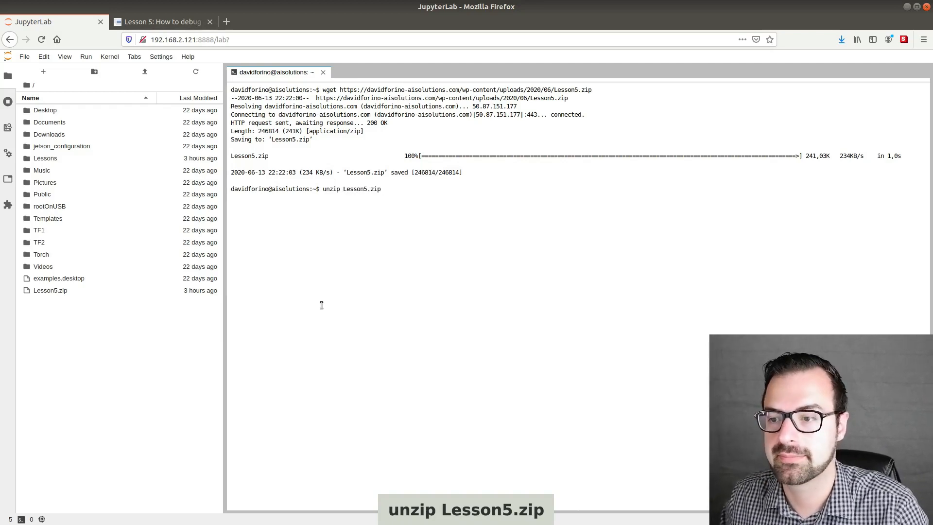
{"action": "key", "text": "Return"}
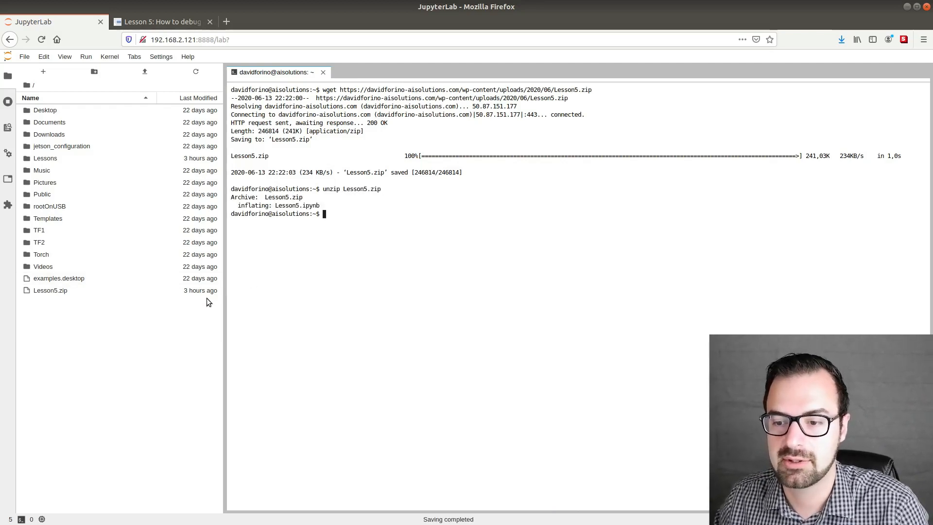
{"action": "mouse_move", "coordinate": [193, 316]}
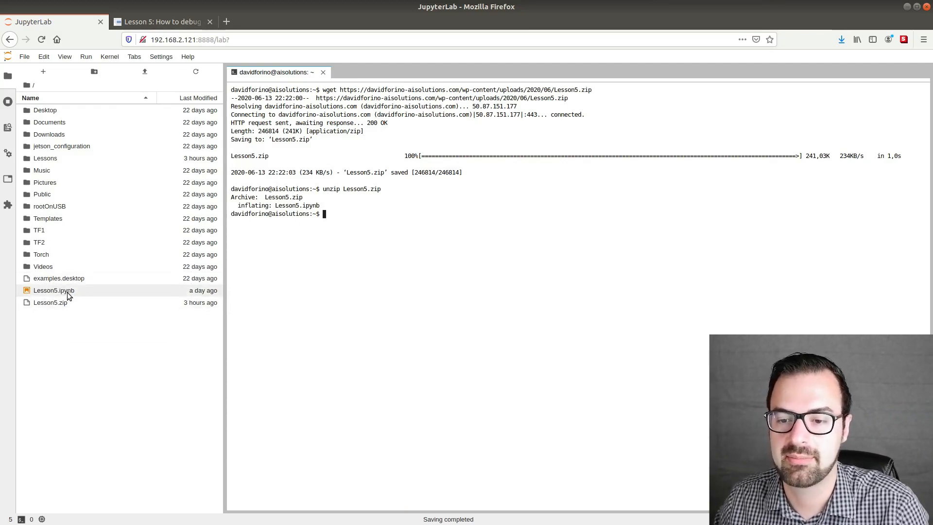
- Open Lesson5.ipynb, close the terminal, and run the YouTubeVideo cell to embed the video
{"action": "double_click", "coordinate": [54, 289]}
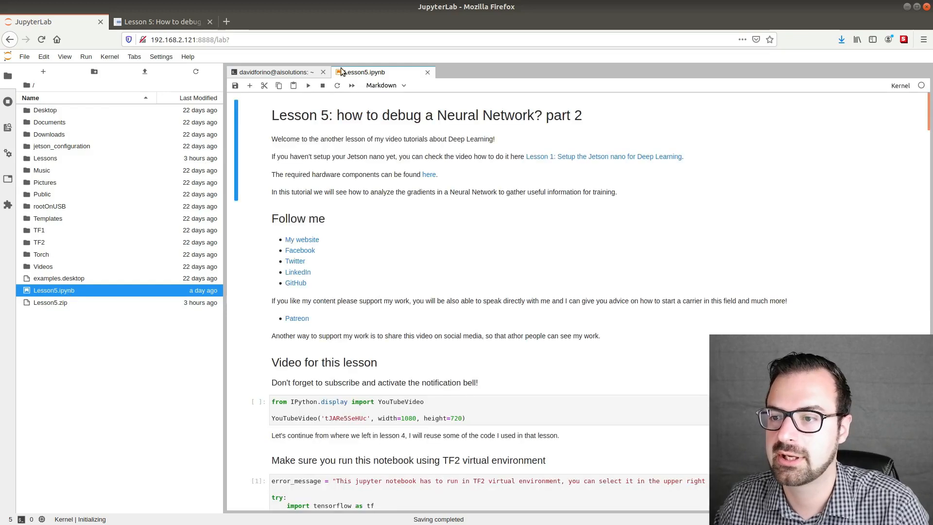
{"action": "left_click", "coordinate": [323, 72]}
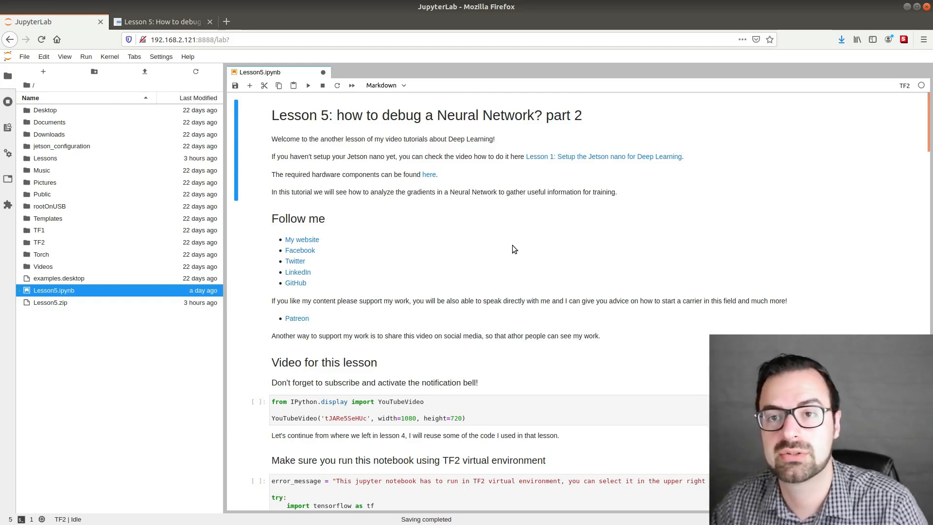
{"action": "mouse_move", "coordinate": [363, 308]}
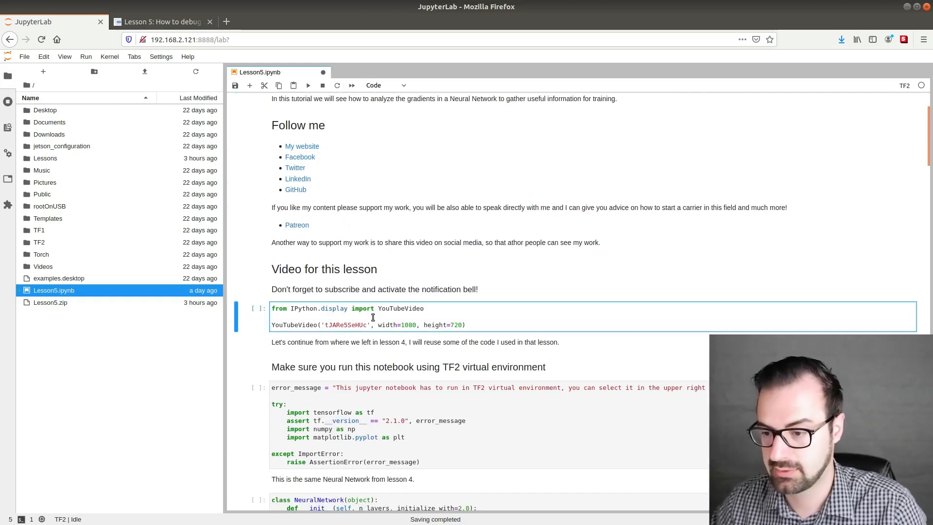
{"action": "left_click", "coordinate": [308, 85]}
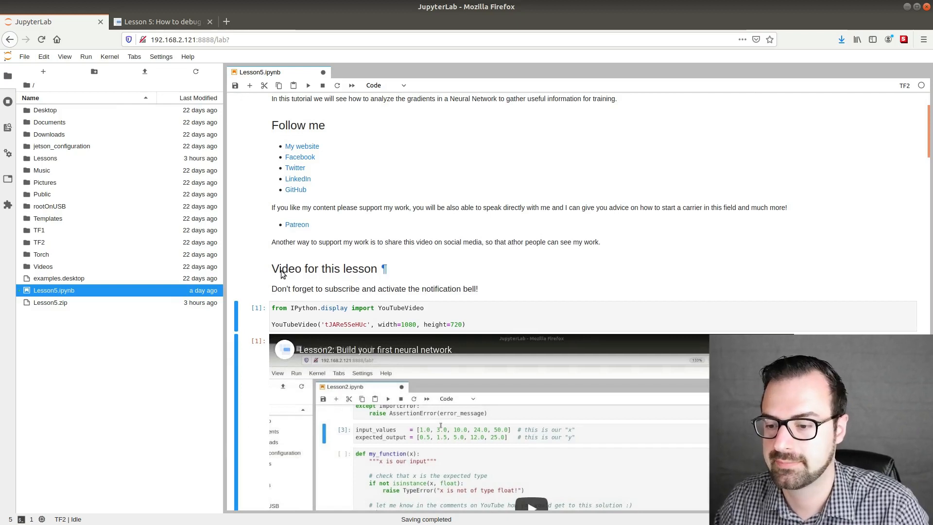
{"action": "scroll", "scroll_direction": "down", "scroll_amount": 3}
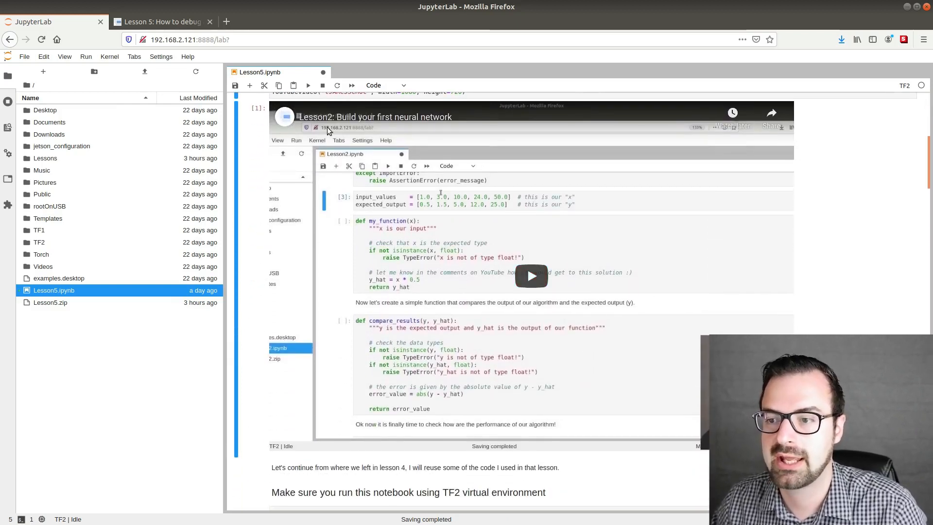
{"action": "mouse_move", "coordinate": [248, 205]}
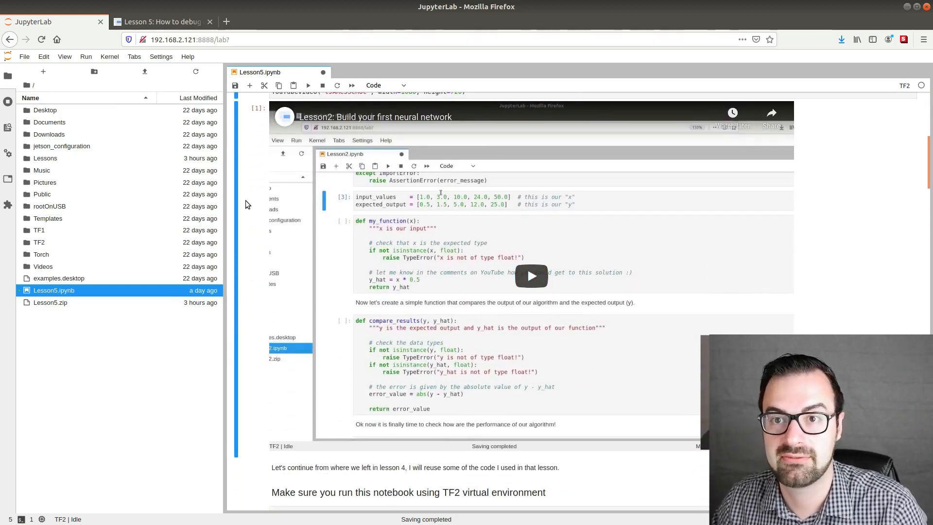
{"action": "mouse_move", "coordinate": [249, 194]}
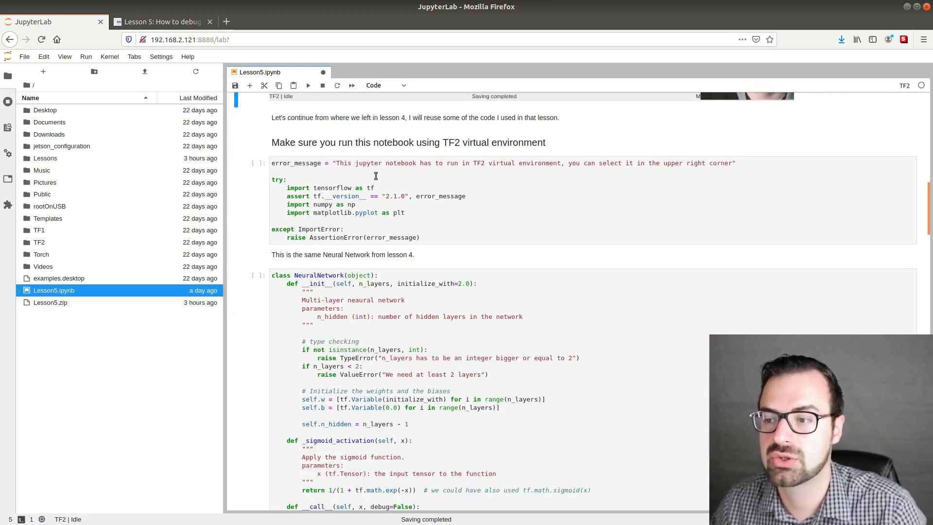
- Run the TF2 environment check and import cells, then move to the NeuralNetwork class code
{"action": "left_click", "coordinate": [378, 174]}
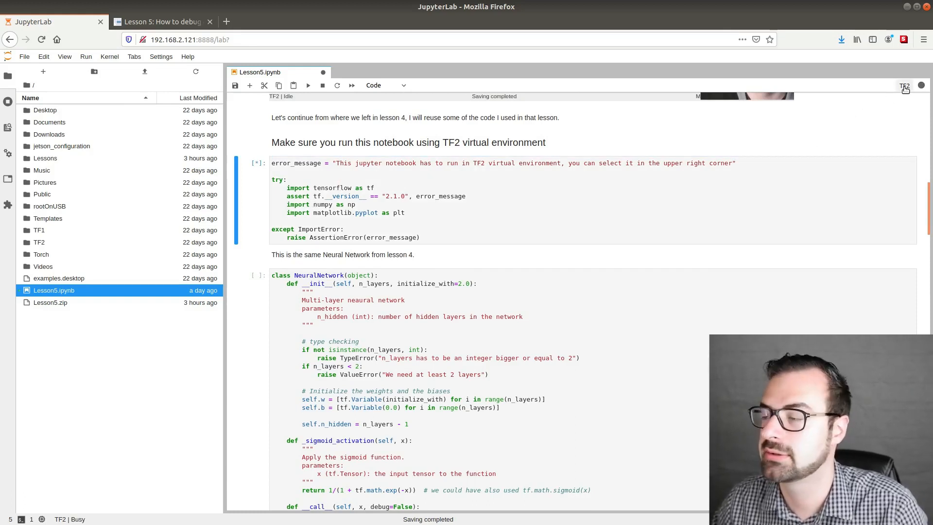
{"action": "mouse_move", "coordinate": [904, 87]}
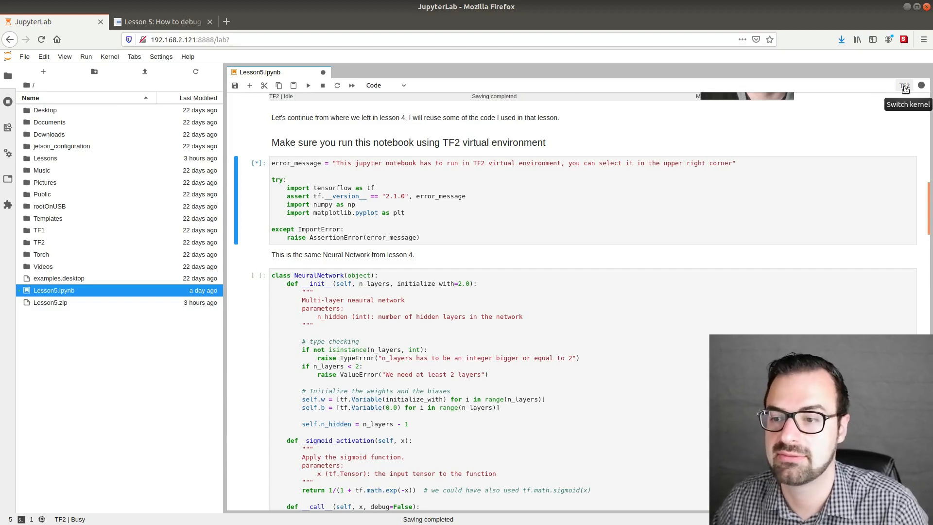
{"action": "left_click", "coordinate": [308, 85]}
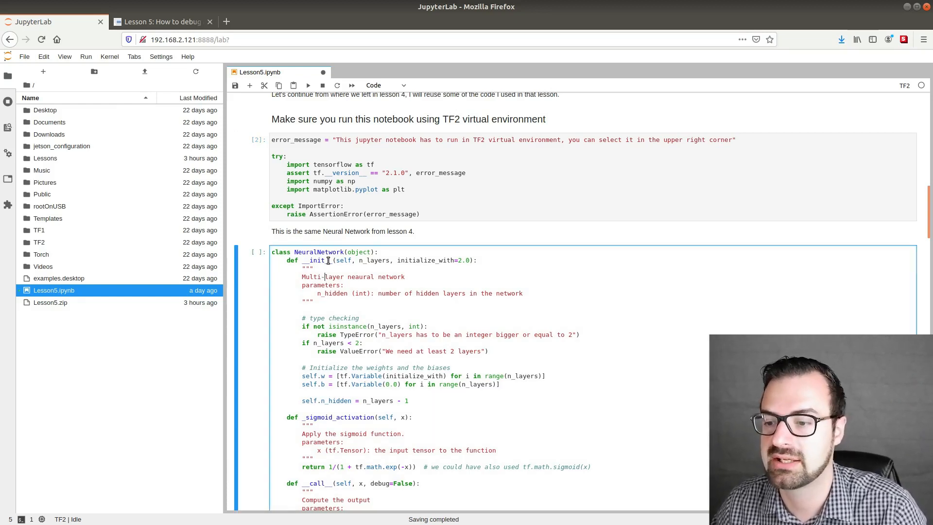
{"action": "scroll", "scroll_direction": "down", "scroll_amount": 3}
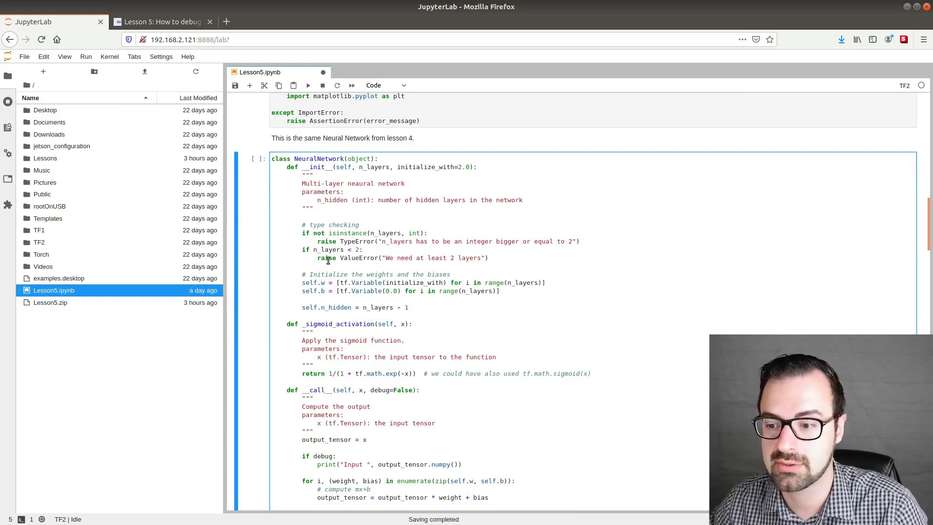
{"action": "scroll", "scroll_direction": "down", "scroll_amount": 3}
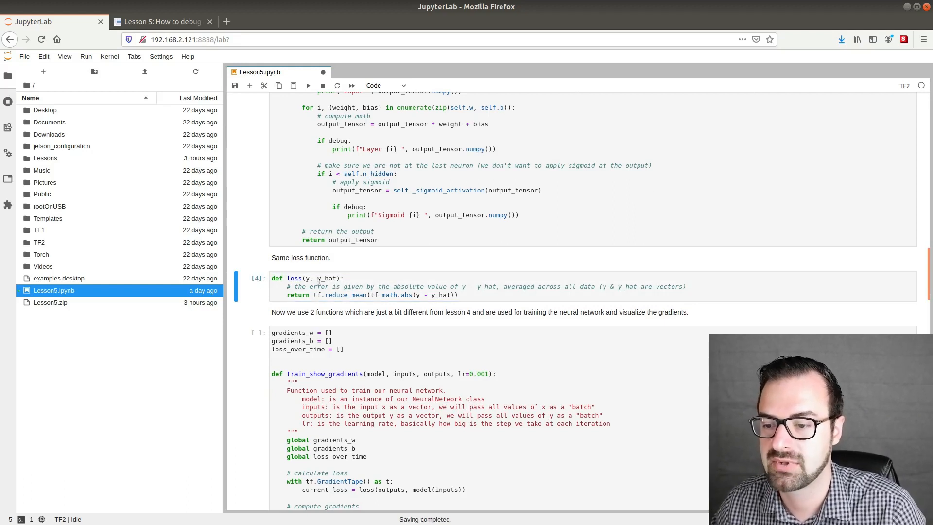
{"action": "scroll", "scroll_direction": "down", "scroll_amount": 3}
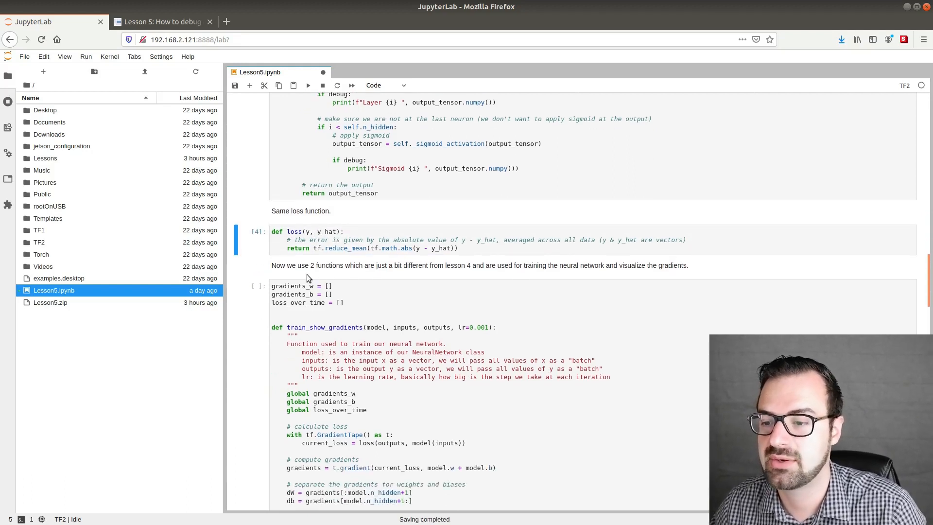
{"action": "mouse_move", "coordinate": [322, 279]}
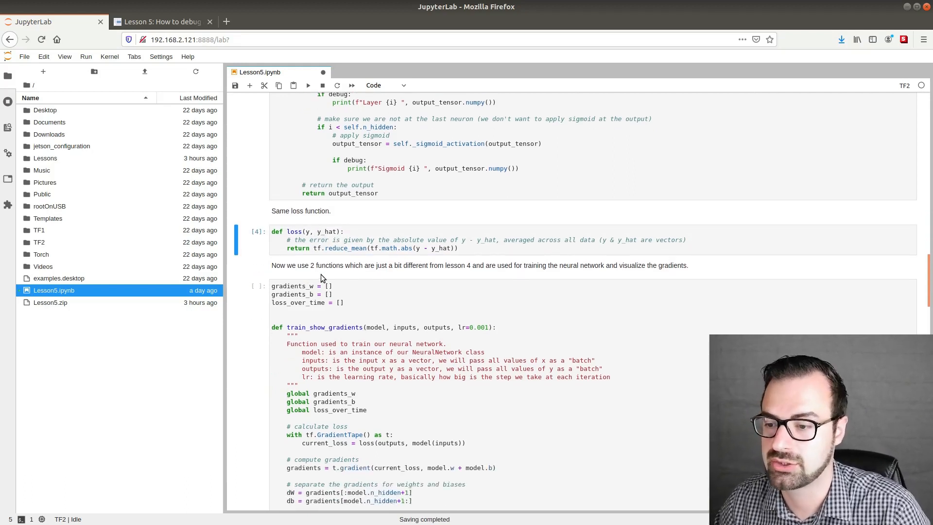
{"action": "mouse_move", "coordinate": [470, 254]}
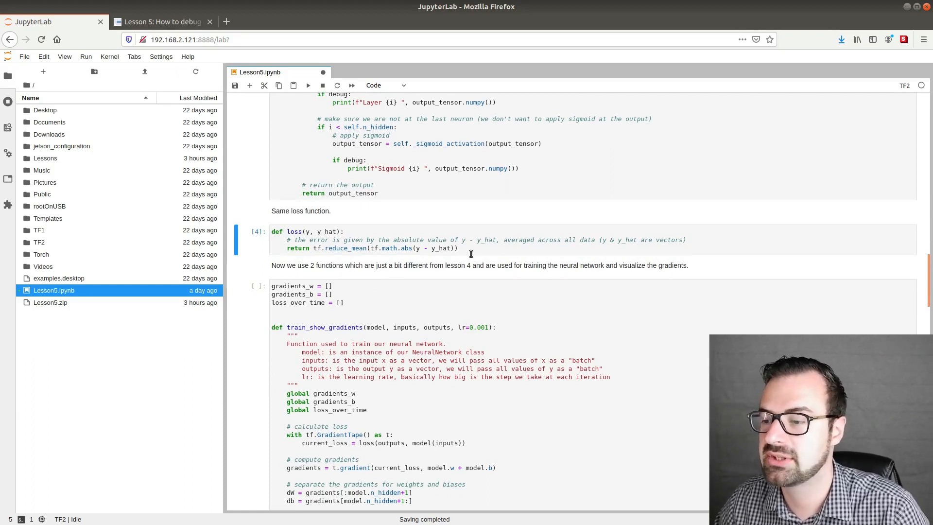
{"action": "mouse_move", "coordinate": [523, 274]}
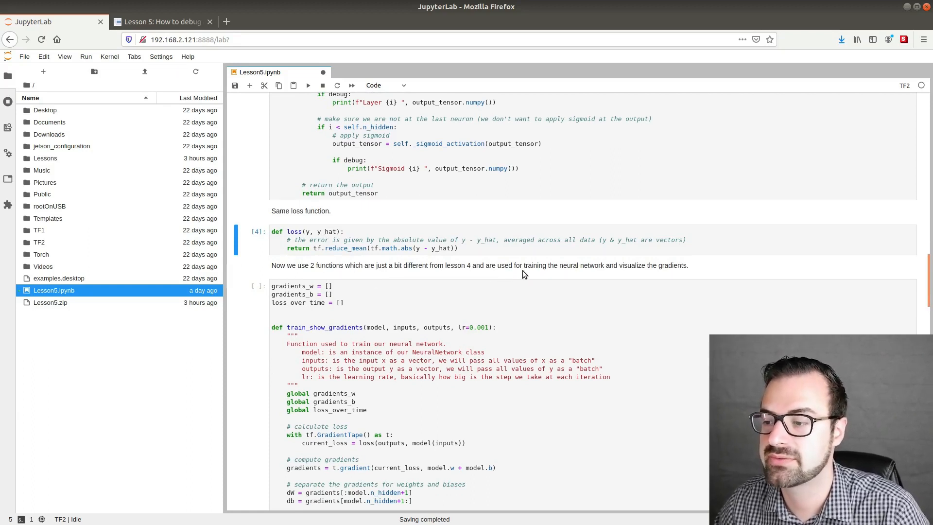
{"action": "mouse_move", "coordinate": [606, 278]}
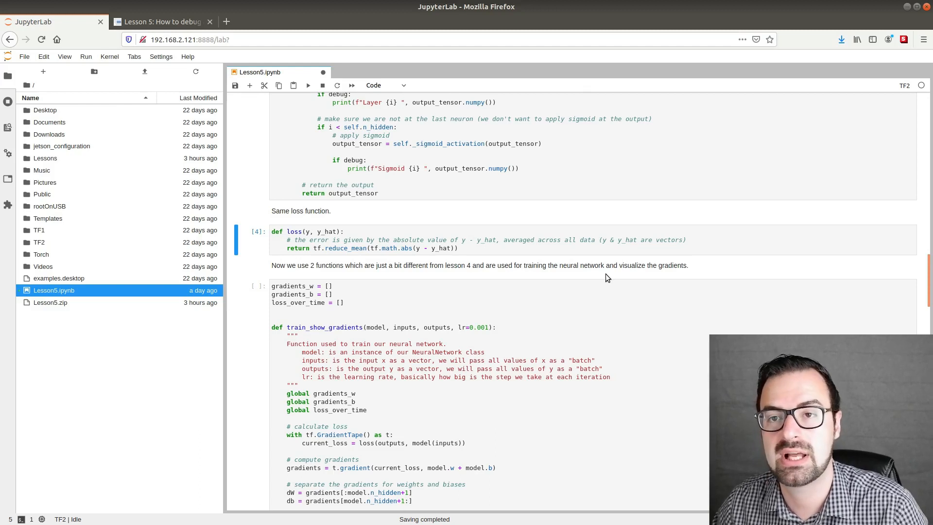
- Review the loss function and train_show_gradients training code further down the notebook
{"action": "scroll", "scroll_direction": "down", "scroll_amount": 3}
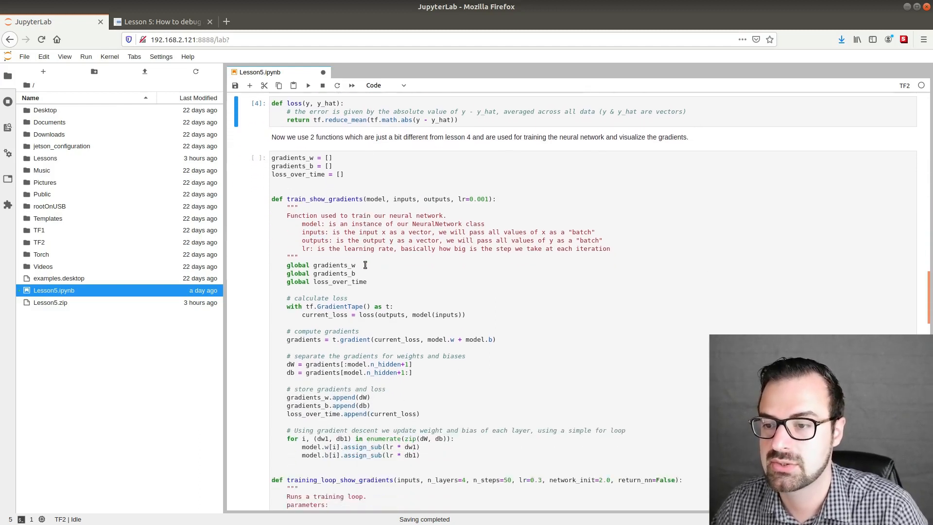
{"action": "scroll", "scroll_direction": "down", "scroll_amount": 3}
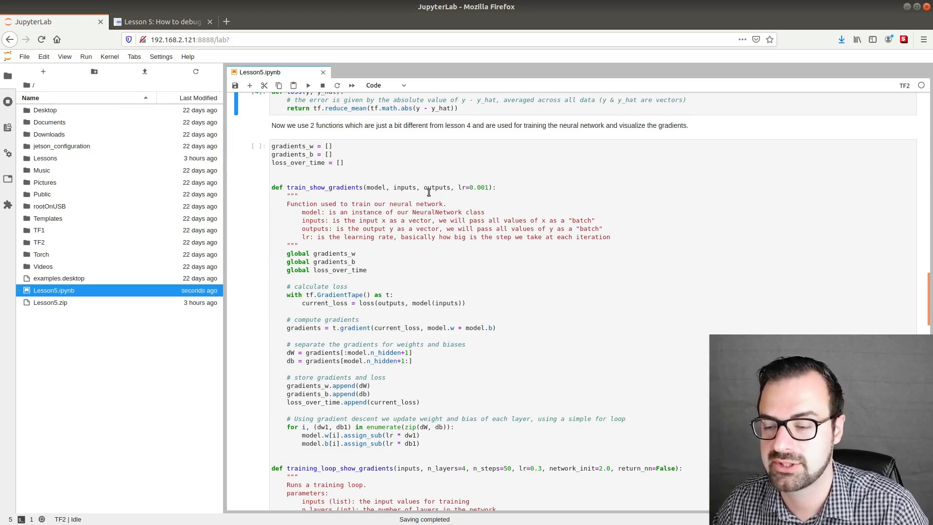
{"action": "scroll", "scroll_direction": "down", "scroll_amount": 3}
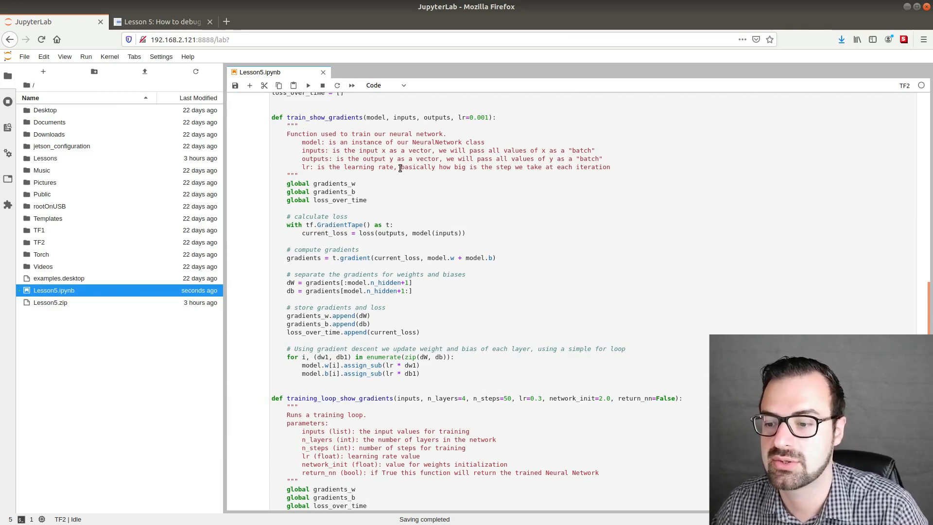
{"action": "mouse_move", "coordinate": [386, 204]}
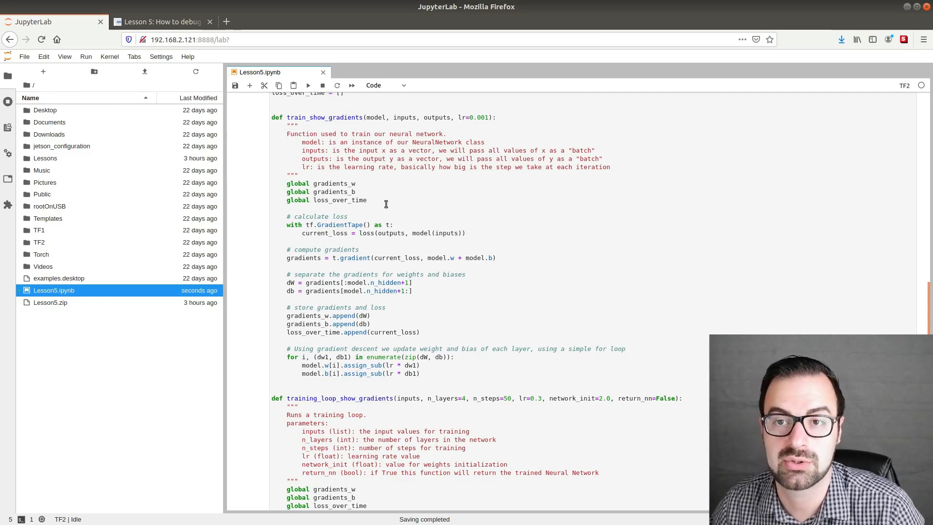
{"action": "mouse_move", "coordinate": [397, 299]}
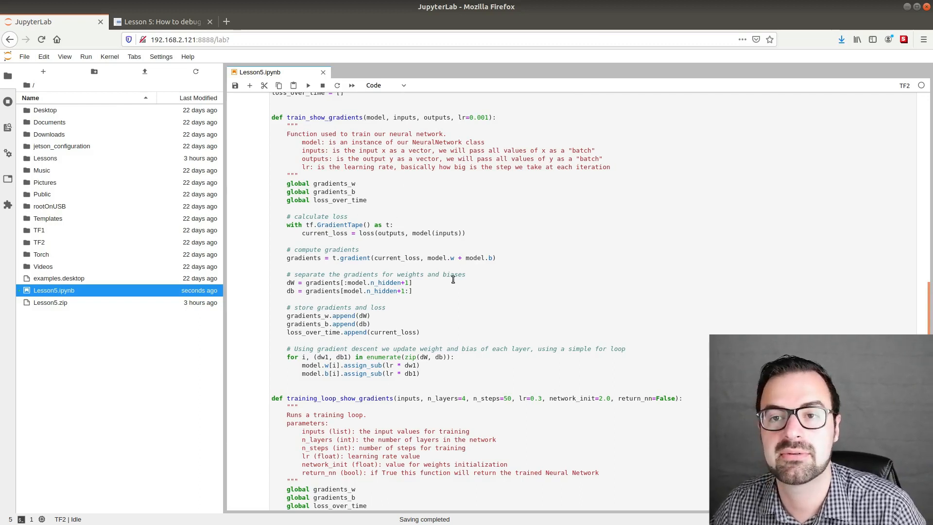
{"action": "mouse_move", "coordinate": [321, 291]}
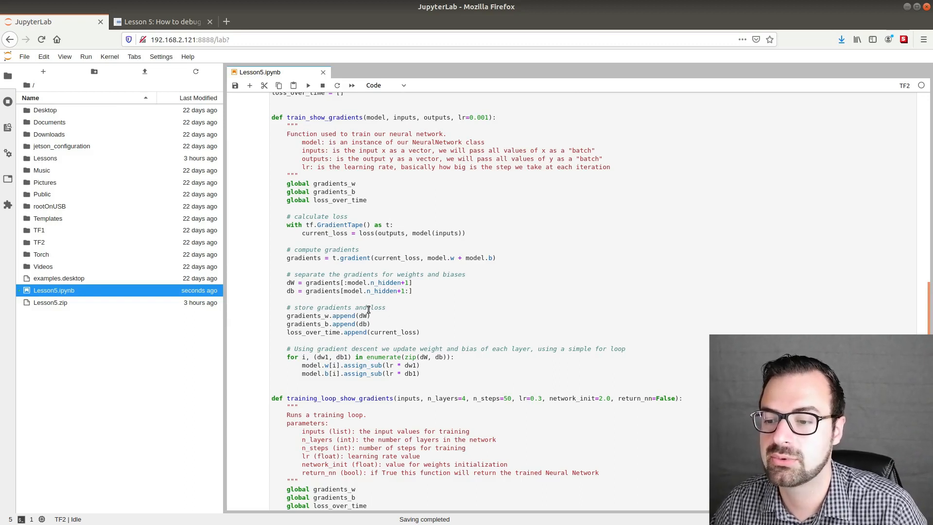
{"action": "scroll", "scroll_direction": "up", "scroll_amount": 3}
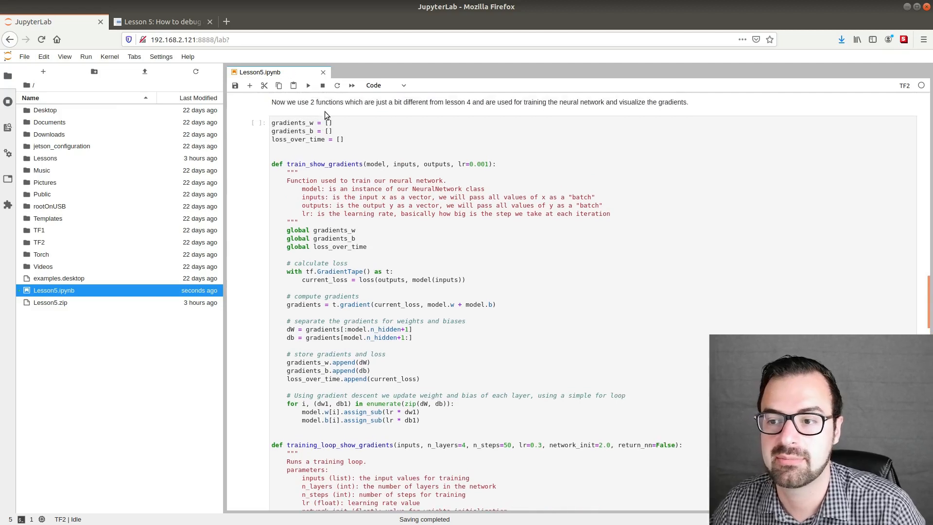
{"action": "scroll", "scroll_direction": "down", "scroll_amount": 3}
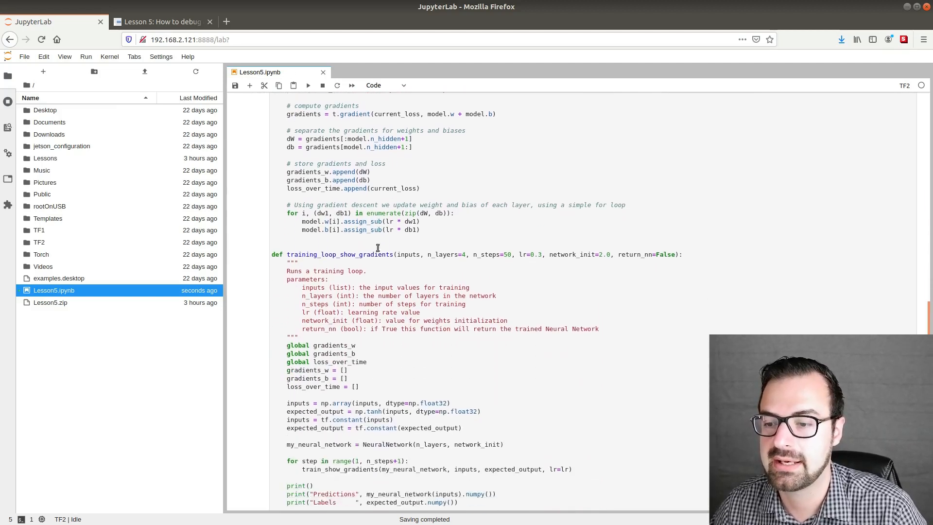
{"action": "scroll", "scroll_direction": "down", "scroll_amount": 3}
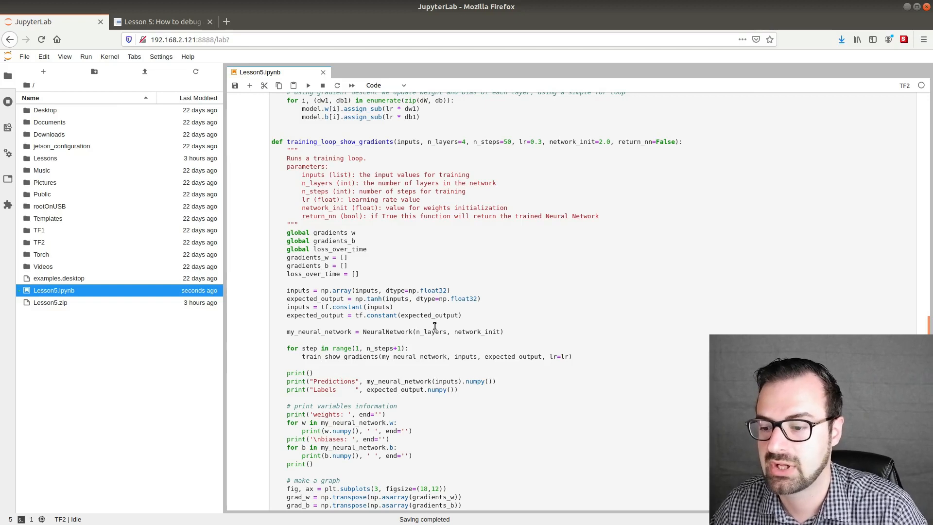
{"action": "scroll", "scroll_direction": "down", "scroll_amount": 3}
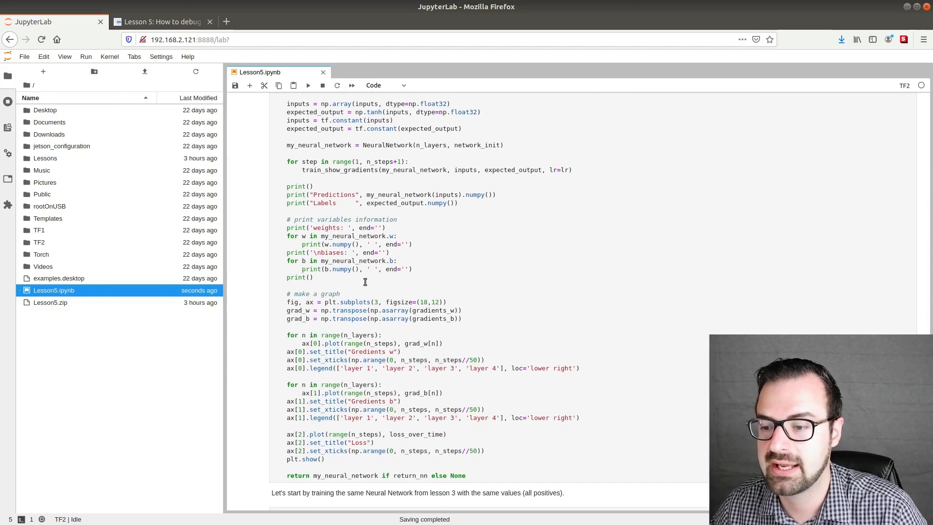
{"action": "scroll", "scroll_direction": "down", "scroll_amount": 3}
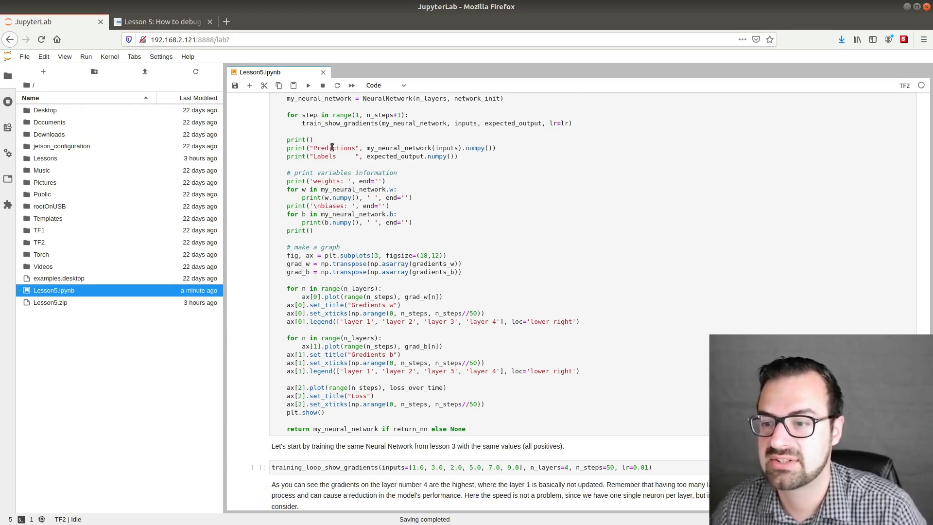
{"action": "mouse_move", "coordinate": [373, 177]}
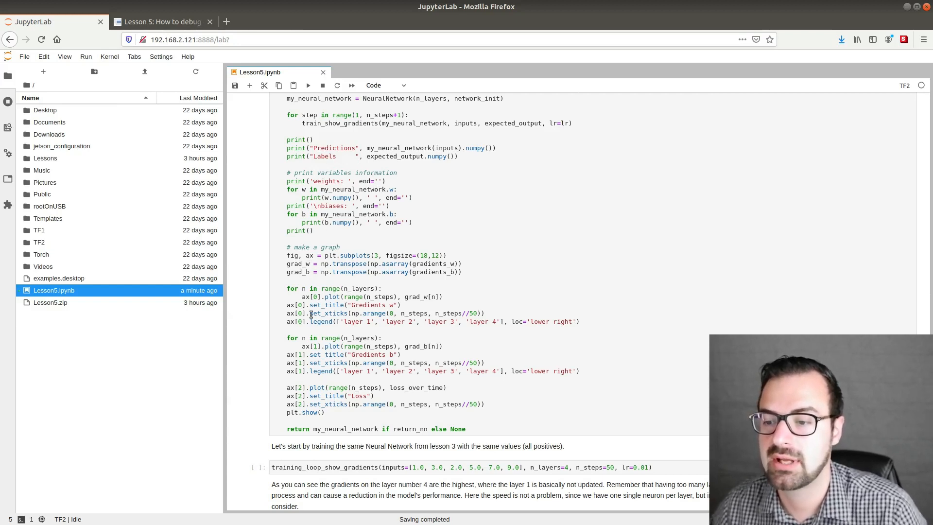
{"action": "mouse_move", "coordinate": [359, 421]}
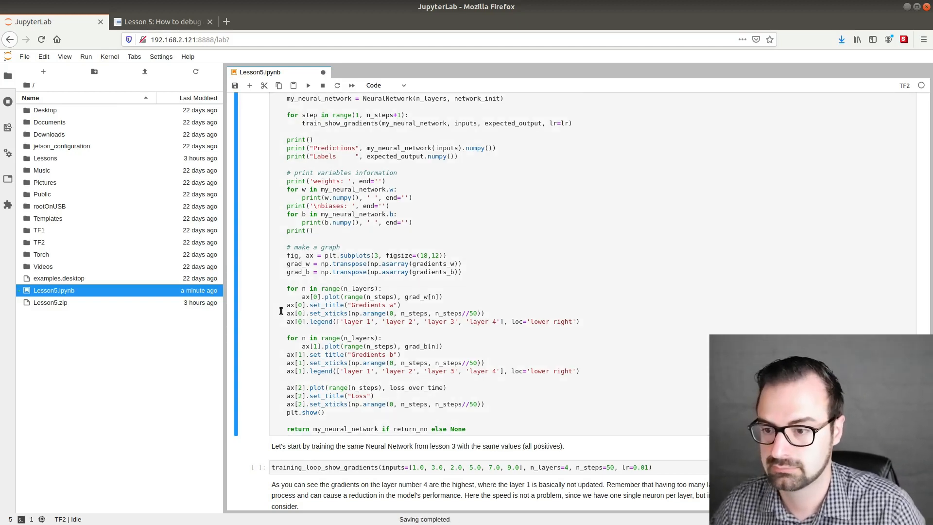
{"action": "scroll", "scroll_direction": "down", "scroll_amount": 3}
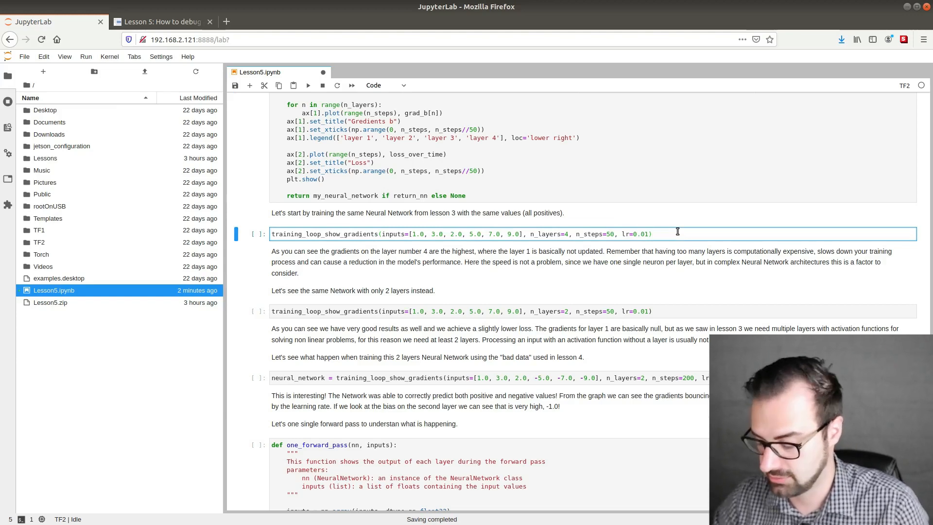
{"action": "left_click", "coordinate": [308, 85]}
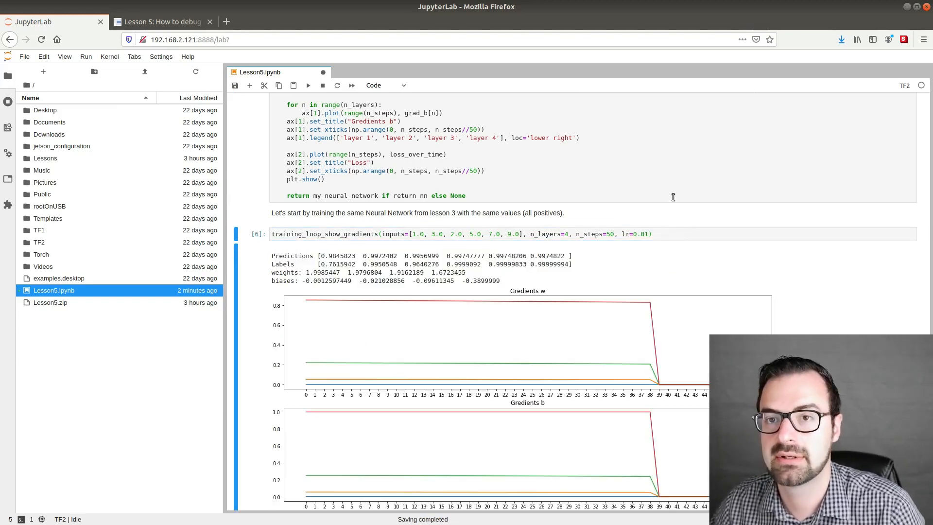
{"action": "scroll", "scroll_direction": "down", "scroll_amount": 3}
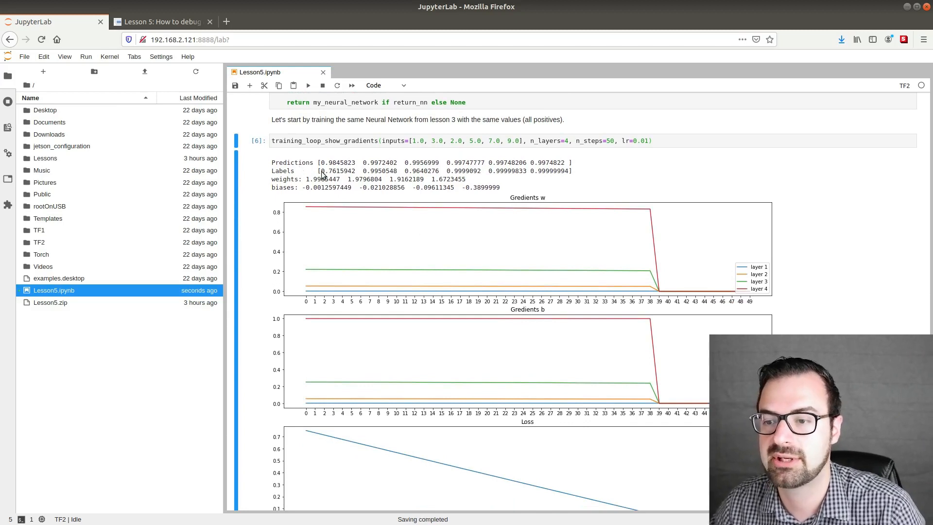
{"action": "mouse_move", "coordinate": [357, 171]}
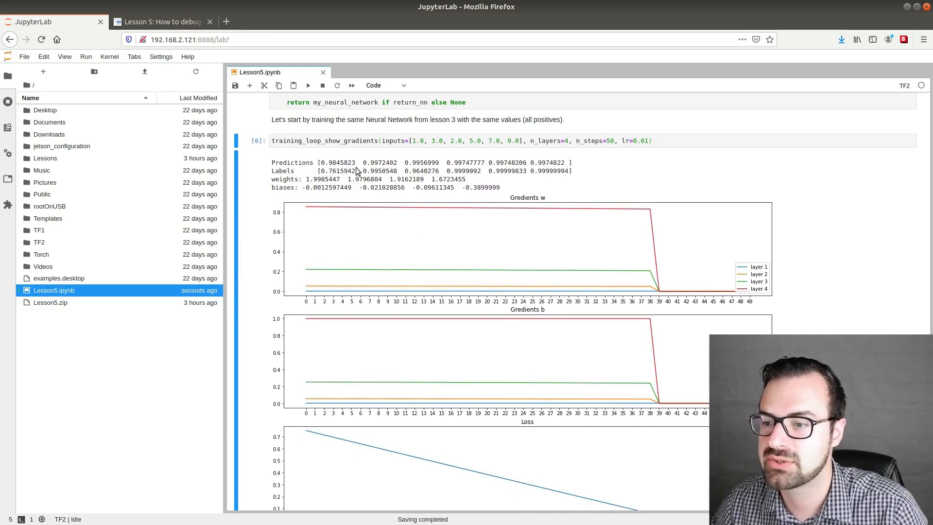
{"action": "mouse_move", "coordinate": [417, 173]}
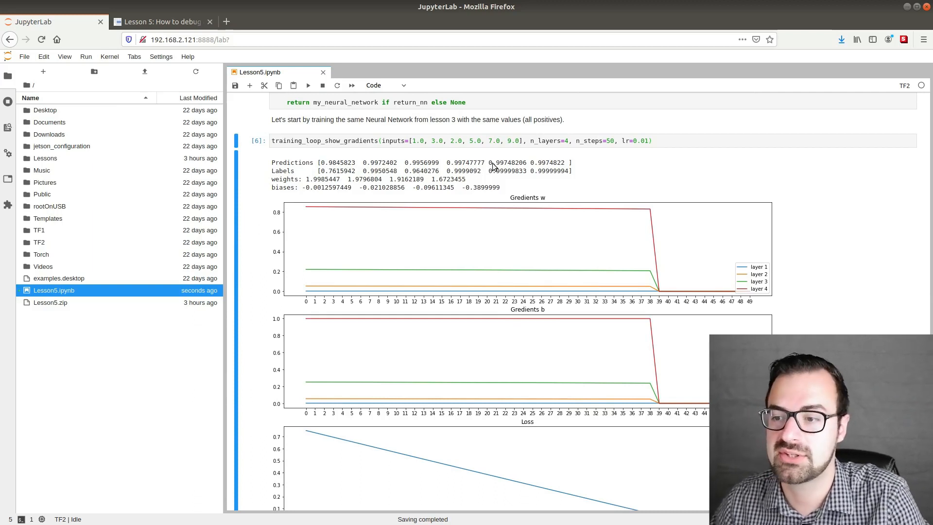
{"action": "mouse_move", "coordinate": [299, 190]}
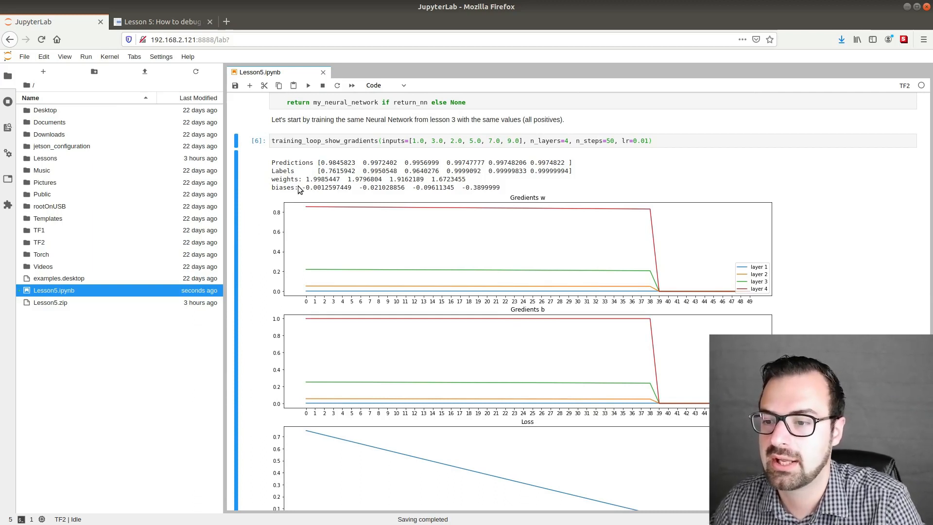
{"action": "mouse_move", "coordinate": [446, 187]}
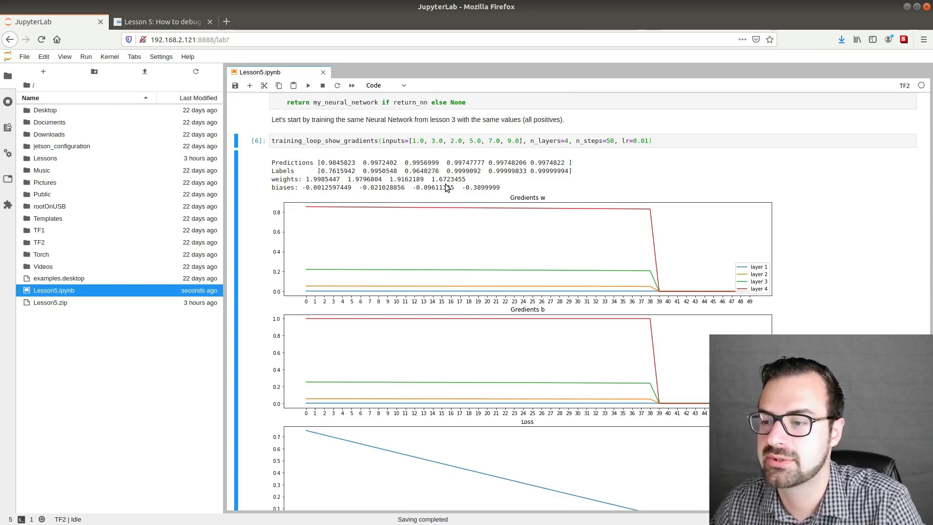
{"action": "mouse_move", "coordinate": [561, 183]}
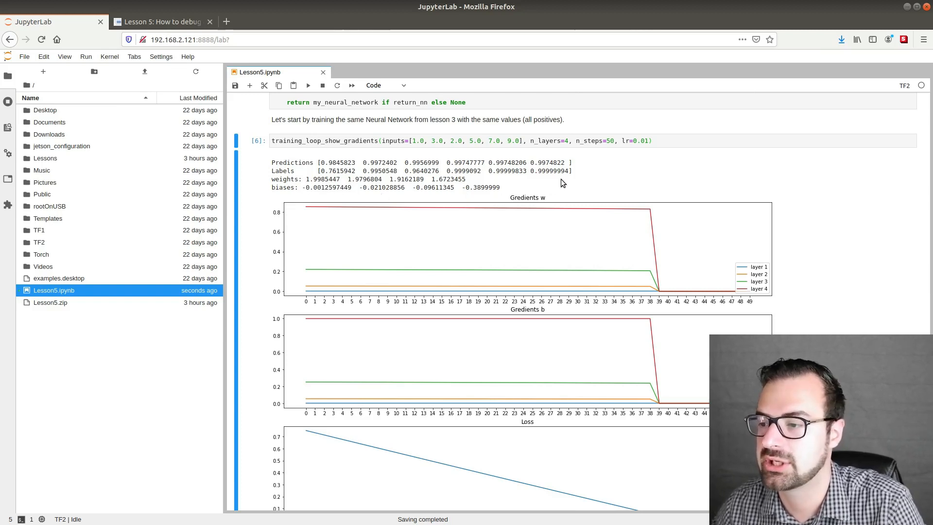
{"action": "scroll", "scroll_direction": "down", "scroll_amount": 3}
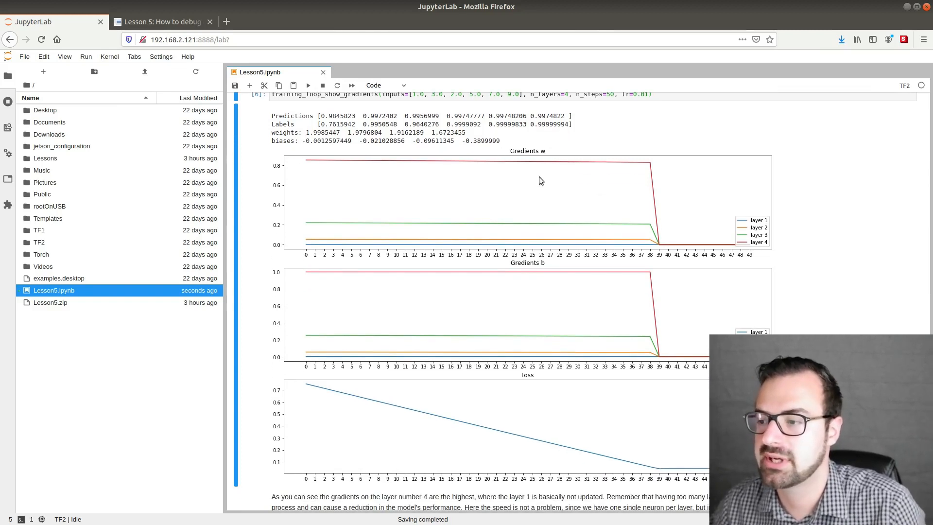
{"action": "mouse_move", "coordinate": [659, 473]}
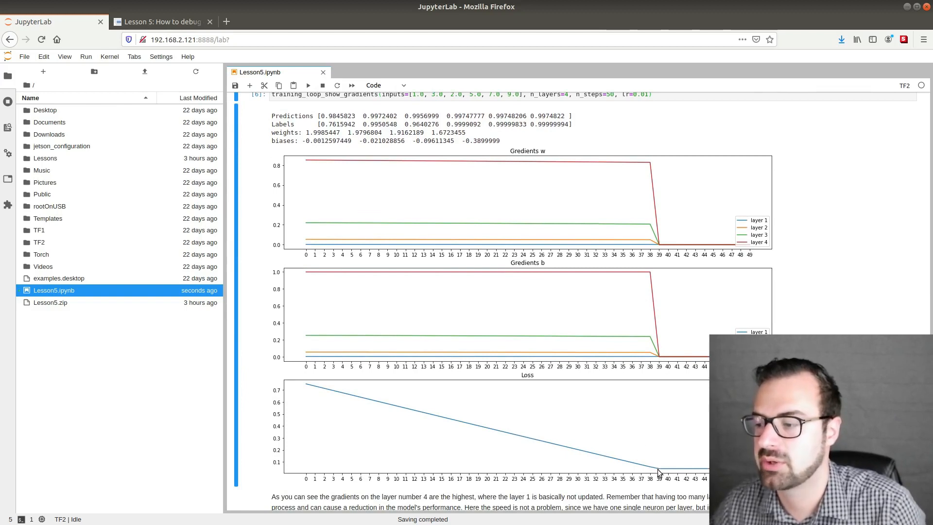
{"action": "mouse_move", "coordinate": [453, 336]}
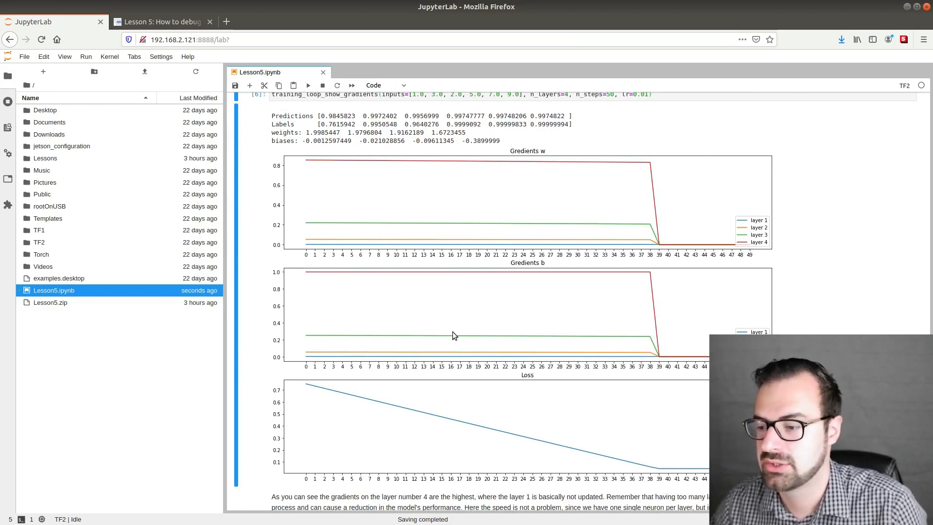
{"action": "mouse_move", "coordinate": [493, 447]}
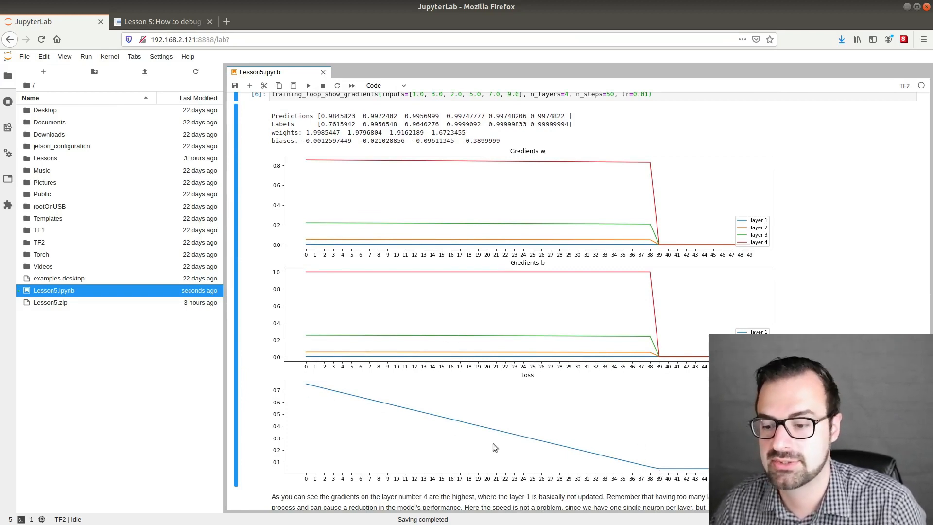
{"action": "mouse_move", "coordinate": [662, 471]}
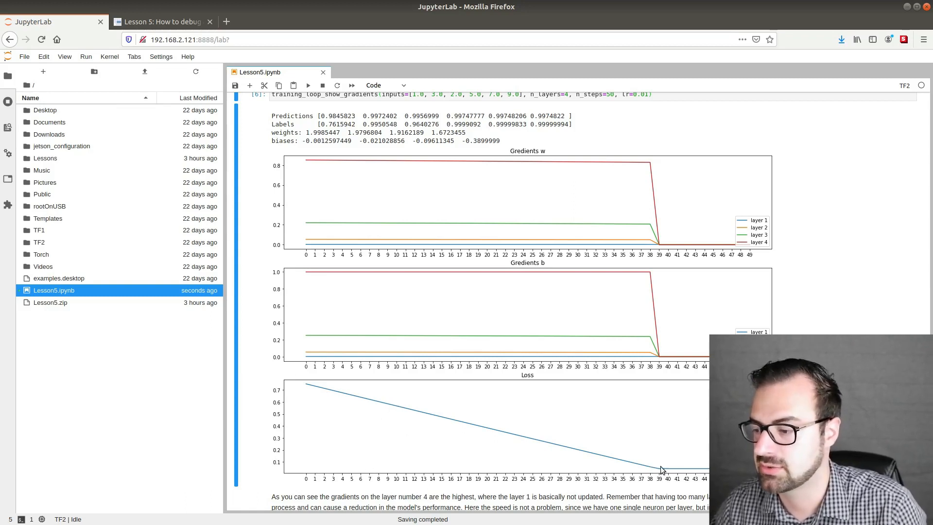
{"action": "mouse_move", "coordinate": [402, 315]}
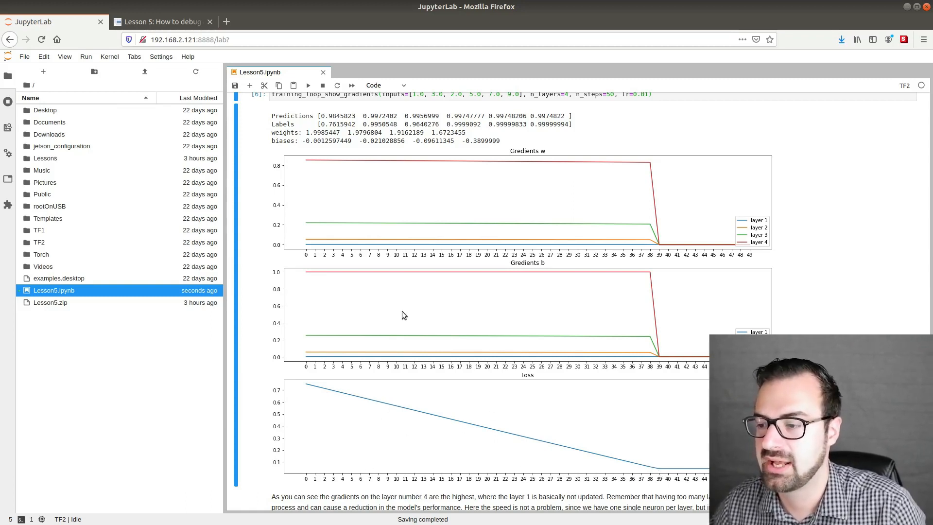
{"action": "mouse_move", "coordinate": [576, 284]}
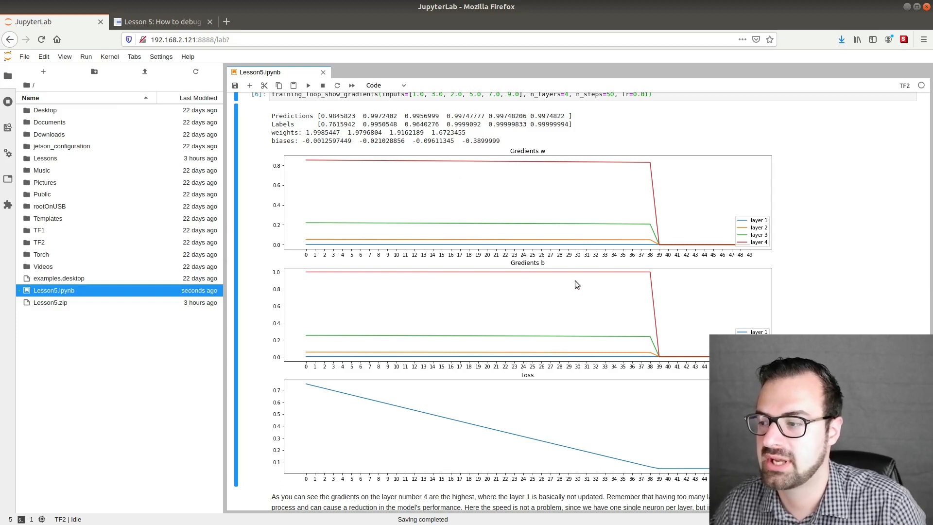
{"action": "mouse_move", "coordinate": [645, 185]}
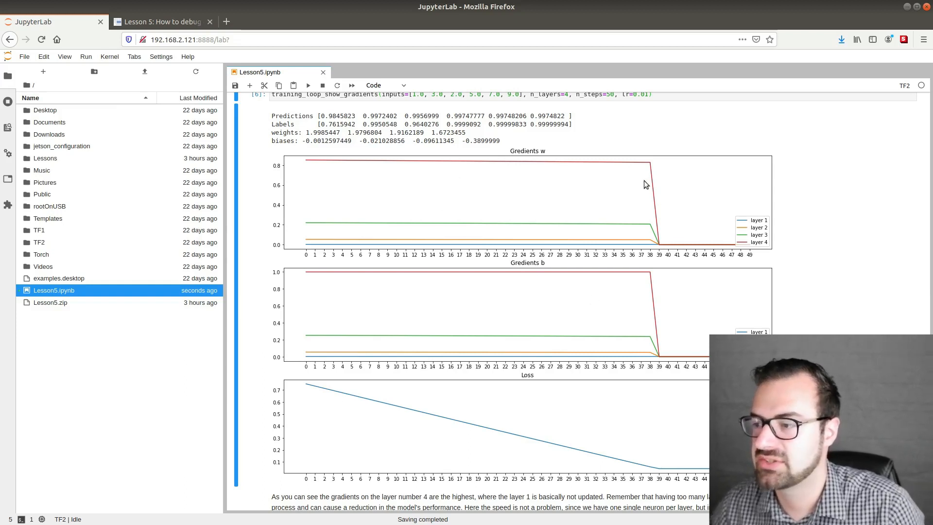
{"action": "mouse_move", "coordinate": [708, 231]}
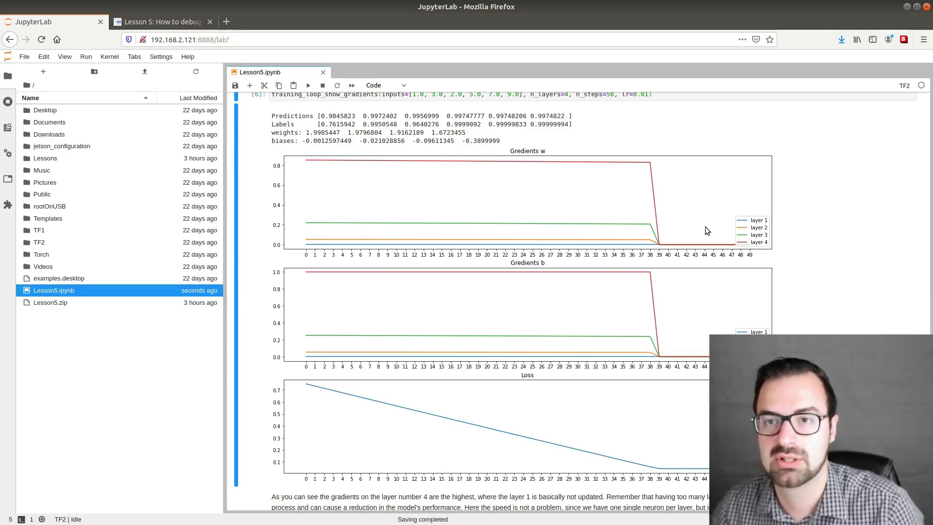
{"action": "mouse_move", "coordinate": [387, 255]}
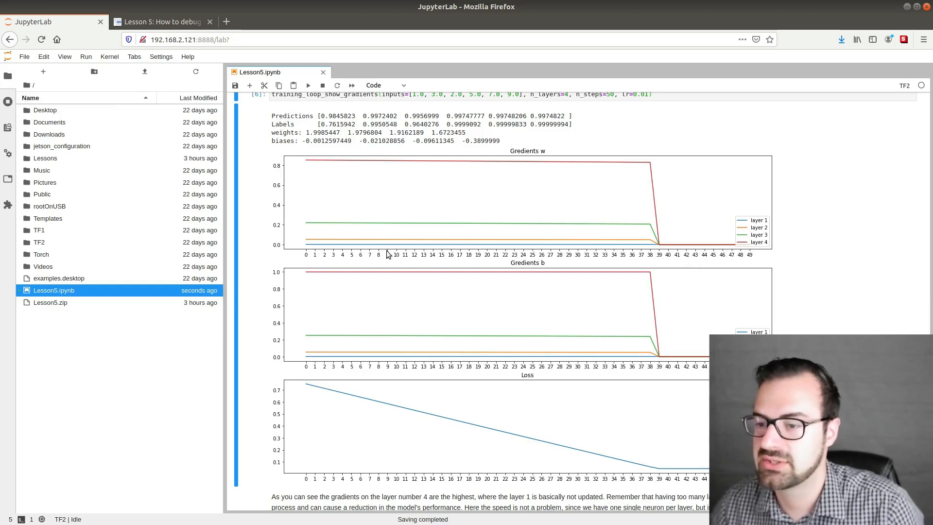
{"action": "mouse_move", "coordinate": [607, 255]}
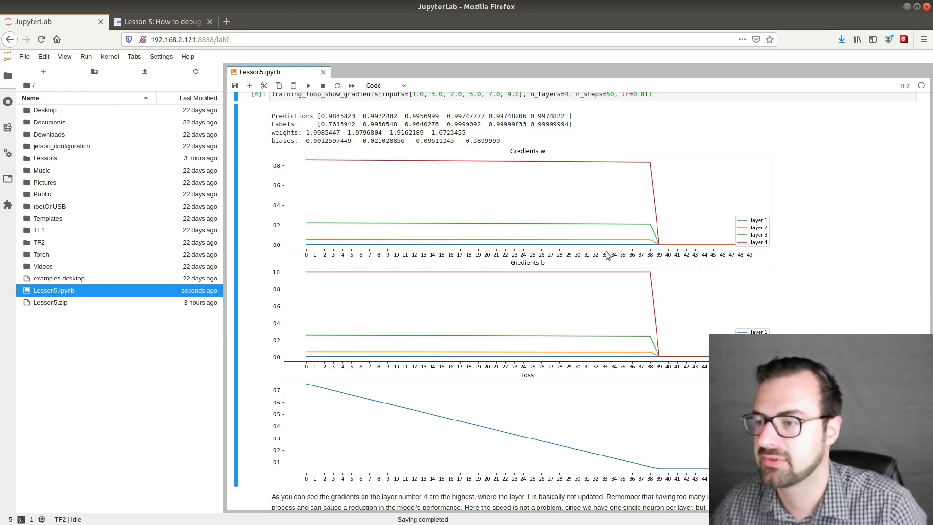
{"action": "mouse_move", "coordinate": [547, 196]}
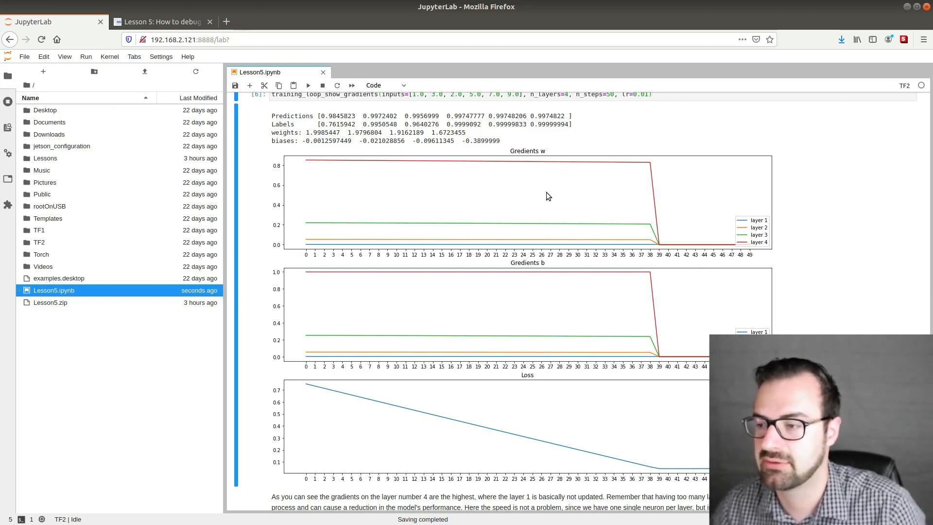
{"action": "mouse_move", "coordinate": [666, 367]}
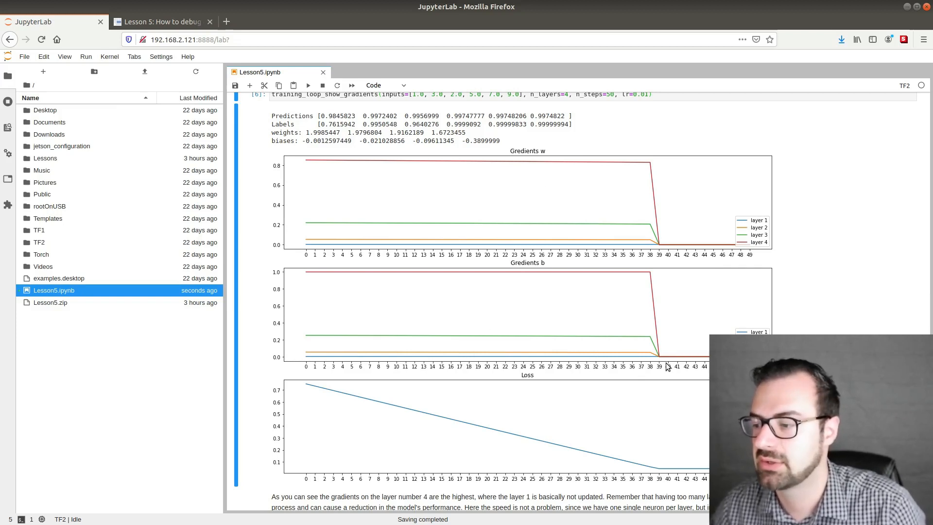
{"action": "mouse_move", "coordinate": [583, 338]}
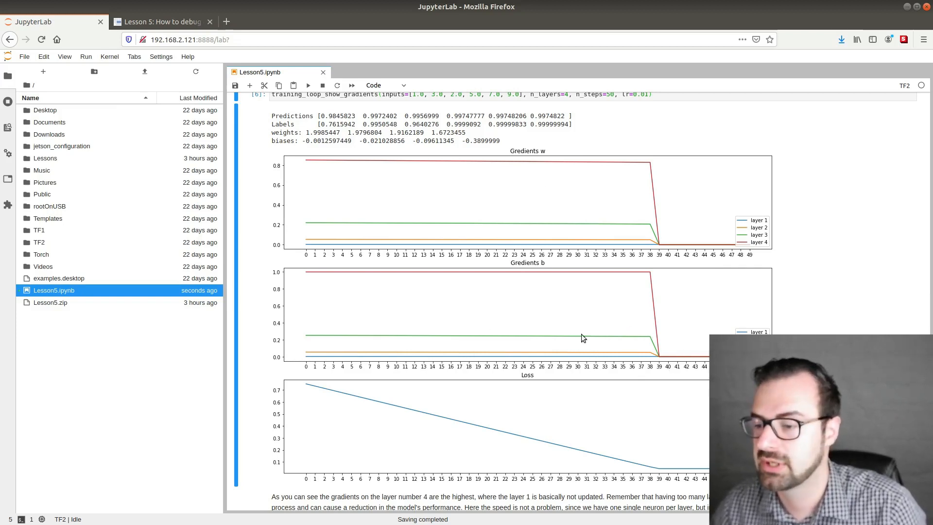
{"action": "mouse_move", "coordinate": [356, 356]}
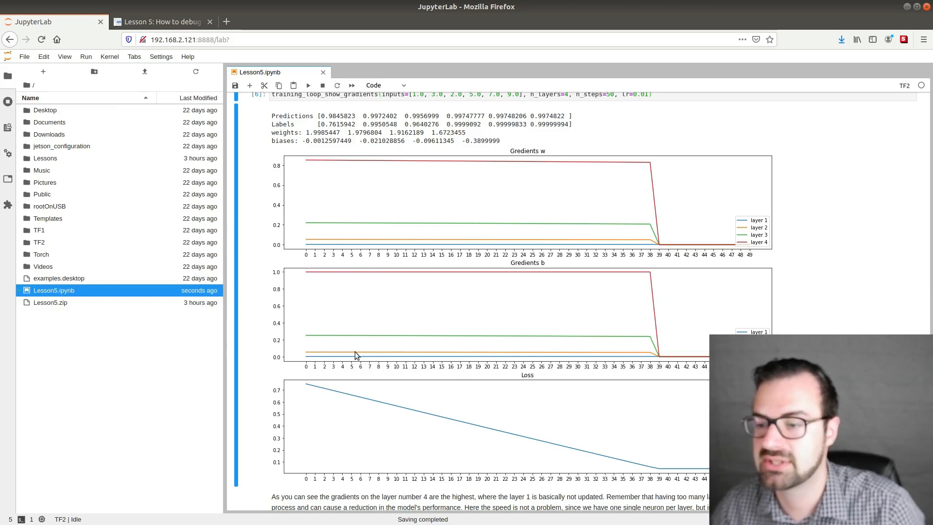
{"action": "mouse_move", "coordinate": [485, 247]}
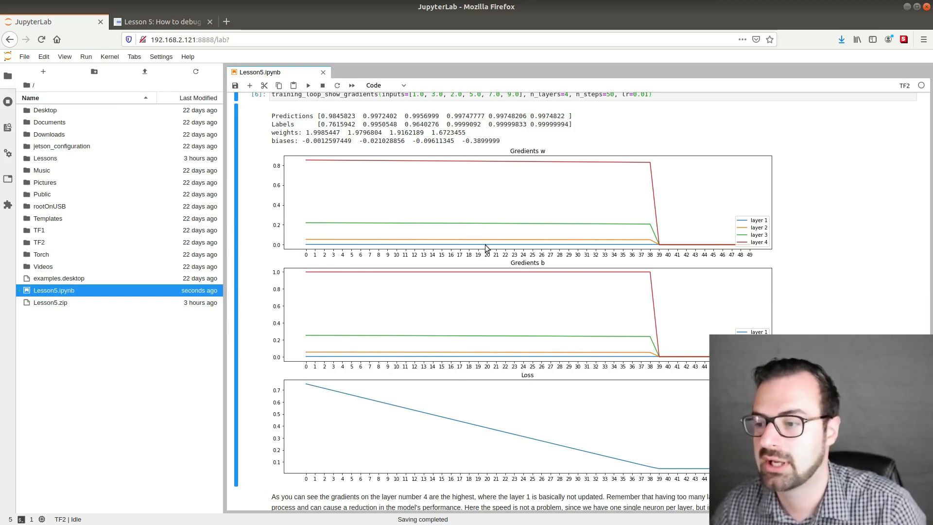
{"action": "mouse_move", "coordinate": [529, 286]}
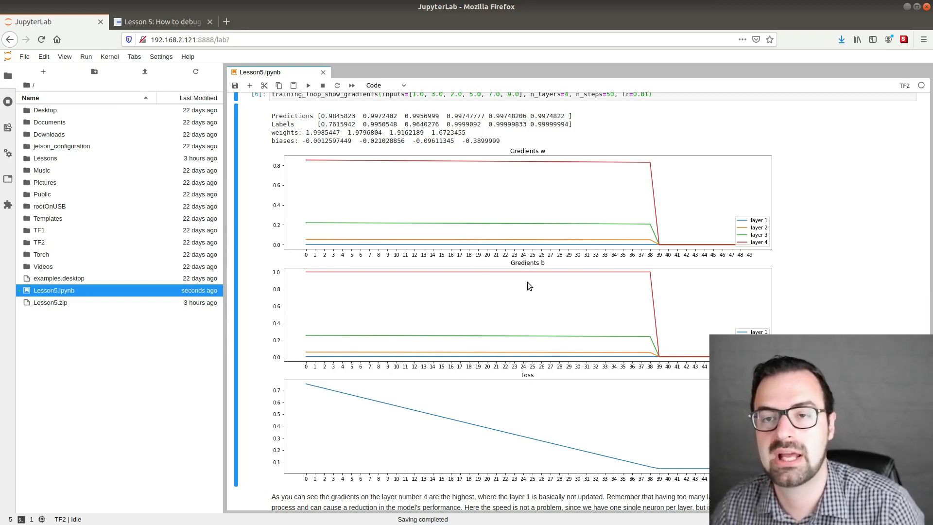
{"action": "mouse_move", "coordinate": [524, 248]}
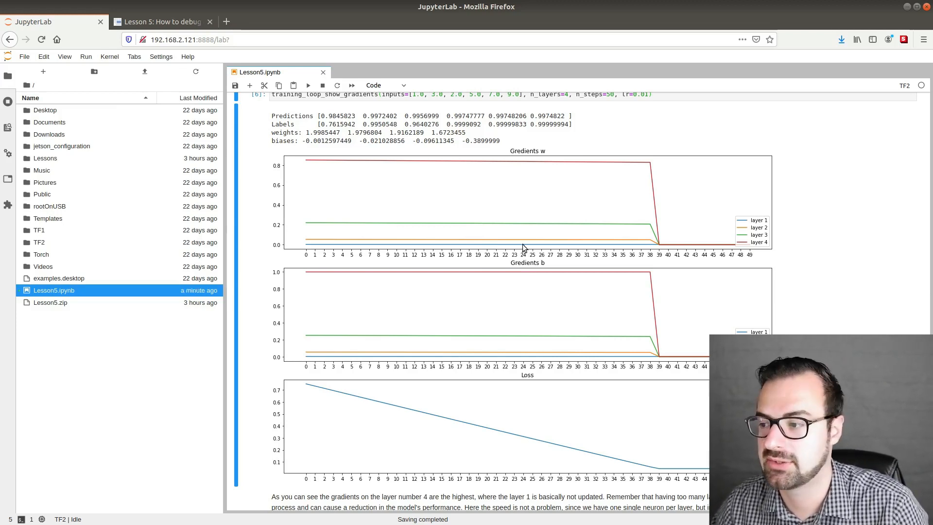
{"action": "mouse_move", "coordinate": [515, 358]}
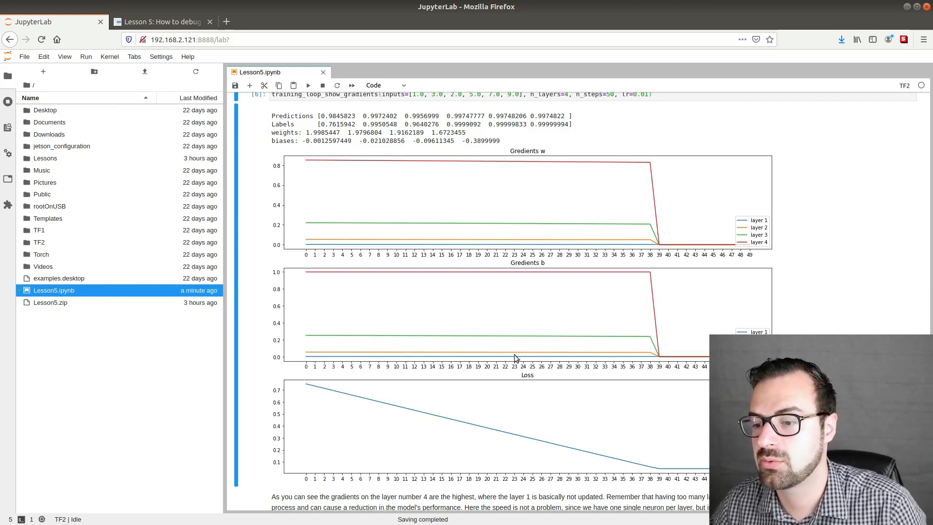
{"action": "mouse_move", "coordinate": [650, 359]}
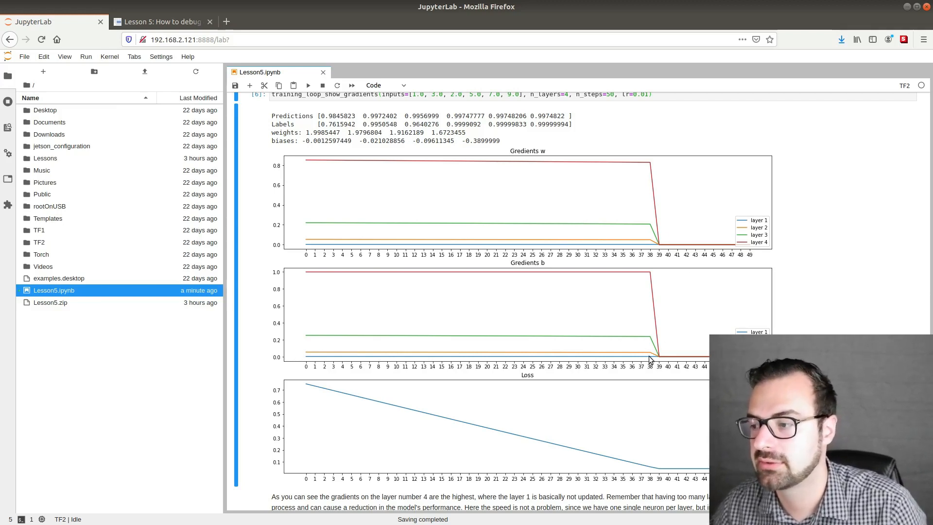
{"action": "mouse_move", "coordinate": [654, 246]}
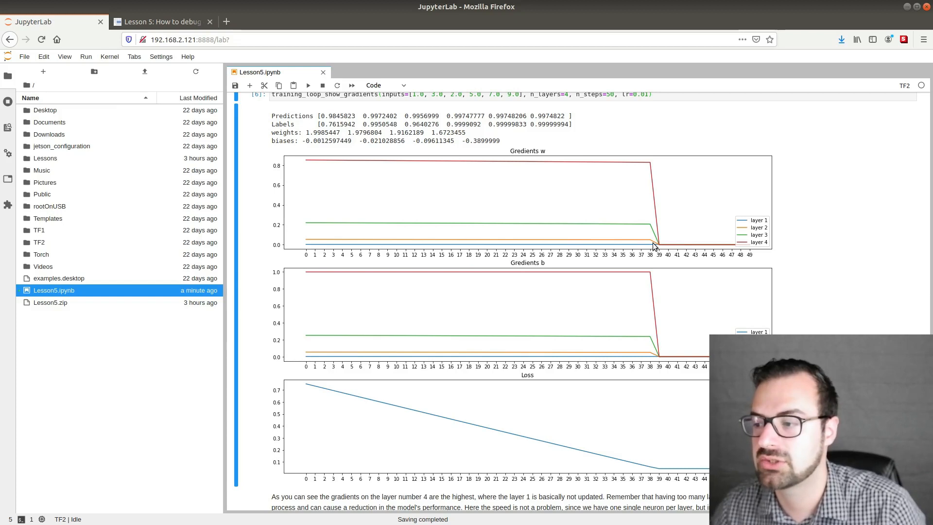
{"action": "mouse_move", "coordinate": [648, 246]}
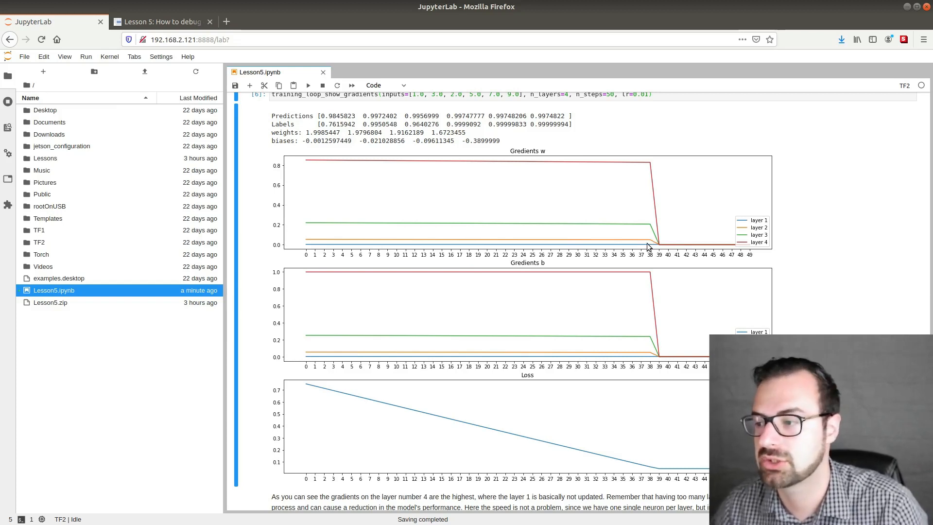
{"action": "mouse_move", "coordinate": [752, 238]}
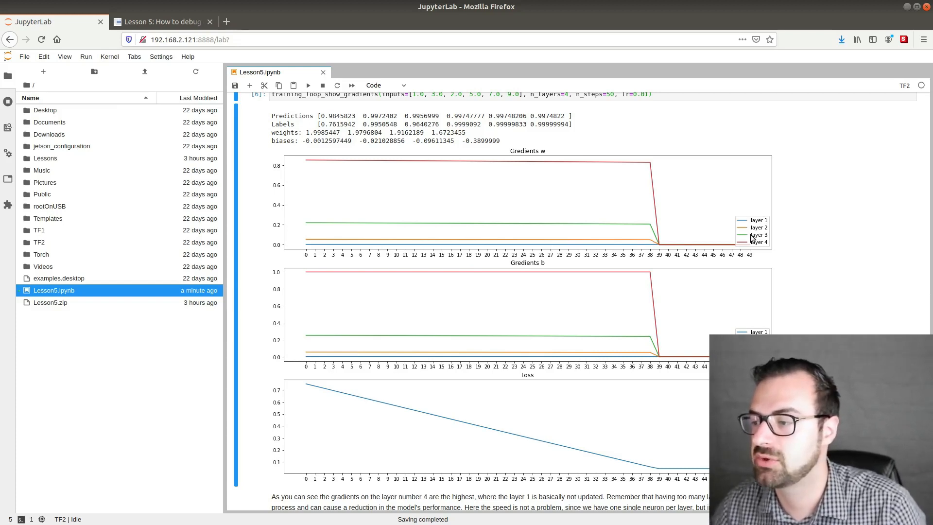
{"action": "mouse_move", "coordinate": [579, 235]}
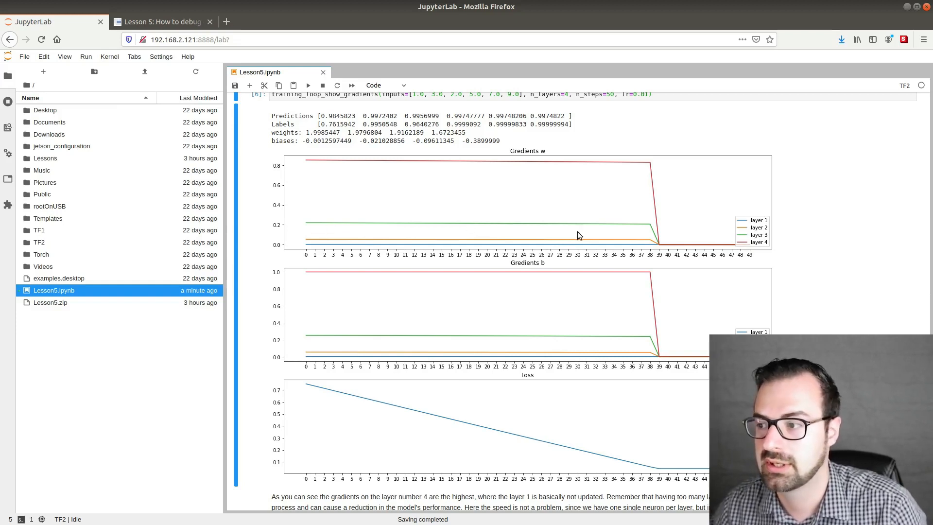
{"action": "mouse_move", "coordinate": [648, 255]}
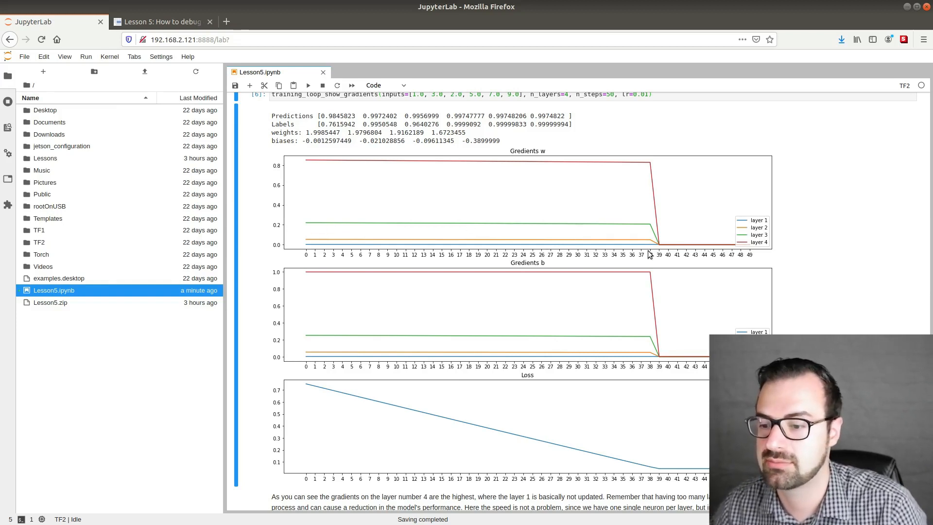
{"action": "mouse_move", "coordinate": [608, 309]}
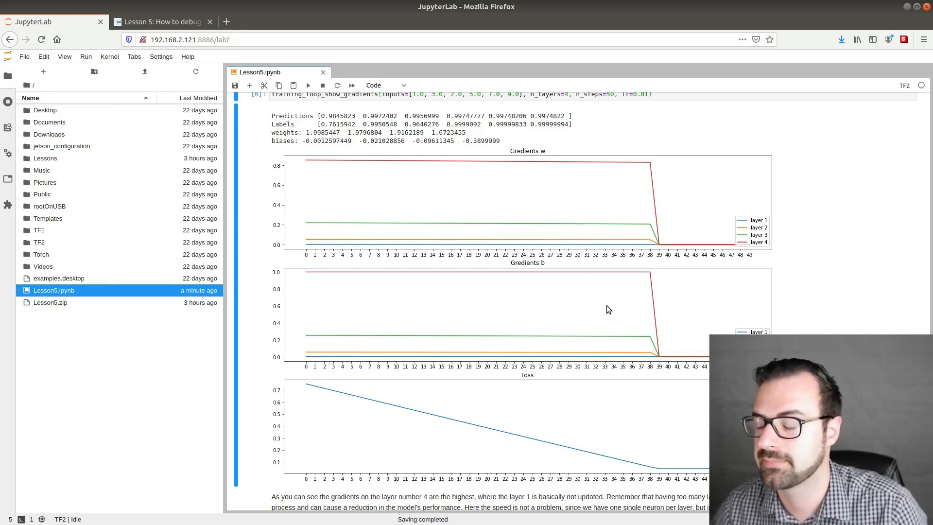
{"action": "mouse_move", "coordinate": [648, 176]}
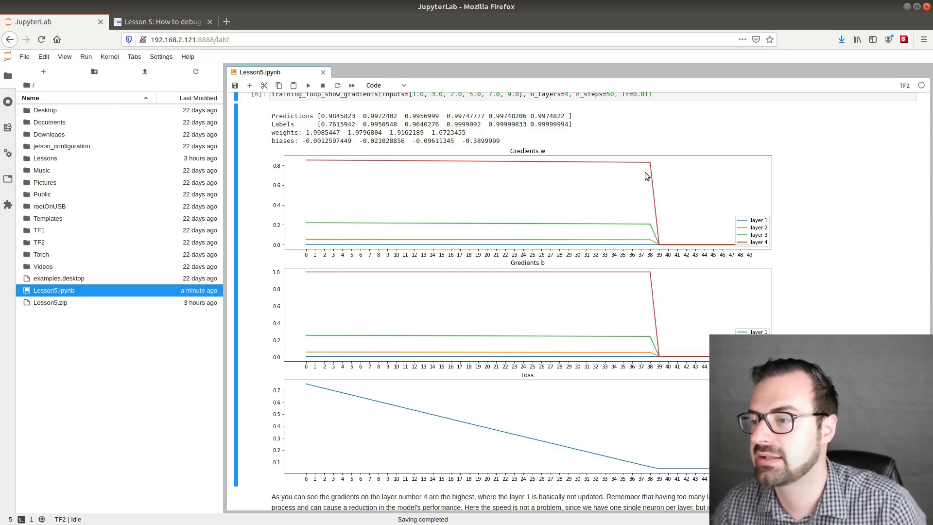
{"action": "mouse_move", "coordinate": [663, 358]}
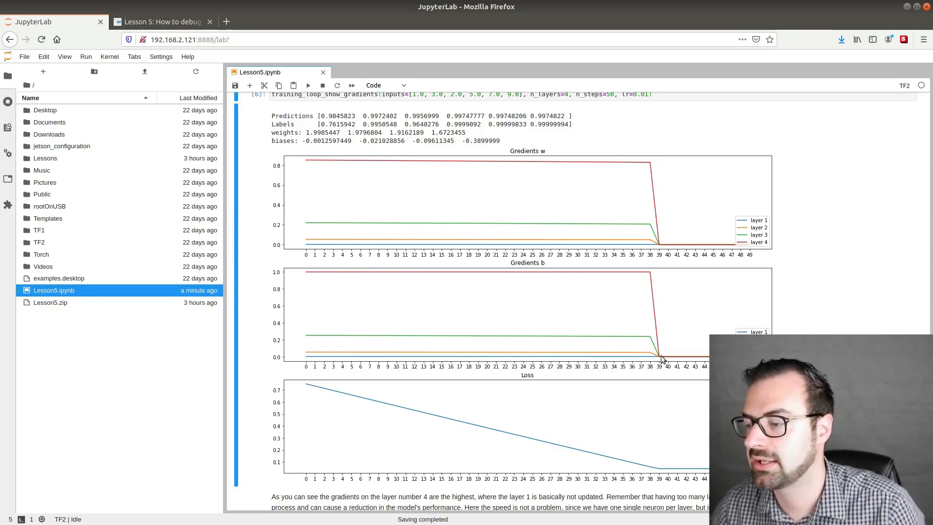
{"action": "mouse_move", "coordinate": [666, 247]}
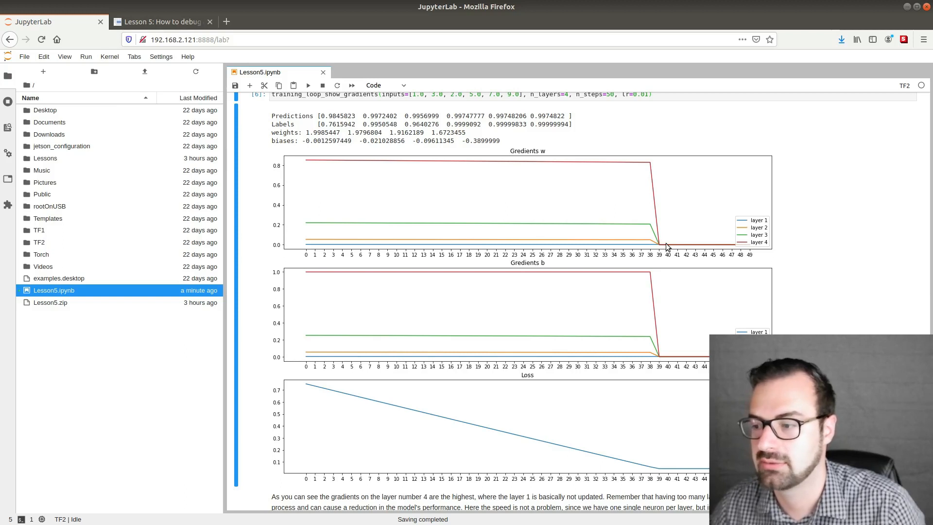
{"action": "mouse_move", "coordinate": [672, 361]}
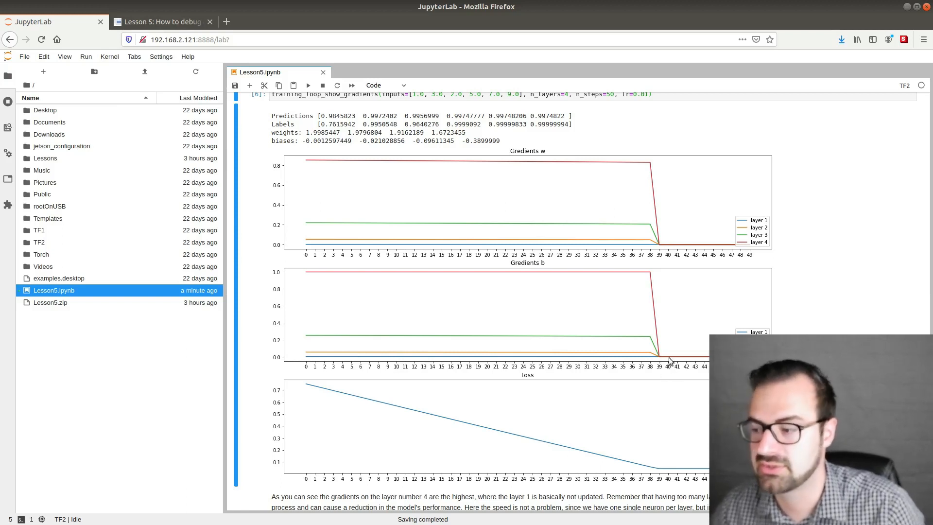
{"action": "mouse_move", "coordinate": [663, 206]}
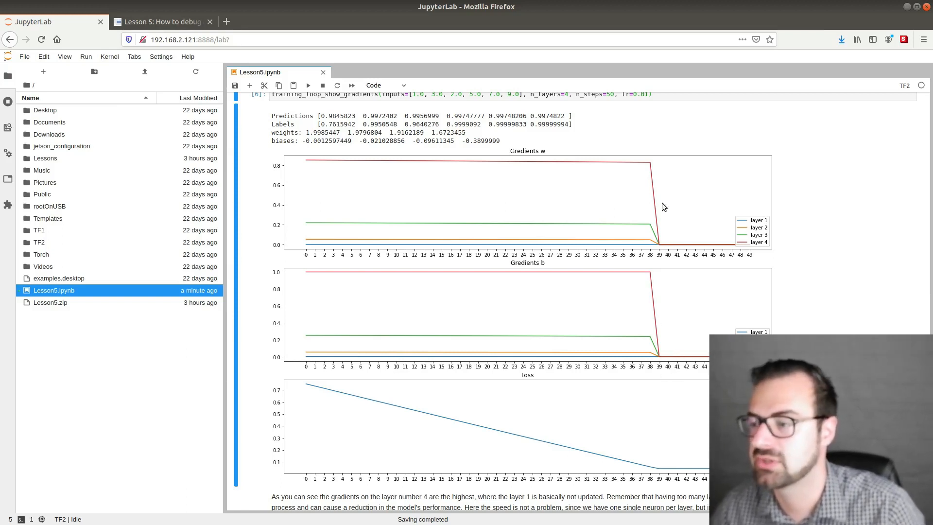
{"action": "mouse_move", "coordinate": [581, 262]}
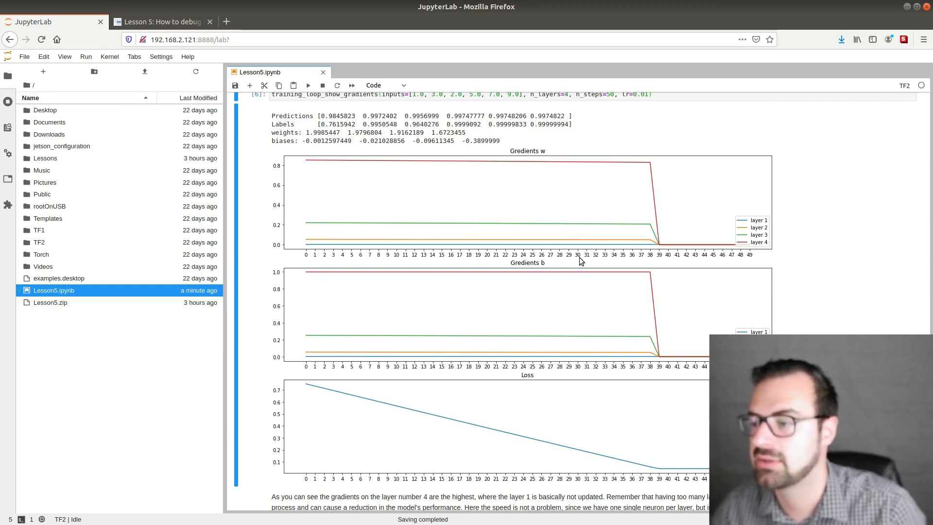
{"action": "mouse_move", "coordinate": [661, 257]}
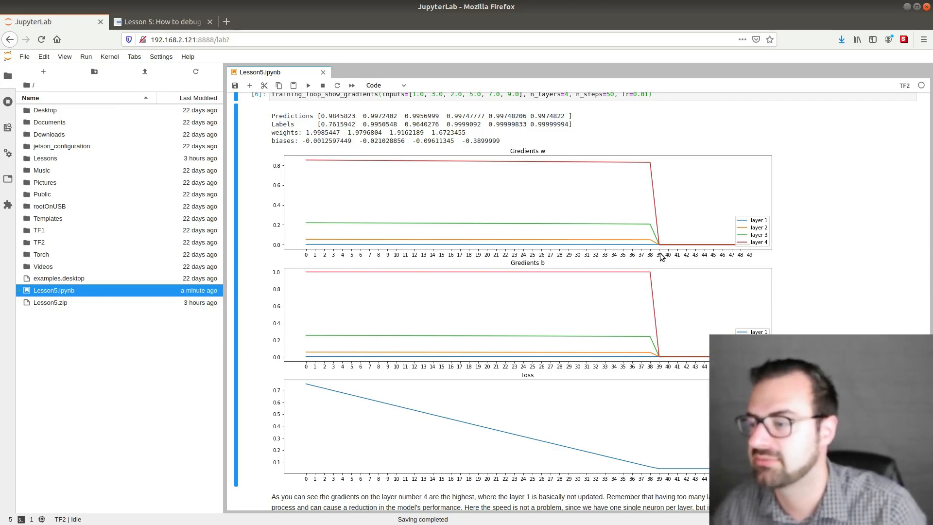
{"action": "mouse_move", "coordinate": [688, 252]}
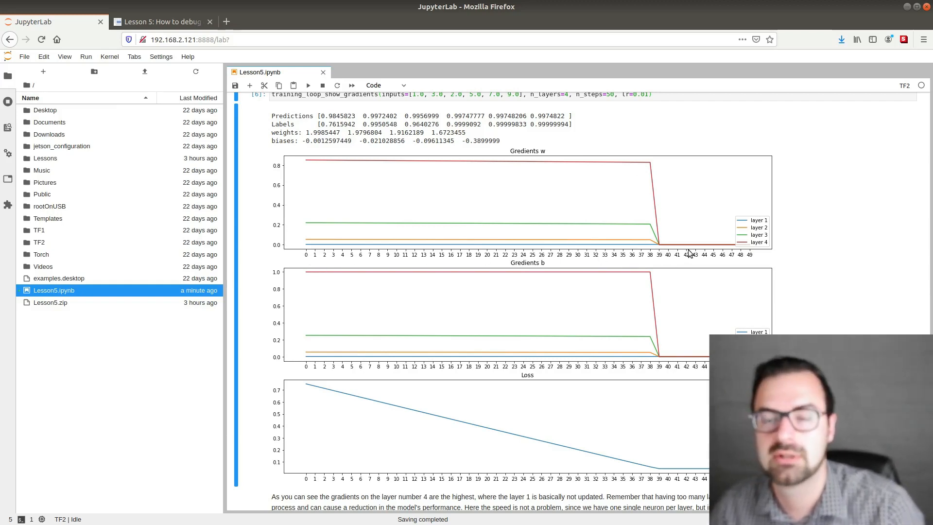
{"action": "mouse_move", "coordinate": [658, 248]}
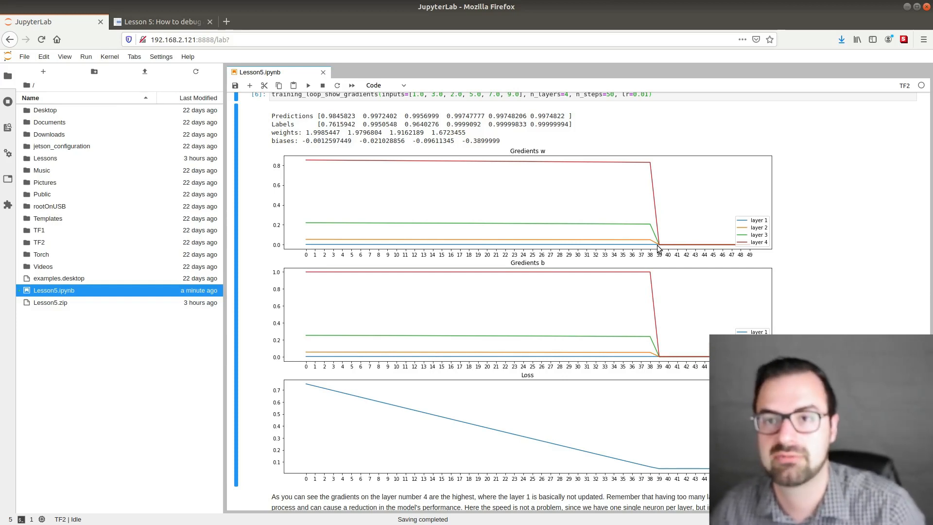
{"action": "mouse_move", "coordinate": [647, 476]}
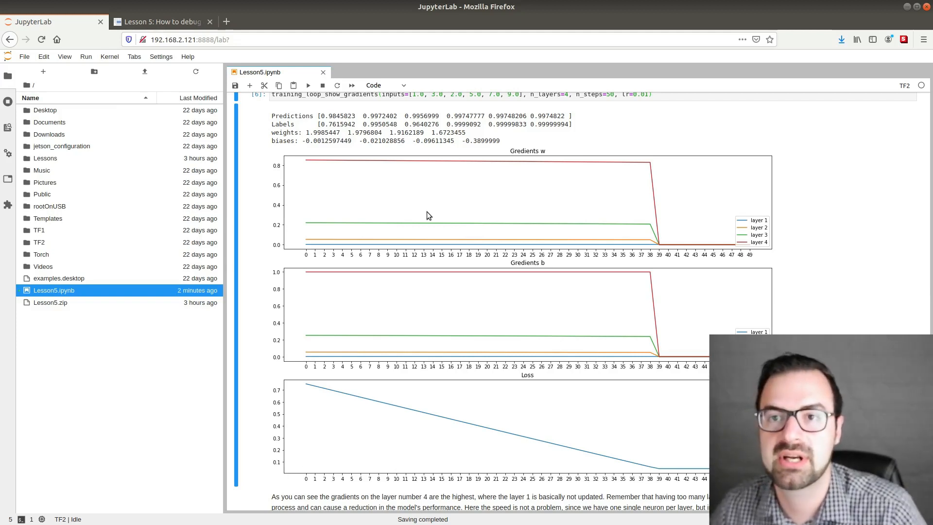
{"action": "mouse_move", "coordinate": [347, 249]}
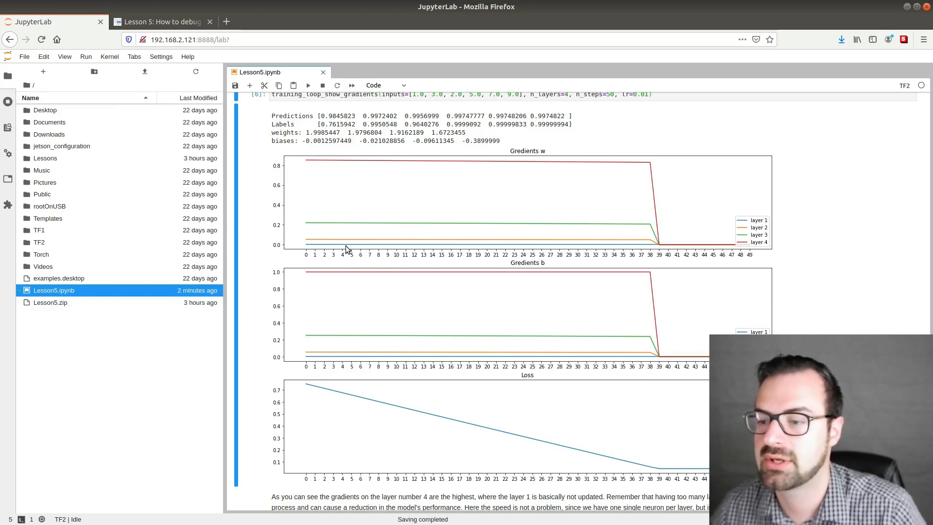
{"action": "mouse_move", "coordinate": [348, 247]}
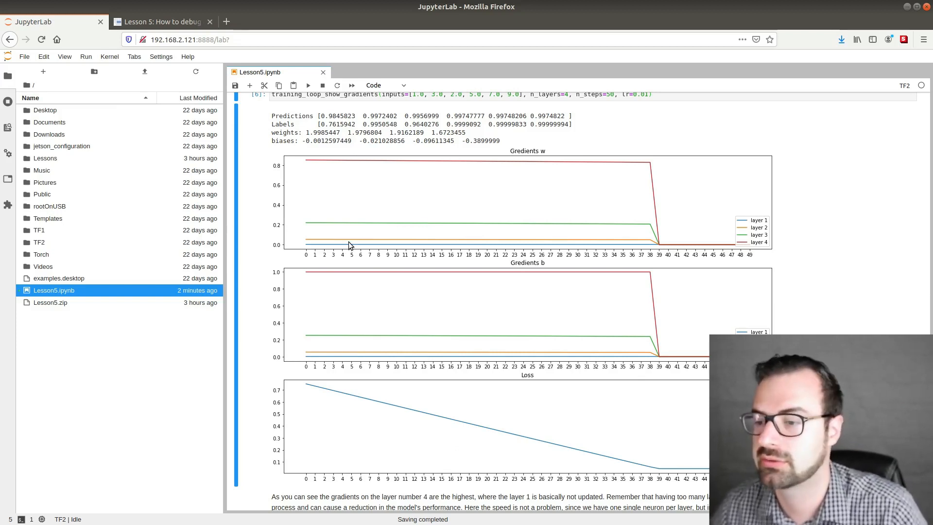
{"action": "mouse_move", "coordinate": [356, 245]}
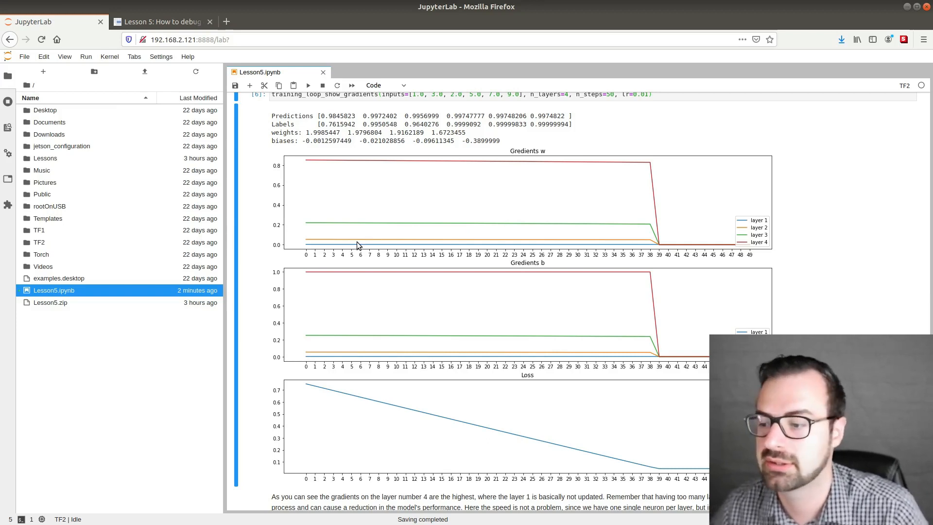
{"action": "mouse_move", "coordinate": [498, 178]}
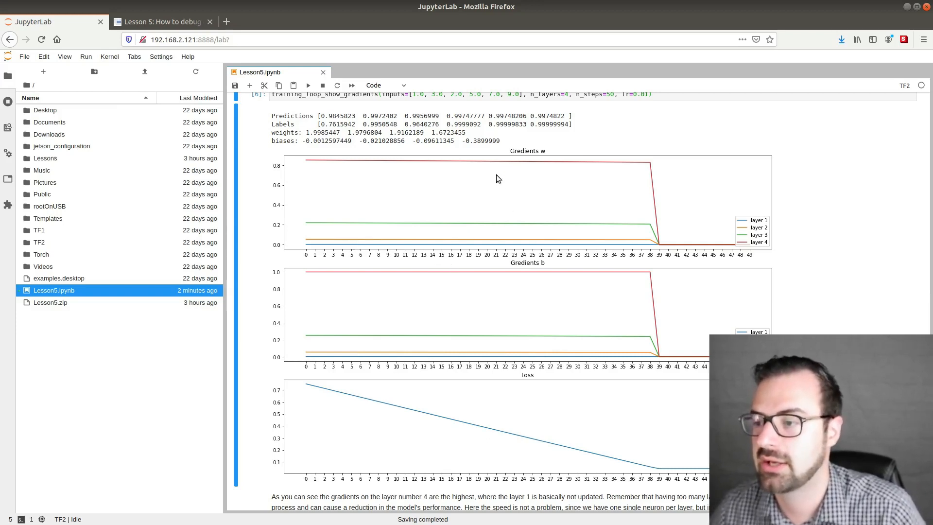
{"action": "mouse_move", "coordinate": [514, 217]}
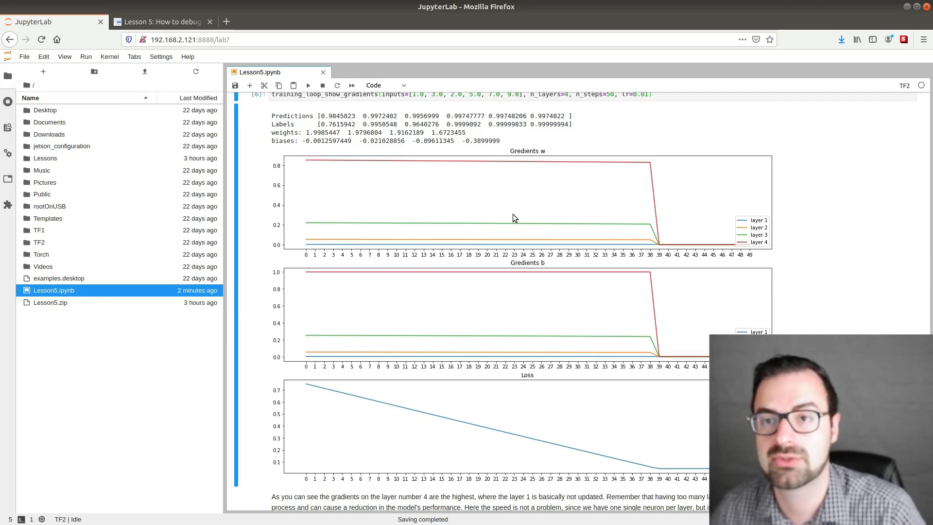
{"action": "mouse_move", "coordinate": [502, 213]}
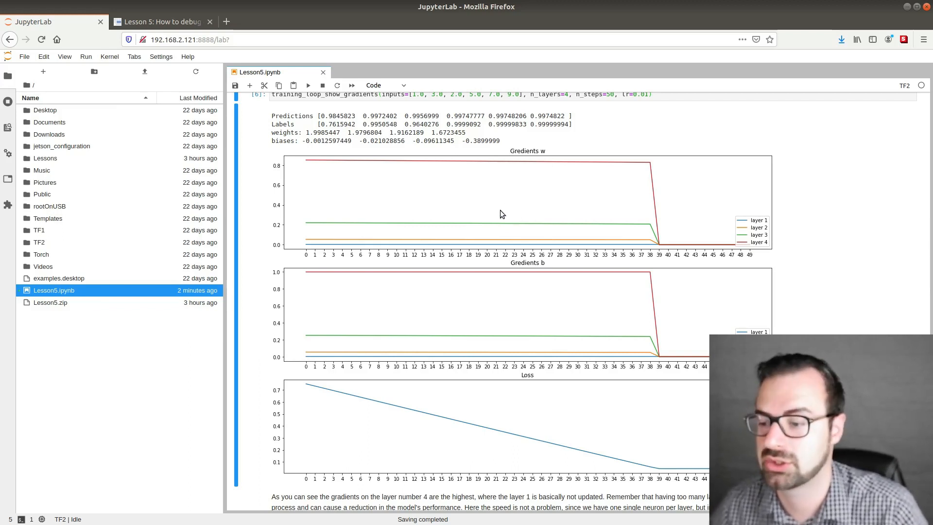
- Scroll past the 4-layer loss plot to the training_loop_show_gradients cell with n_layers=2
{"action": "scroll", "scroll_direction": "down", "scroll_amount": 3}
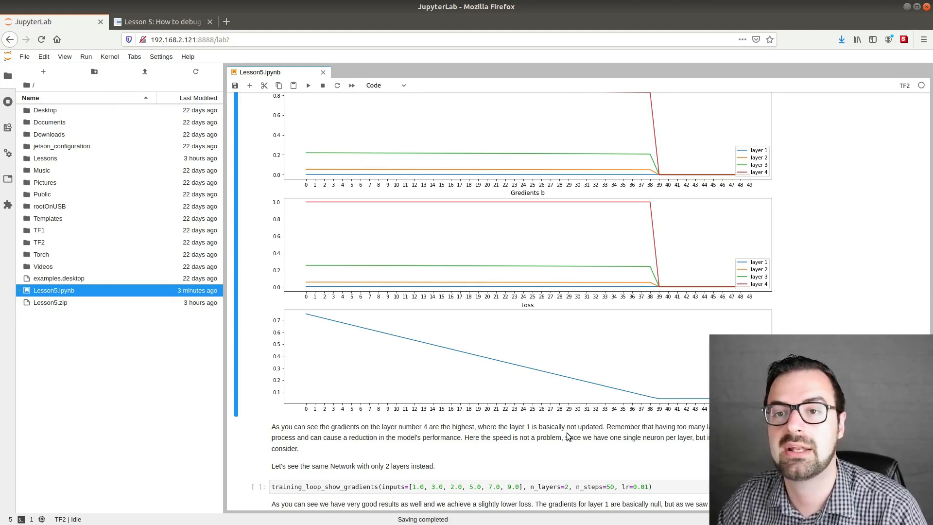
{"action": "scroll", "scroll_direction": "down", "scroll_amount": 3}
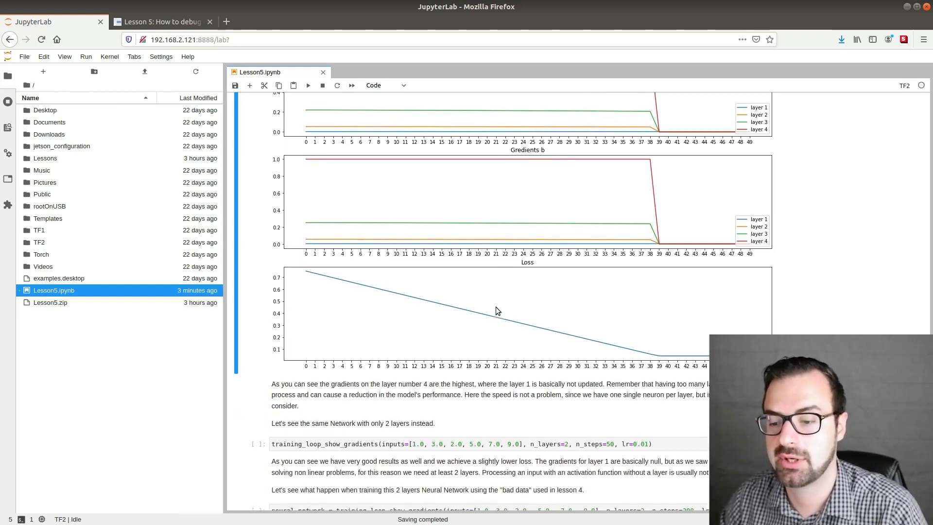
{"action": "scroll", "scroll_direction": "down", "scroll_amount": 3}
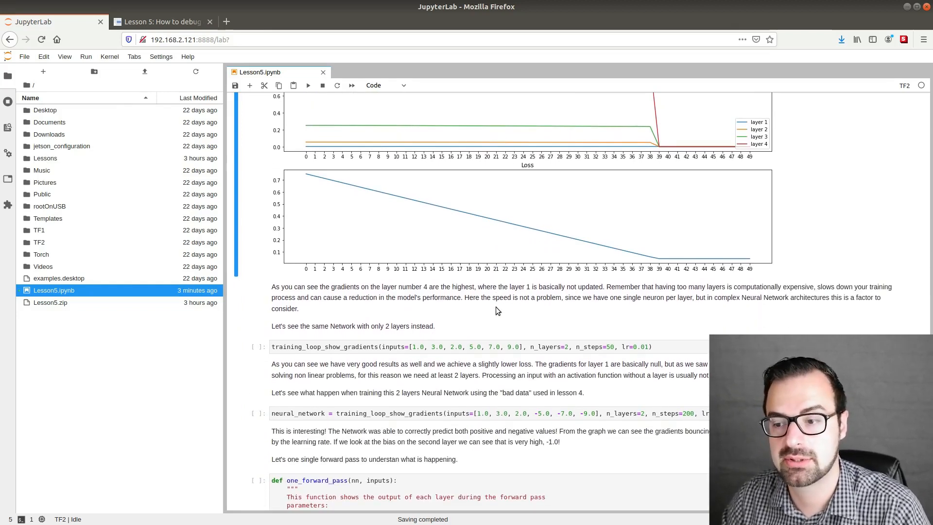
{"action": "mouse_move", "coordinate": [501, 336]}
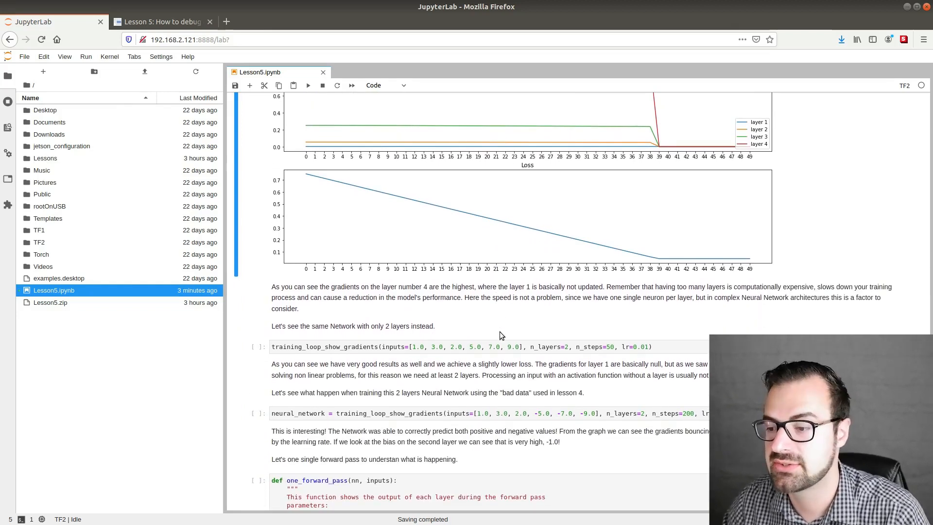
{"action": "mouse_move", "coordinate": [541, 361]}
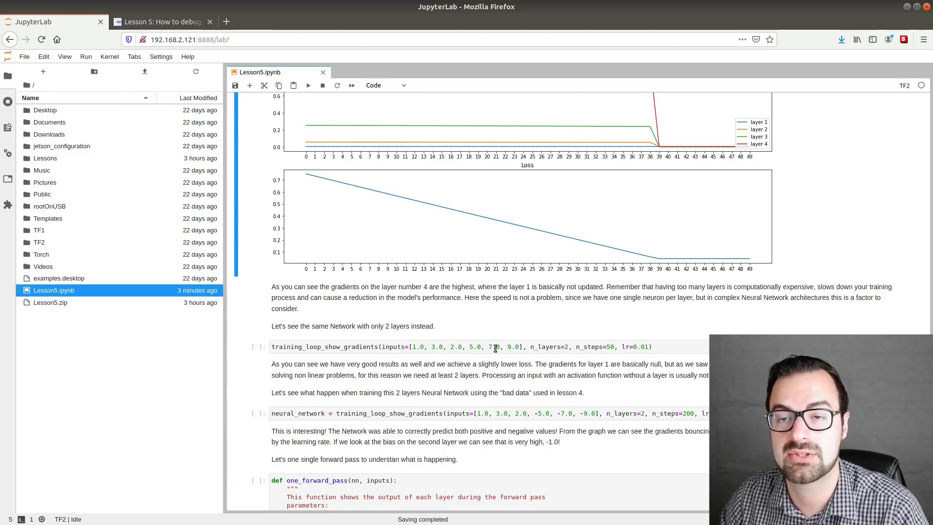
{"action": "left_click", "coordinate": [458, 346]}
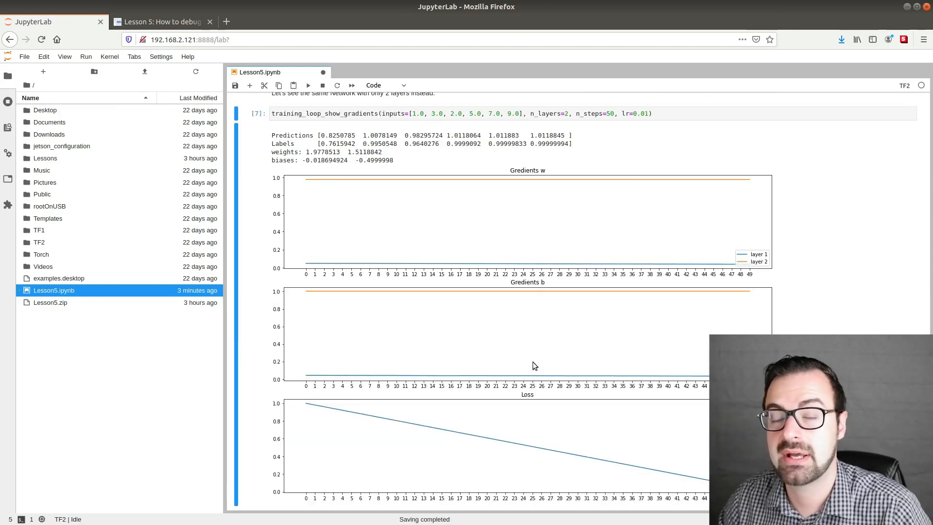
{"action": "mouse_move", "coordinate": [349, 188]}
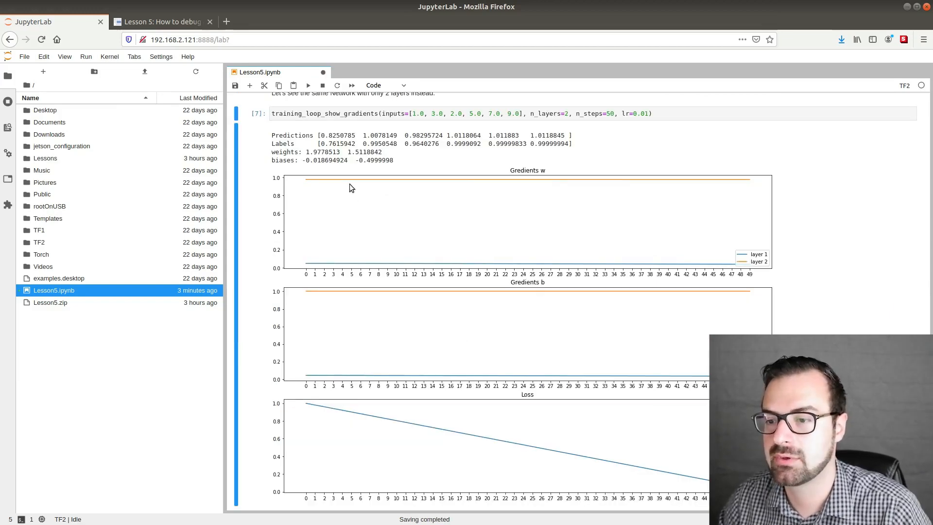
{"action": "mouse_move", "coordinate": [340, 154]}
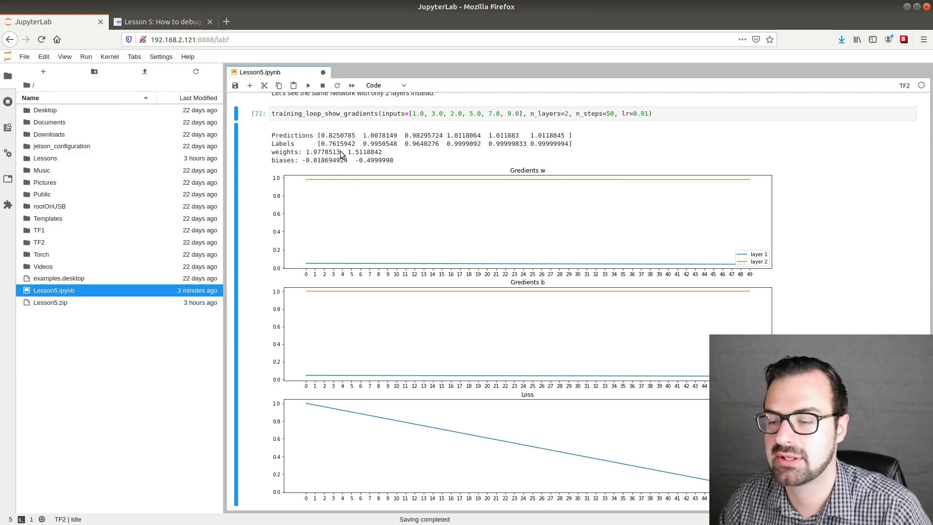
{"action": "mouse_move", "coordinate": [353, 147]}
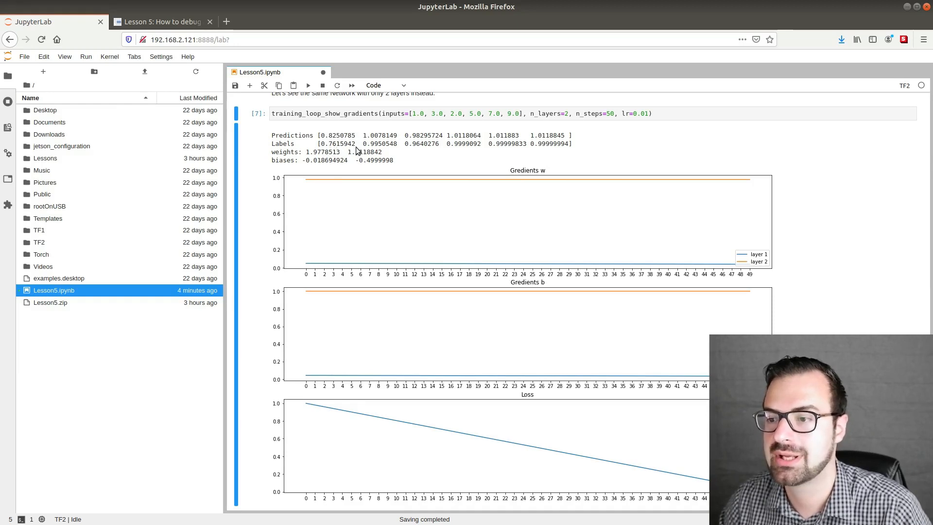
{"action": "mouse_move", "coordinate": [414, 143]}
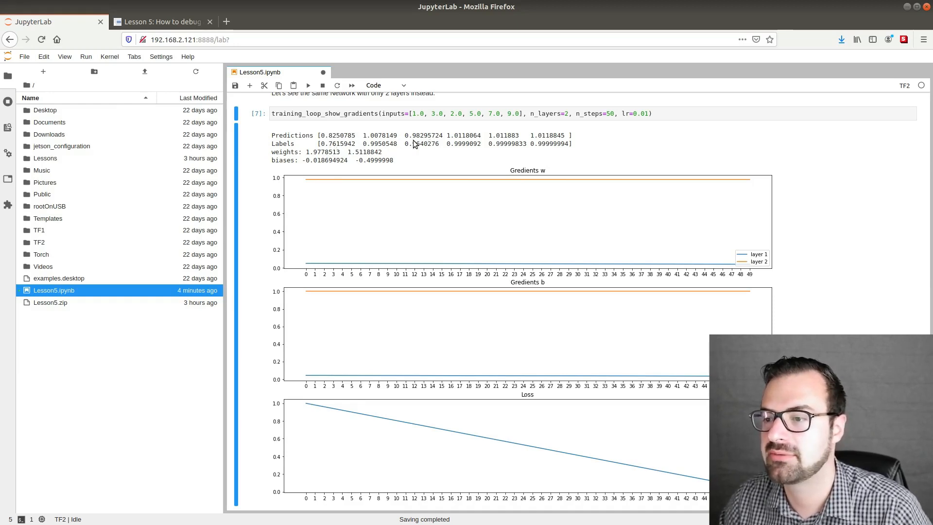
{"action": "mouse_move", "coordinate": [556, 145]}
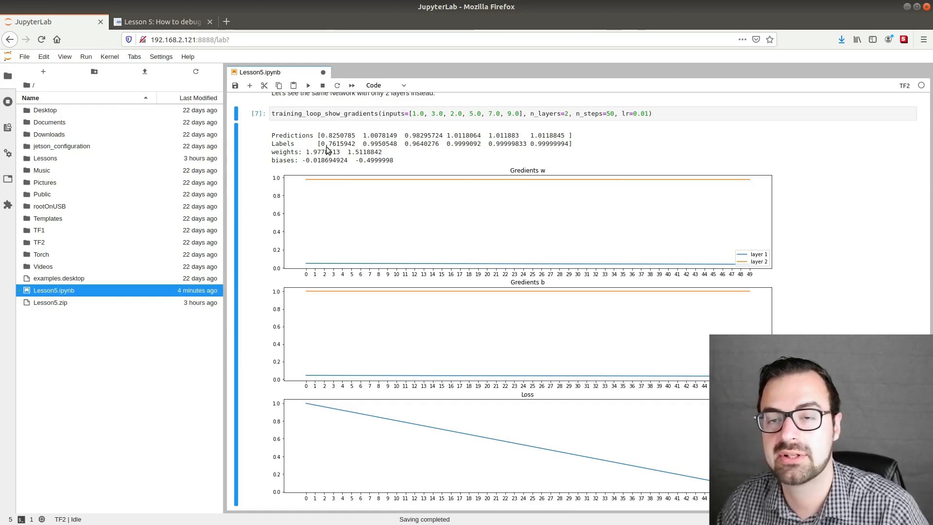
{"action": "mouse_move", "coordinate": [483, 150]}
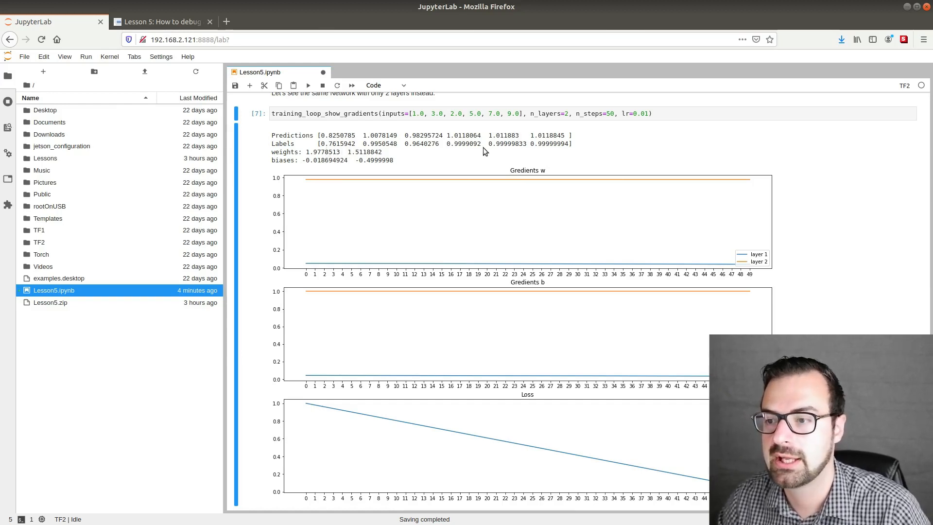
{"action": "mouse_move", "coordinate": [431, 152]}
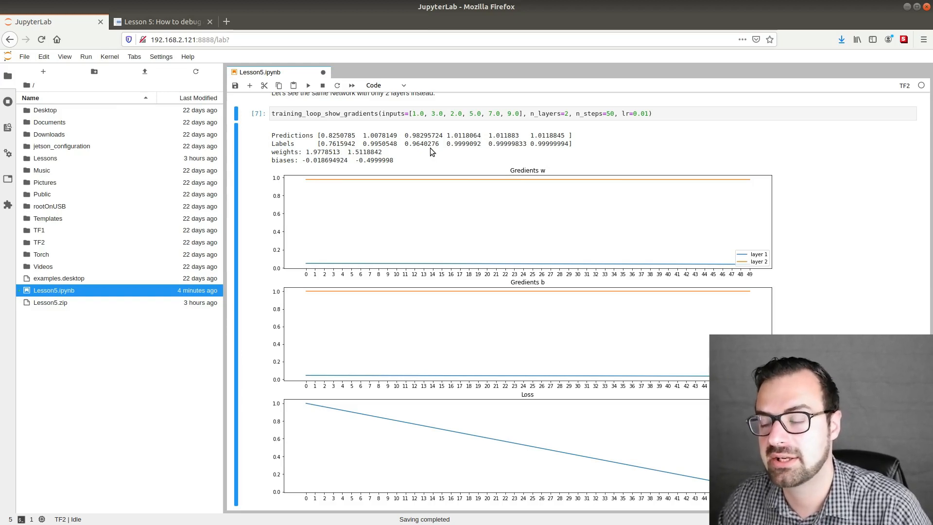
{"action": "mouse_move", "coordinate": [505, 406]}
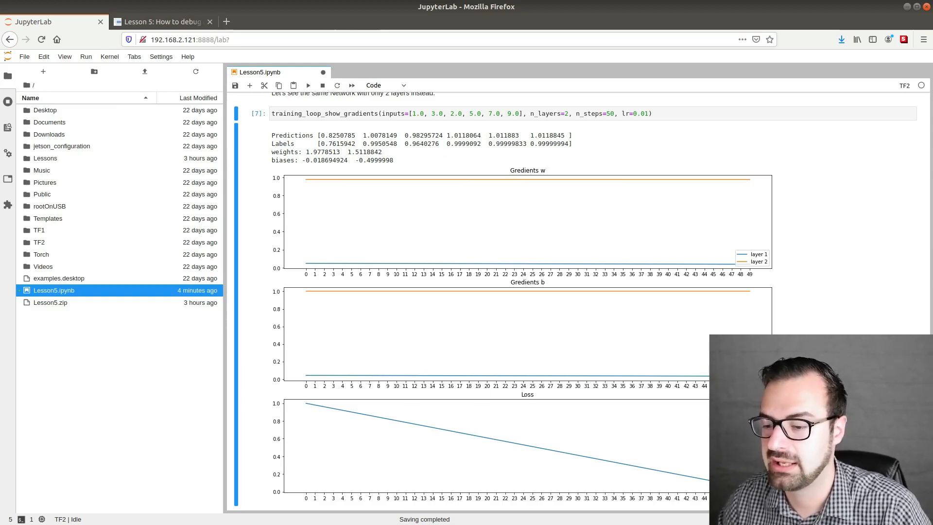
{"action": "mouse_move", "coordinate": [256, 403]}
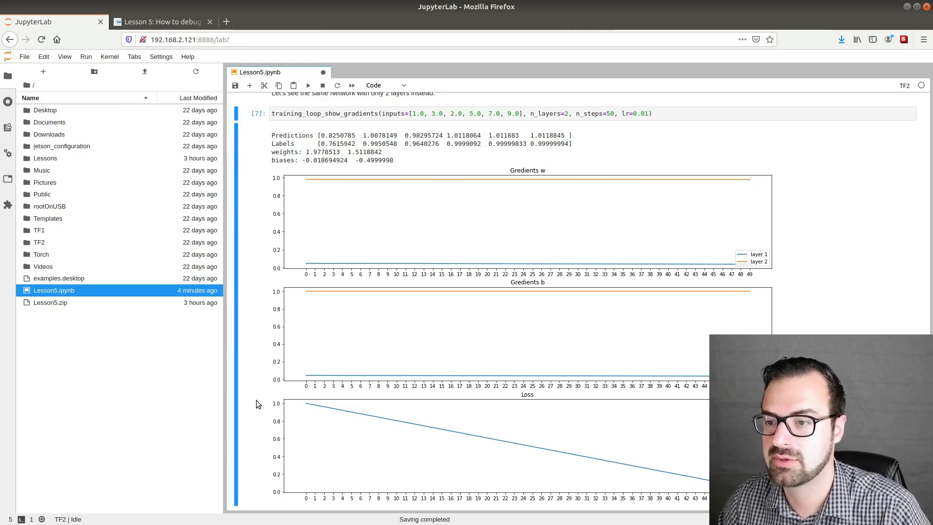
{"action": "mouse_move", "coordinate": [309, 161]}
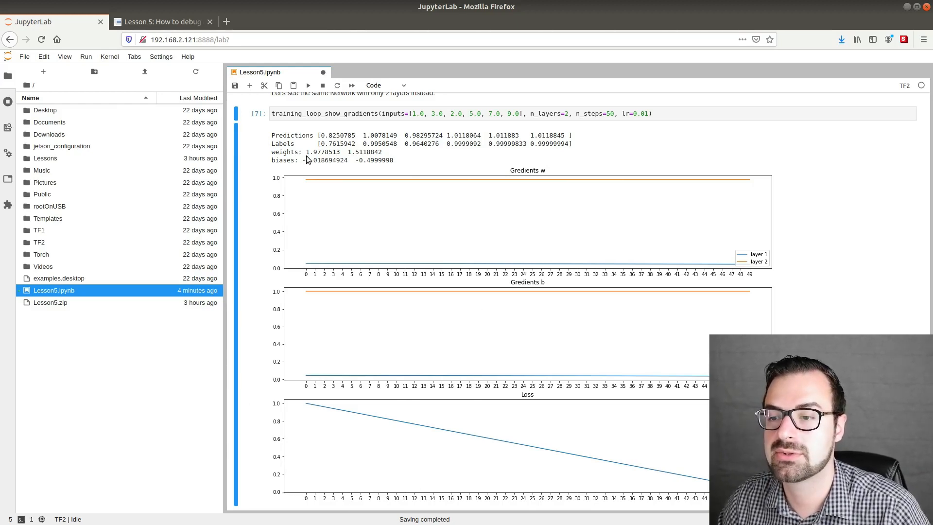
{"action": "mouse_move", "coordinate": [337, 157]}
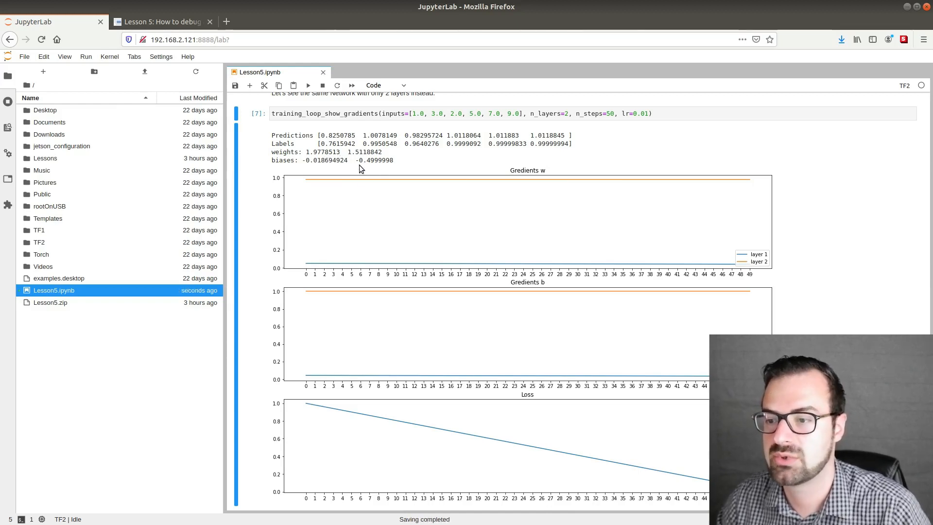
{"action": "mouse_move", "coordinate": [373, 165]}
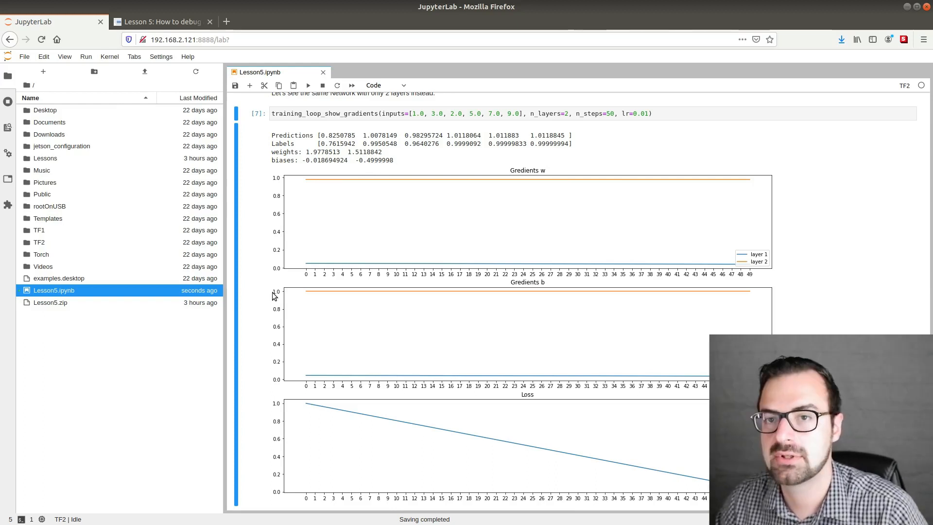
{"action": "mouse_move", "coordinate": [276, 285]}
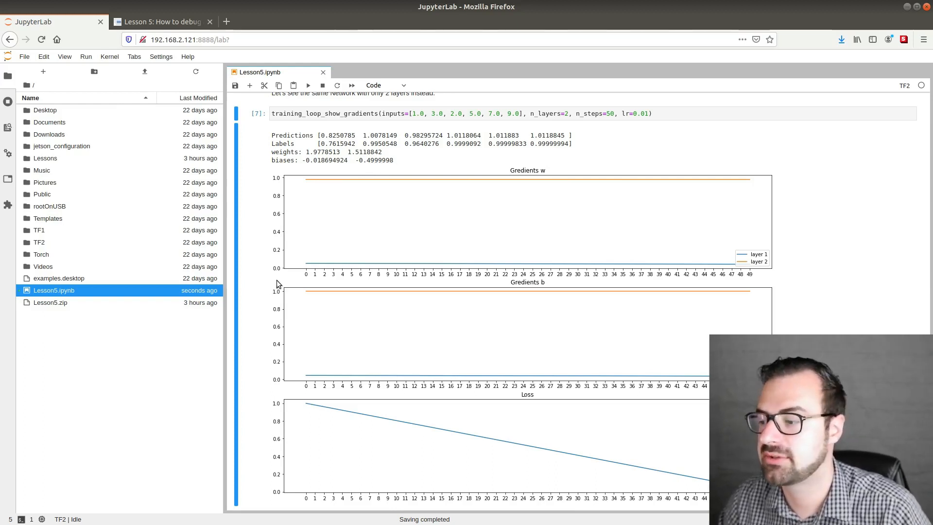
{"action": "mouse_move", "coordinate": [316, 269]}
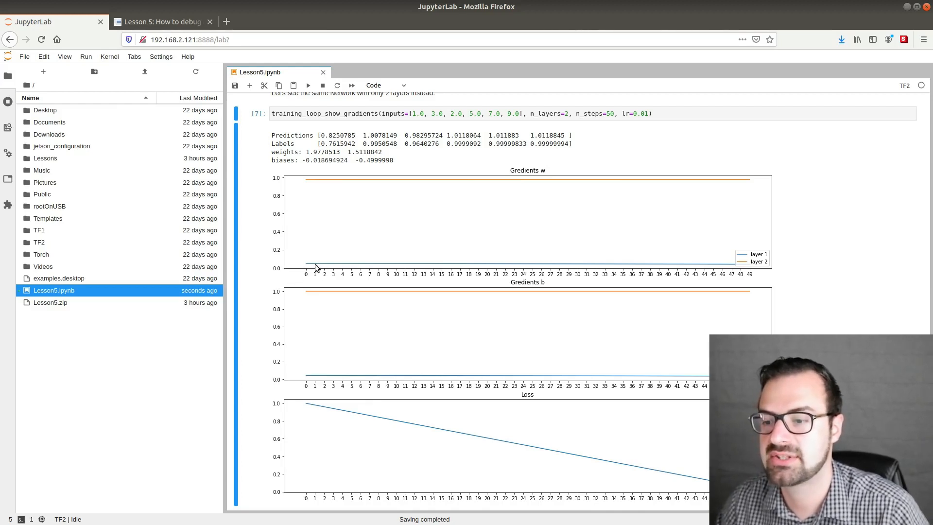
{"action": "mouse_move", "coordinate": [604, 269]}
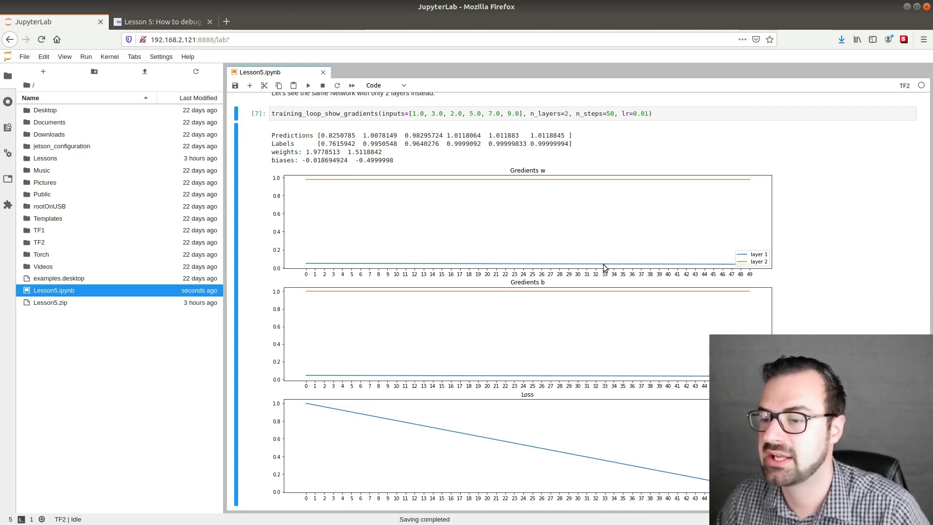
{"action": "mouse_move", "coordinate": [396, 240]}
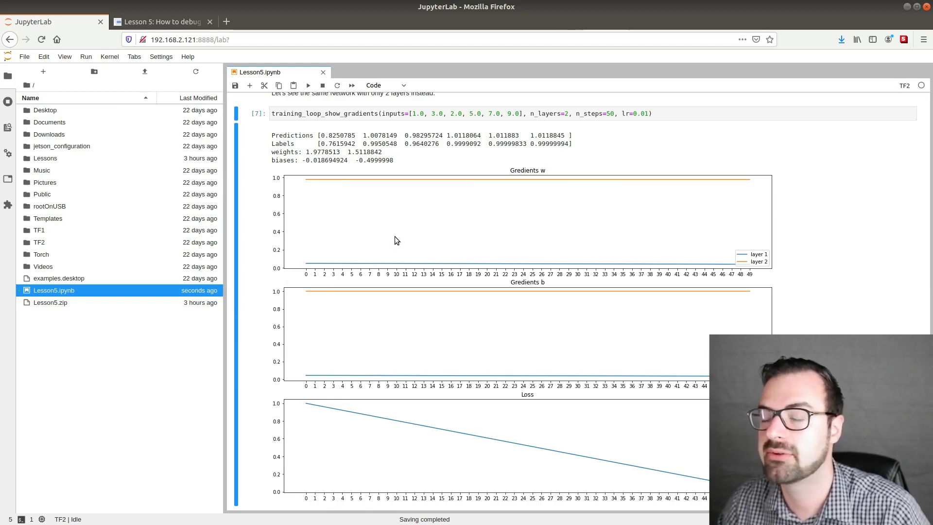
{"action": "mouse_move", "coordinate": [529, 247]}
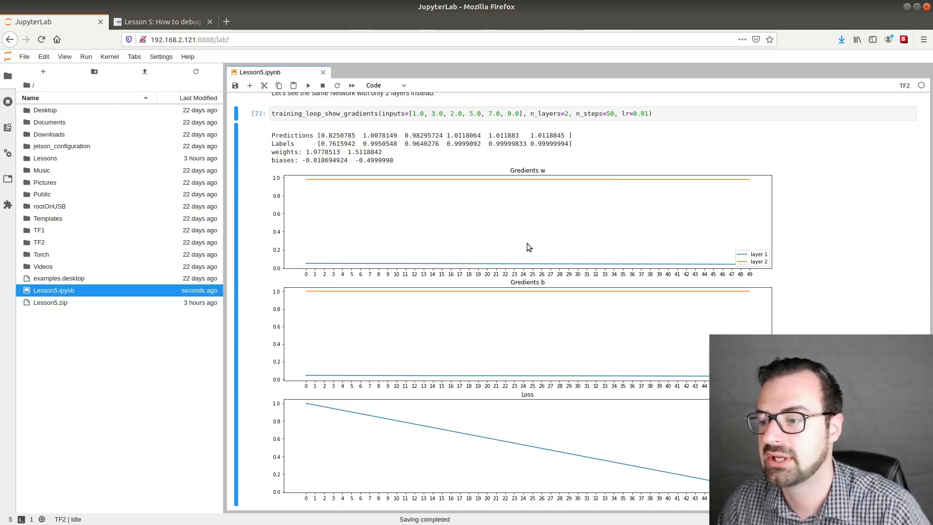
{"action": "mouse_move", "coordinate": [731, 290]}
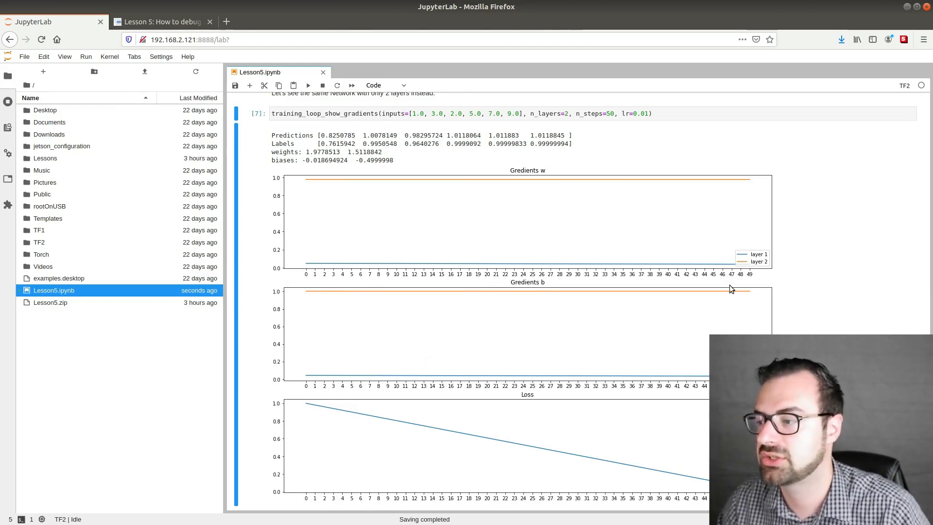
- Scroll past the loss plot to the 2-layer bad-data training_loop_show_gradients cell
{"action": "scroll", "scroll_direction": "down", "scroll_amount": 3}
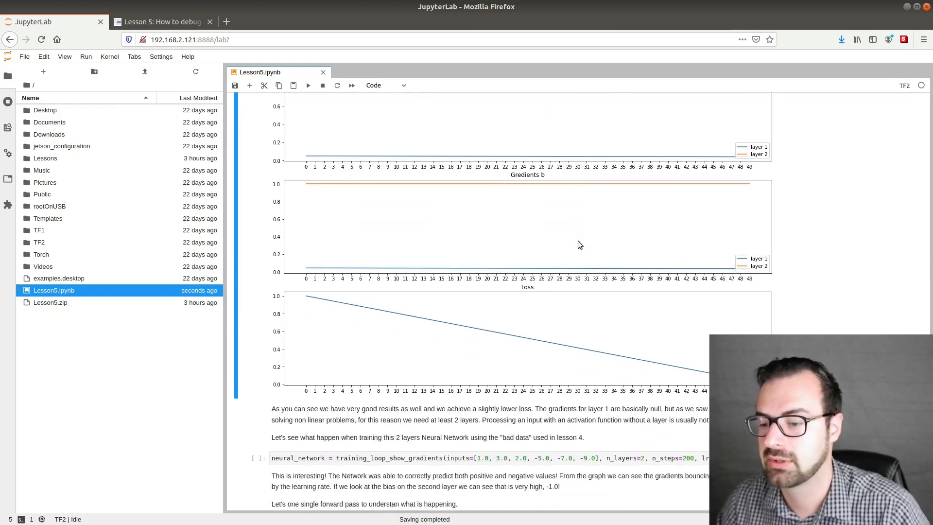
{"action": "scroll", "scroll_direction": "down", "scroll_amount": 3}
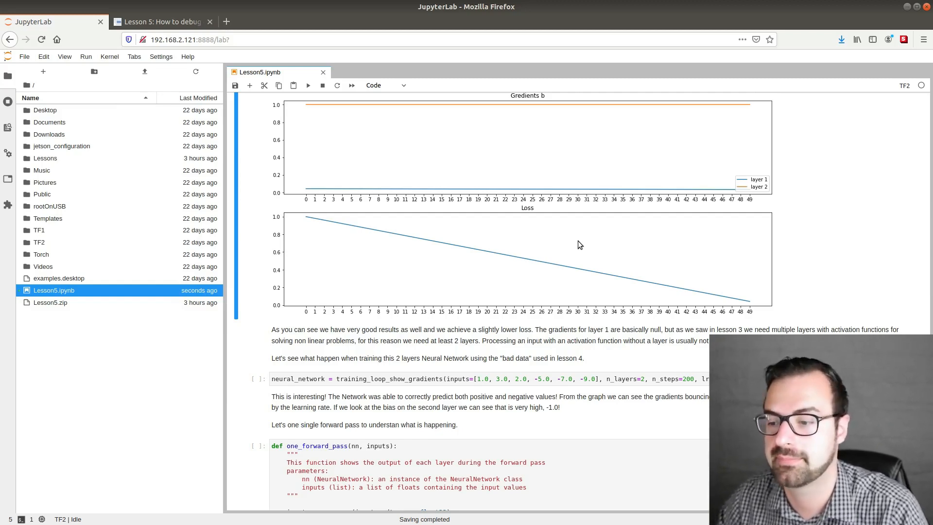
{"action": "mouse_move", "coordinate": [564, 231]}
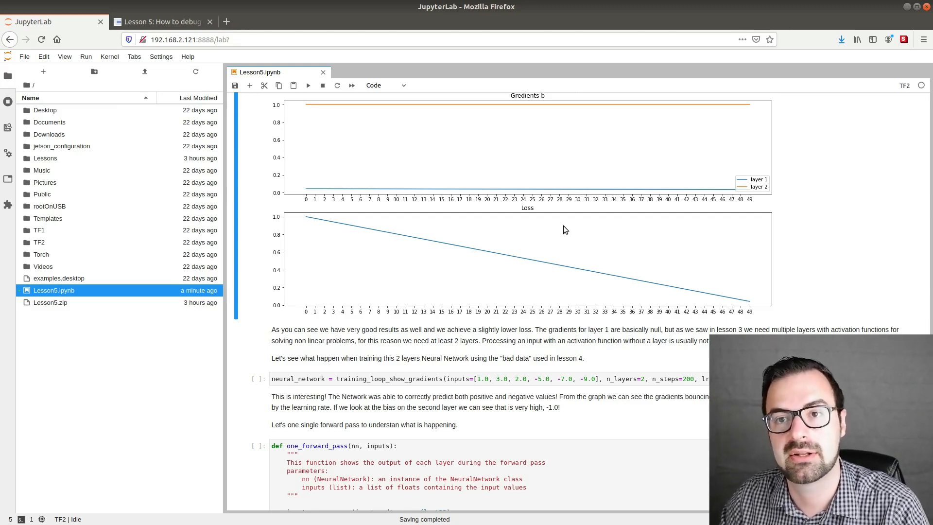
{"action": "scroll", "scroll_direction": "down", "scroll_amount": 3}
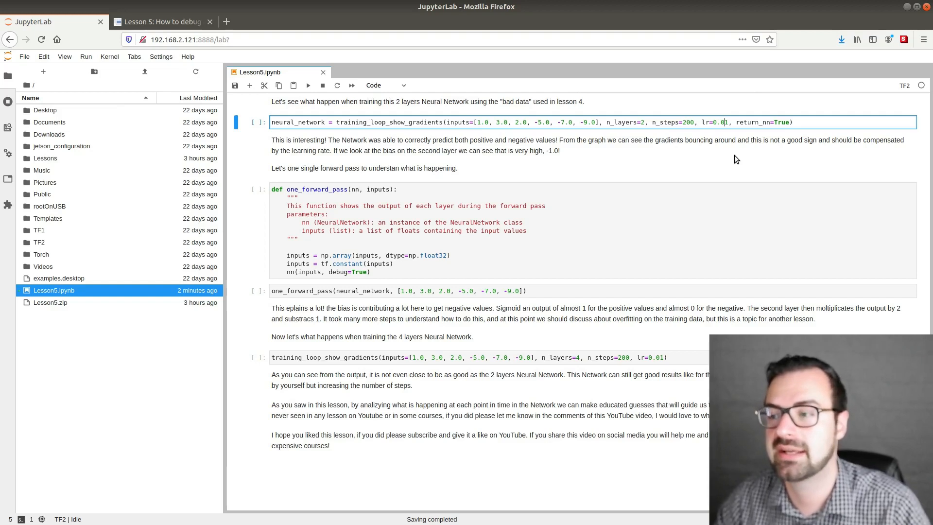
- Set the 2-layer bad-data training call's learning rate to lr=0.01
{"action": "type", "text": "1"}
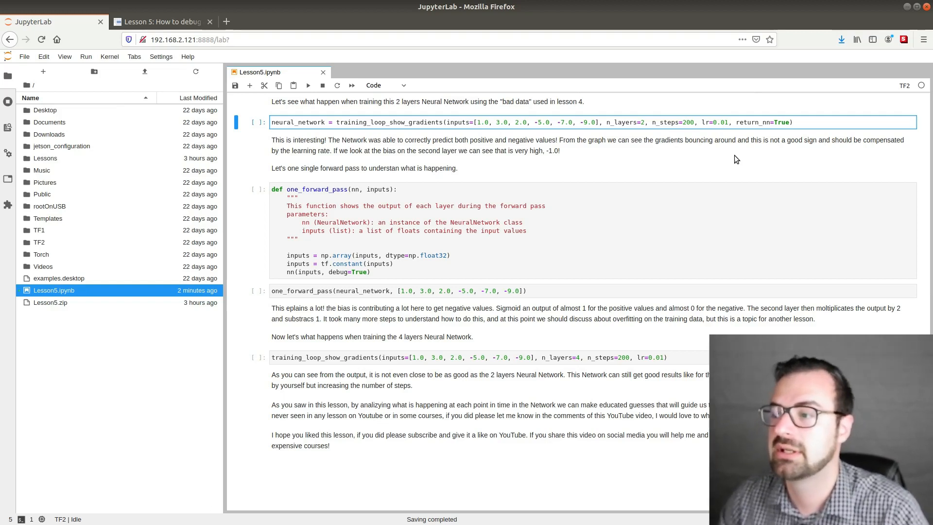
{"action": "mouse_move", "coordinate": [611, 125]}
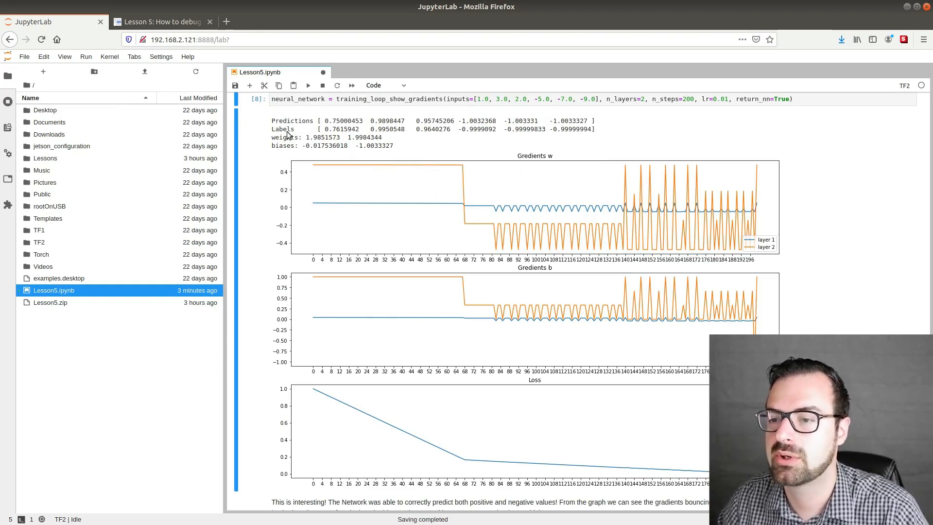
{"action": "mouse_move", "coordinate": [296, 129]}
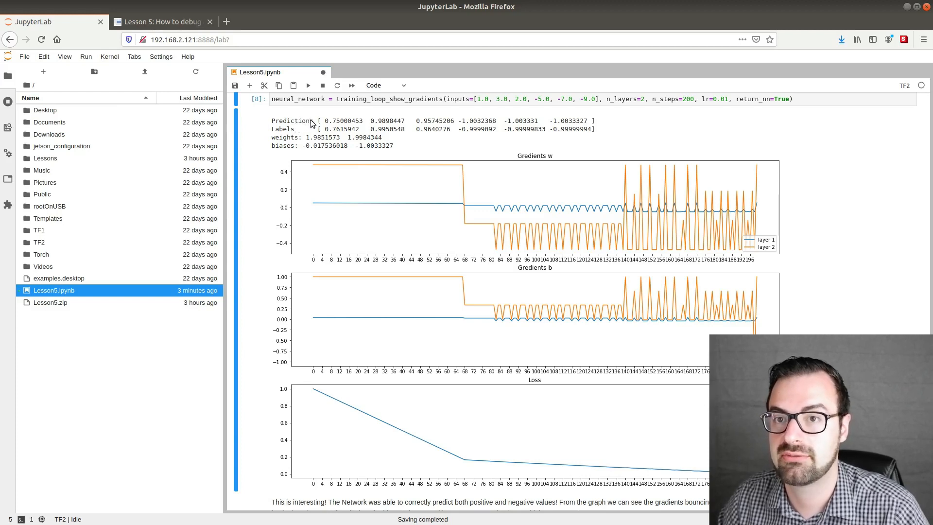
{"action": "mouse_move", "coordinate": [526, 129]}
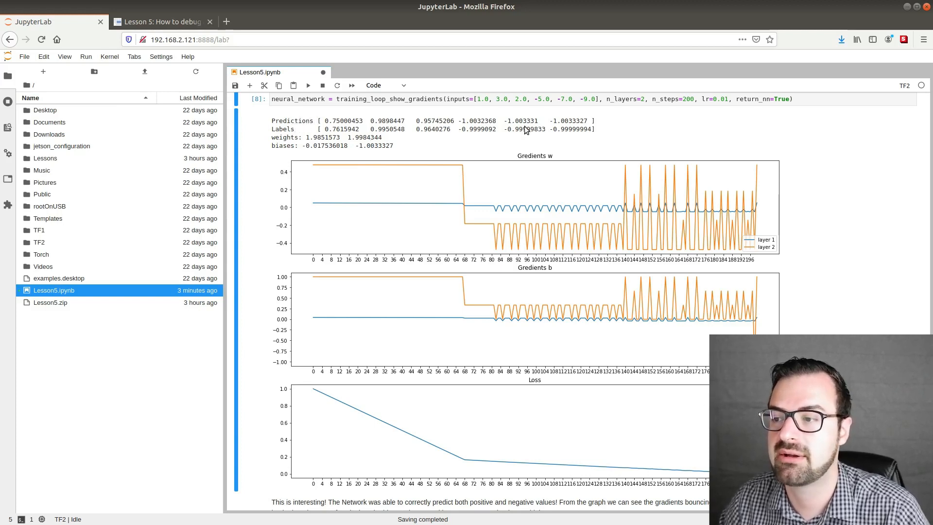
{"action": "mouse_move", "coordinate": [342, 129]}
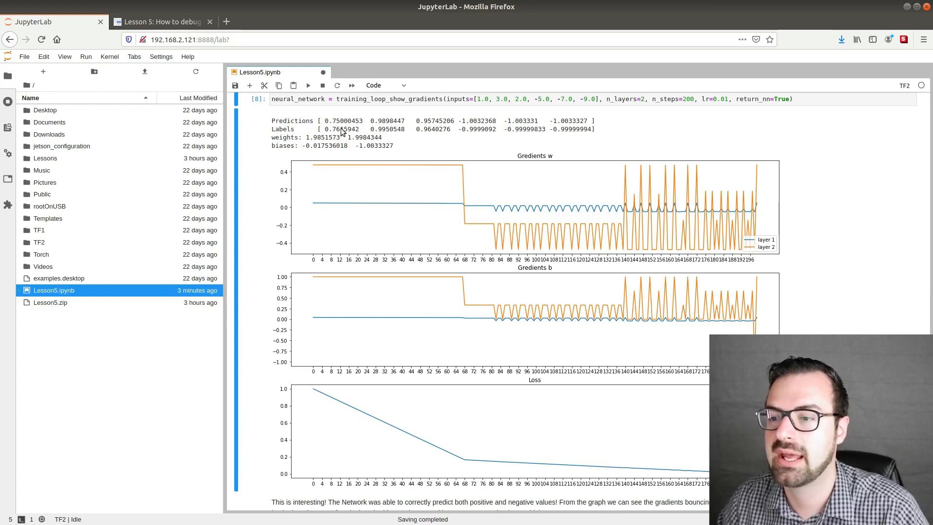
{"action": "mouse_move", "coordinate": [446, 132]}
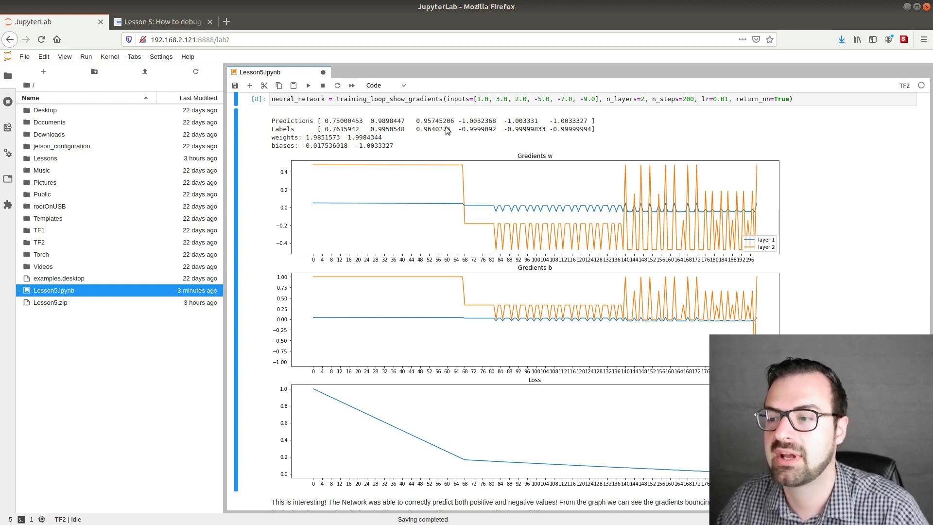
{"action": "mouse_move", "coordinate": [317, 125]}
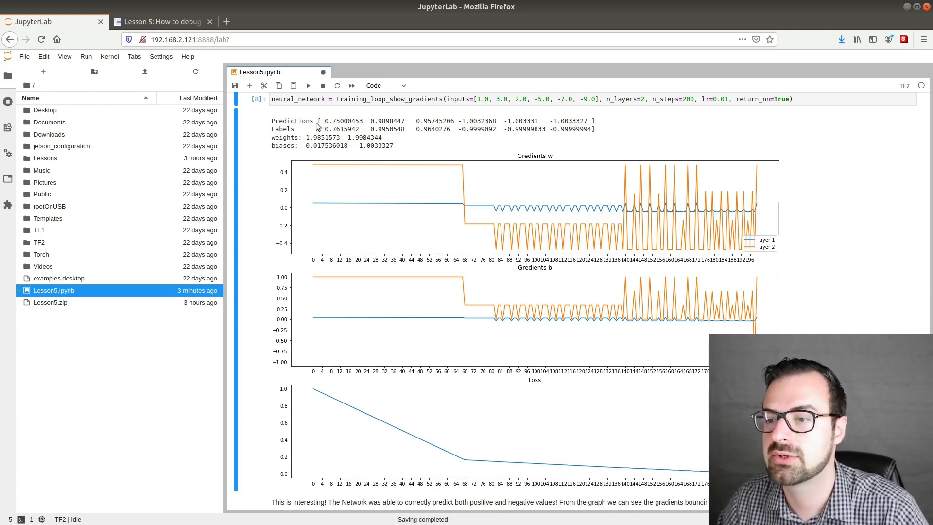
{"action": "mouse_move", "coordinate": [393, 130]}
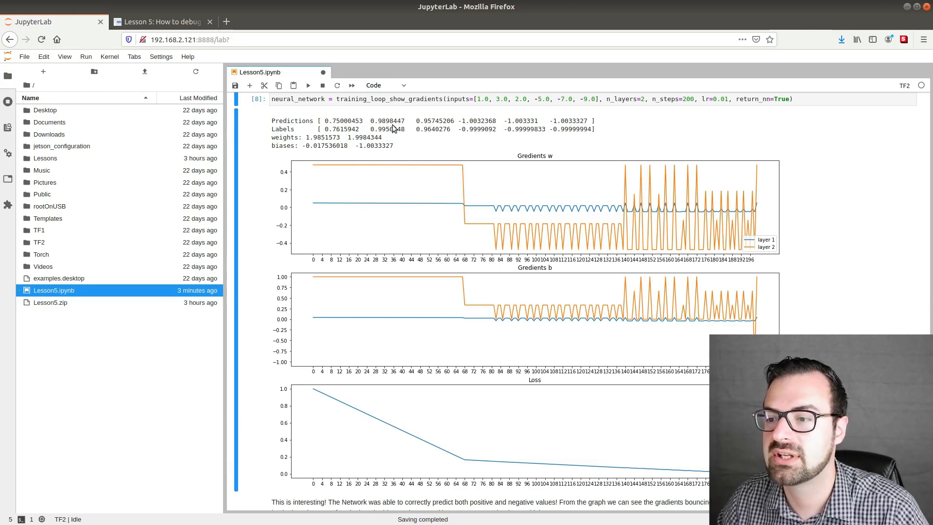
{"action": "mouse_move", "coordinate": [428, 135]}
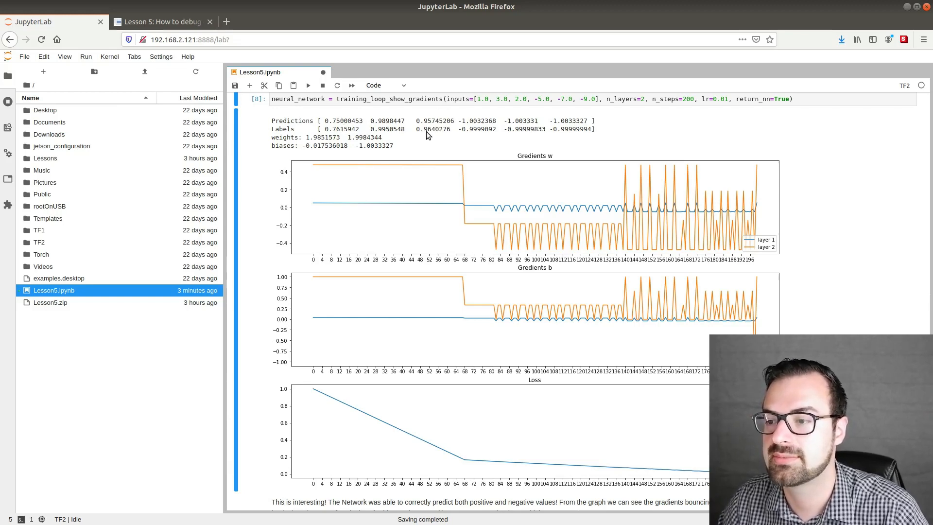
{"action": "mouse_move", "coordinate": [566, 140]}
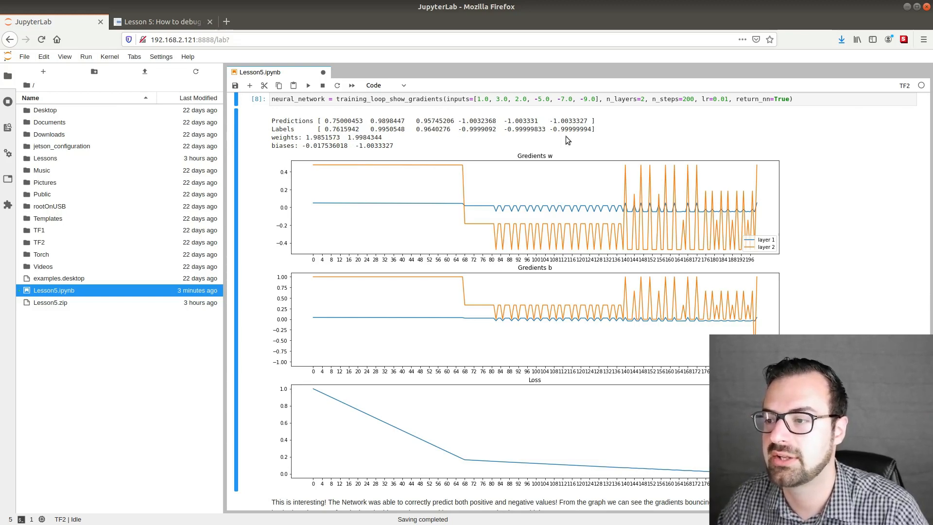
{"action": "mouse_move", "coordinate": [442, 134]}
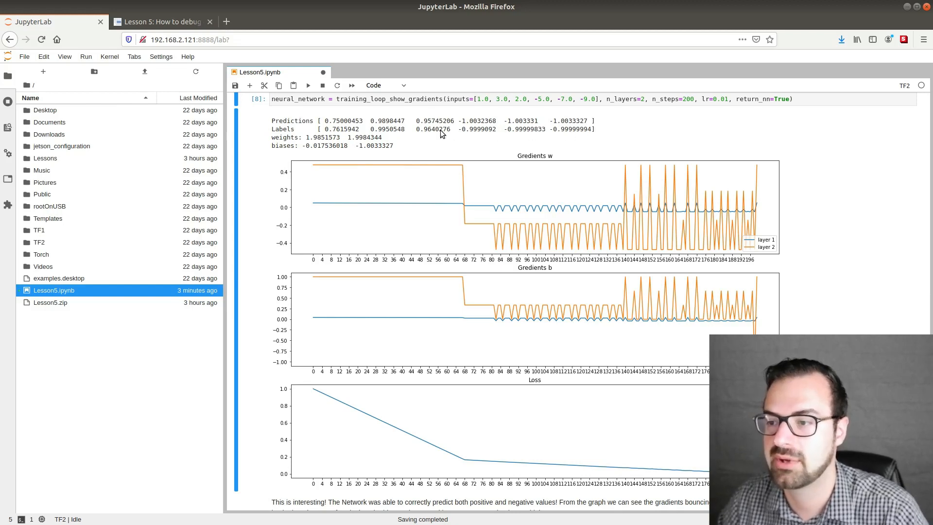
{"action": "mouse_move", "coordinate": [296, 156]}
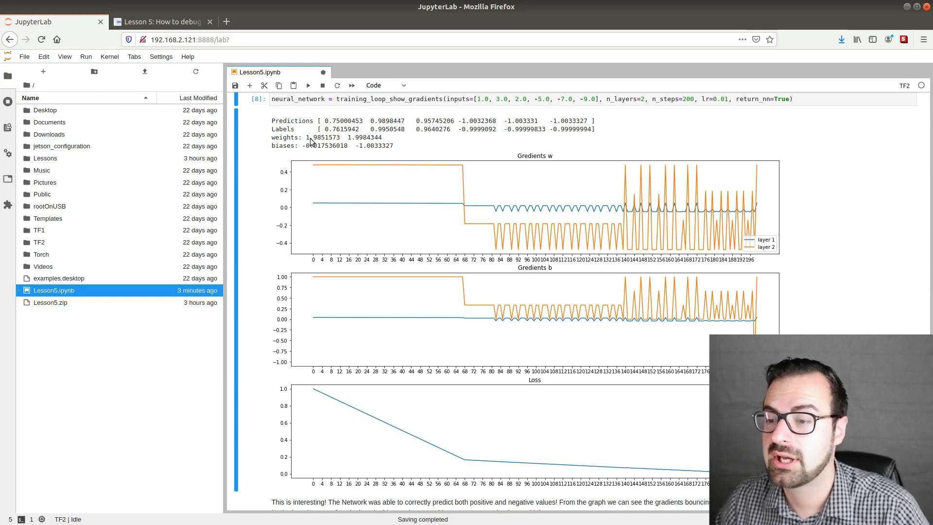
{"action": "mouse_move", "coordinate": [365, 153]}
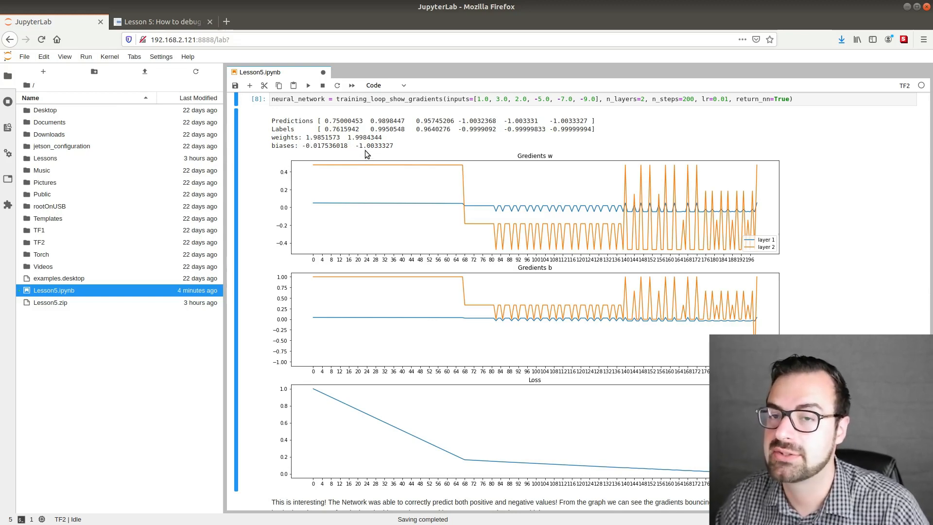
{"action": "mouse_move", "coordinate": [384, 147]}
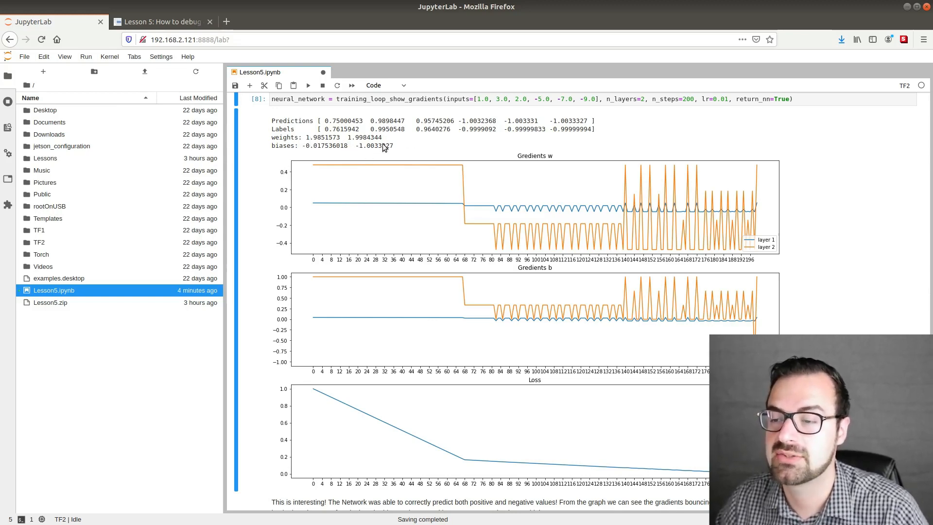
{"action": "mouse_move", "coordinate": [349, 159]}
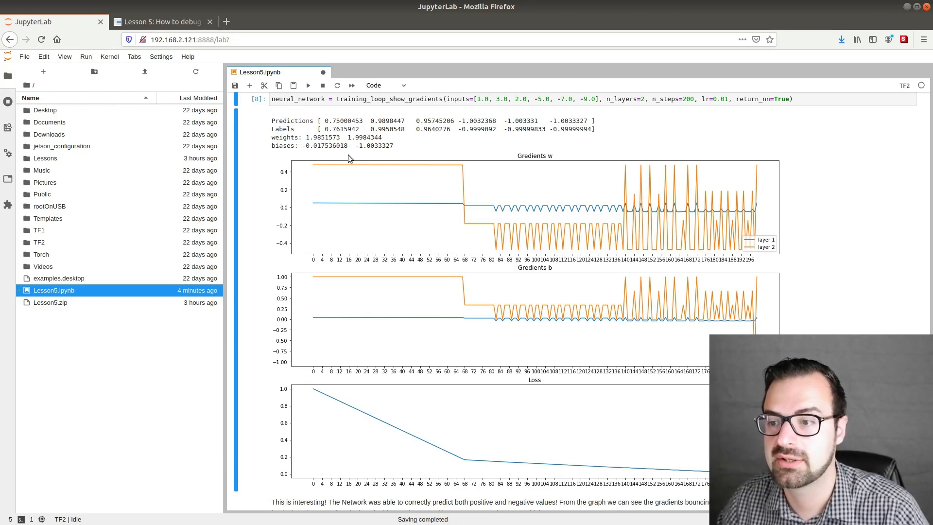
{"action": "mouse_move", "coordinate": [364, 153]}
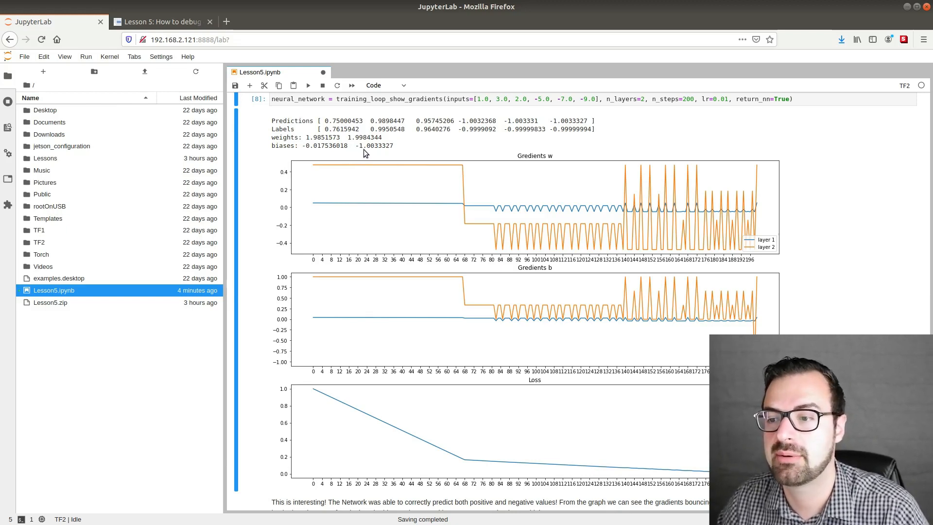
{"action": "mouse_move", "coordinate": [321, 147]}
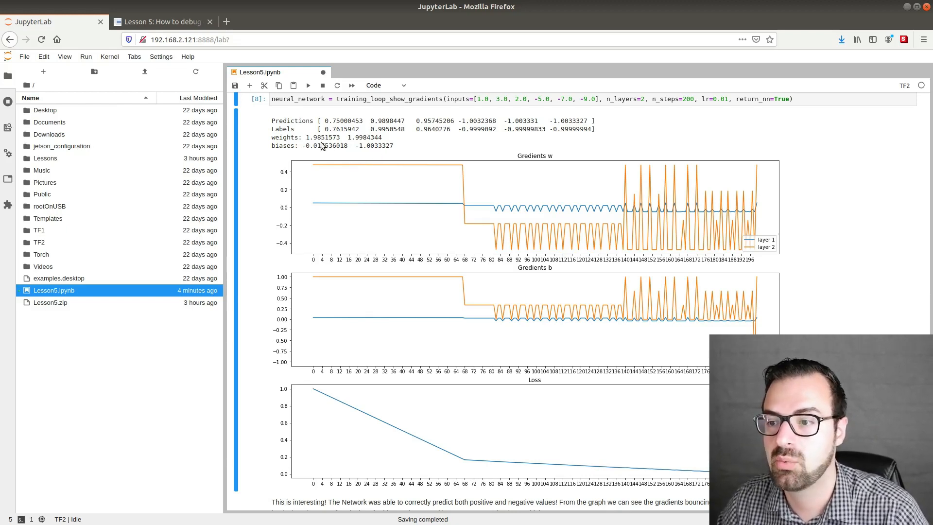
{"action": "mouse_move", "coordinate": [314, 141]}
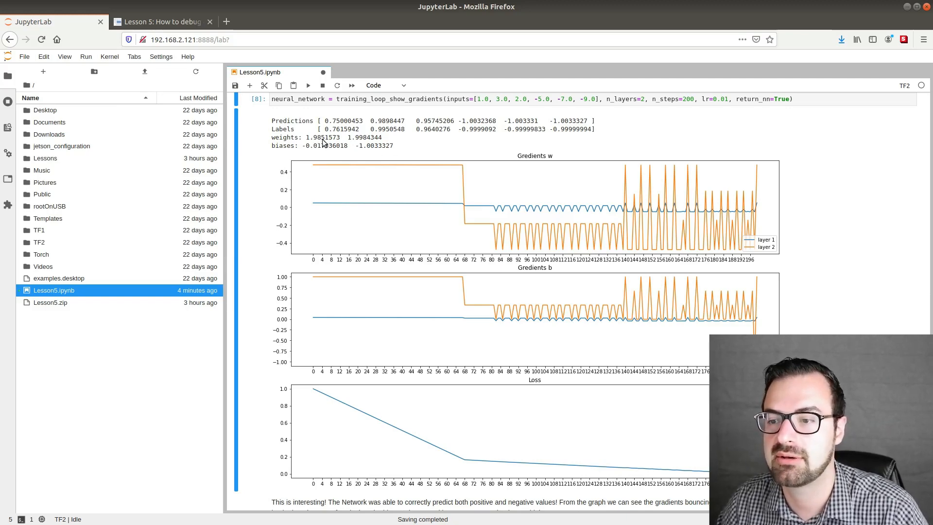
{"action": "mouse_move", "coordinate": [417, 150]}
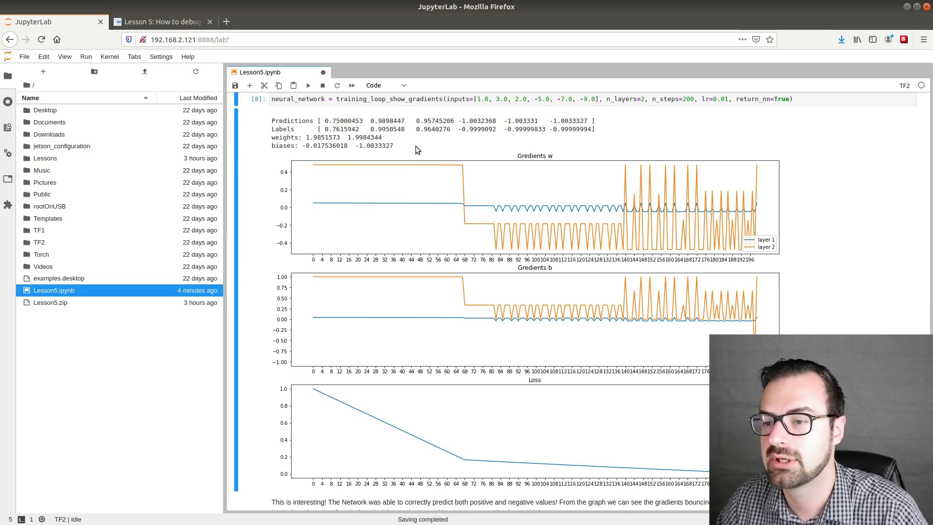
{"action": "mouse_move", "coordinate": [409, 150]}
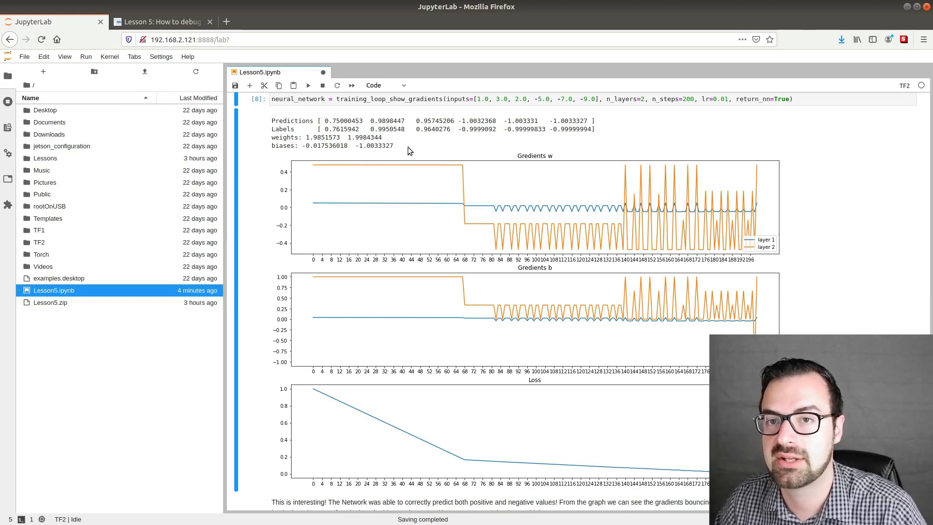
{"action": "scroll", "scroll_direction": "down", "scroll_amount": 3}
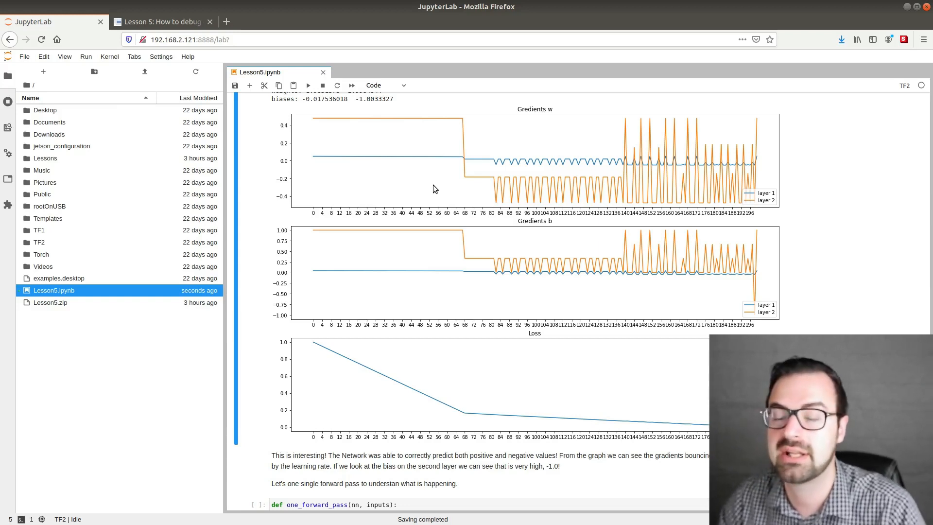
{"action": "mouse_move", "coordinate": [330, 176]}
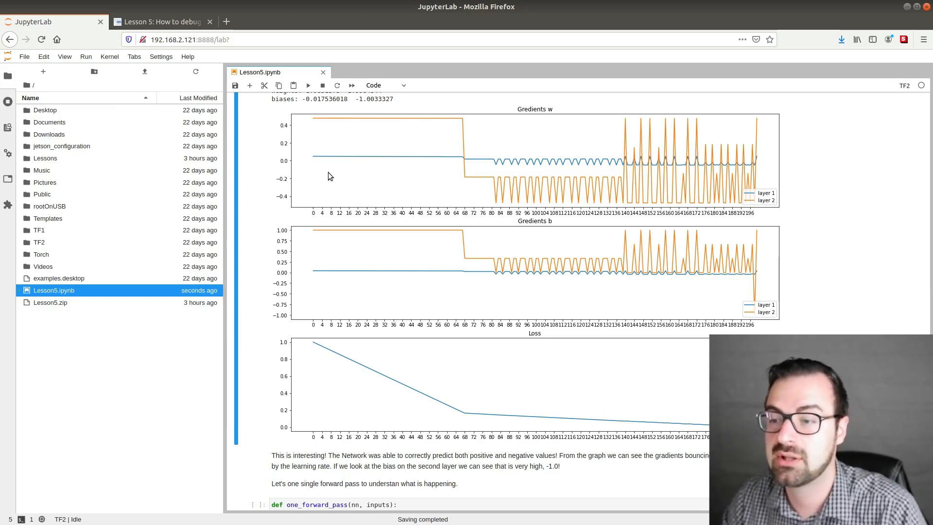
{"action": "mouse_move", "coordinate": [364, 105]}
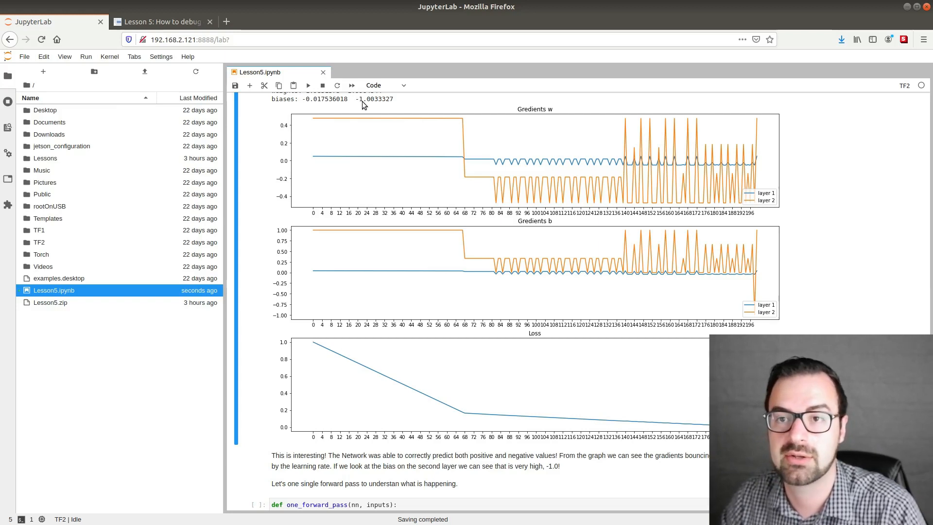
{"action": "mouse_move", "coordinate": [392, 114]}
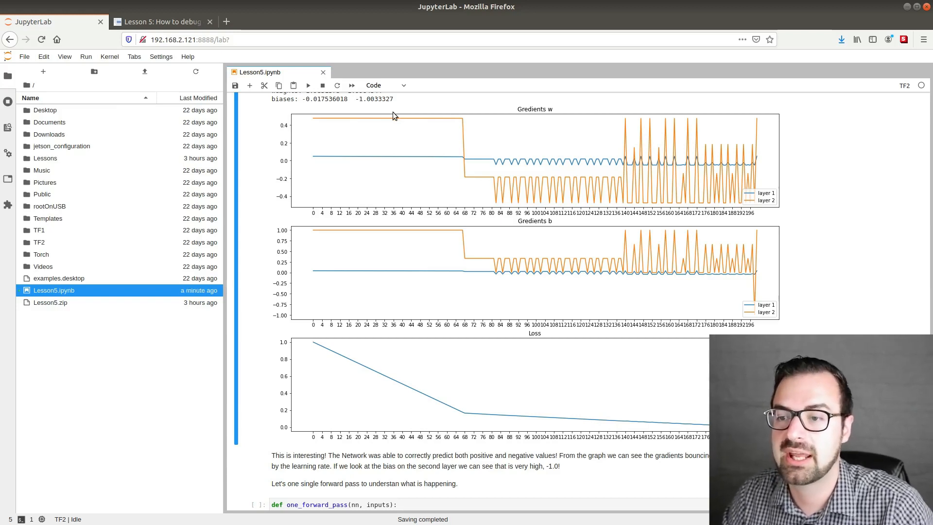
{"action": "mouse_move", "coordinate": [359, 109]}
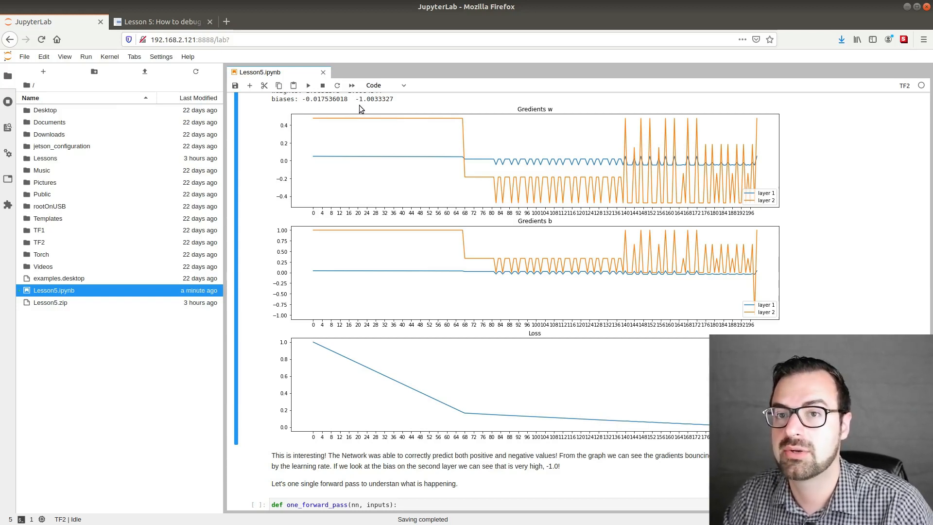
{"action": "scroll", "scroll_direction": "down", "scroll_amount": 3}
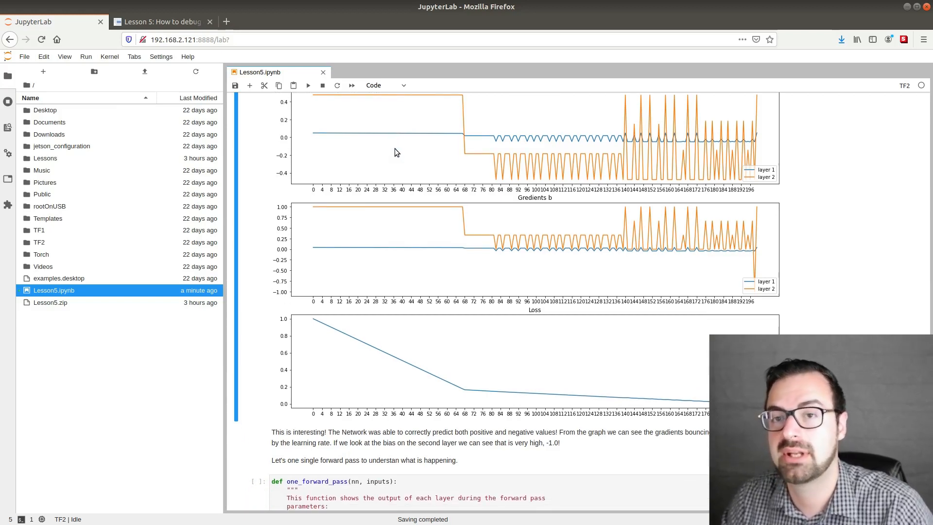
- Scroll to the one_forward_pass definition cell so it can be run
{"action": "scroll", "scroll_direction": "down", "scroll_amount": 3}
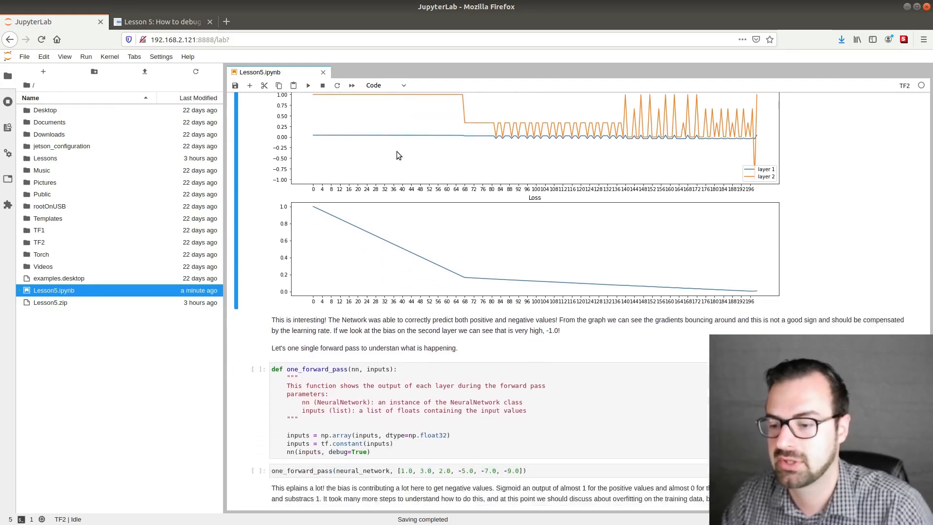
{"action": "scroll", "scroll_direction": "down", "scroll_amount": 3}
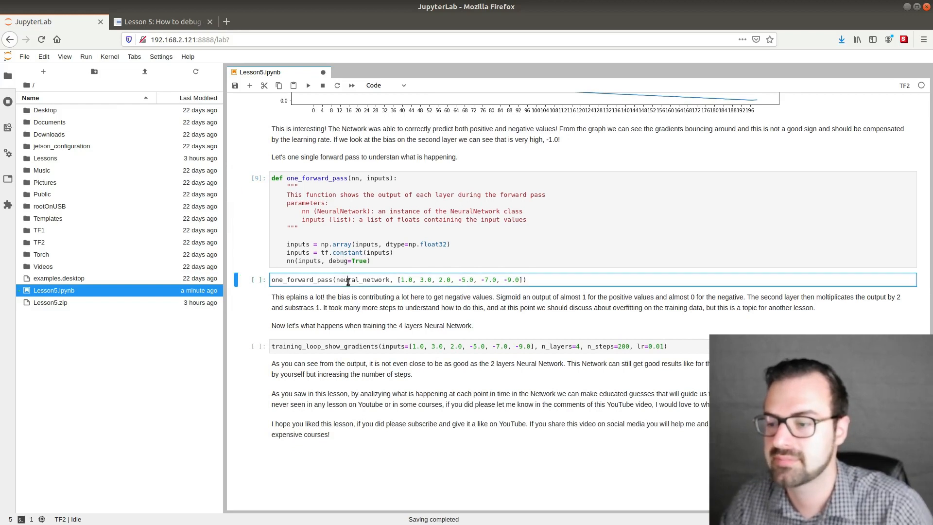
{"action": "mouse_move", "coordinate": [342, 301]}
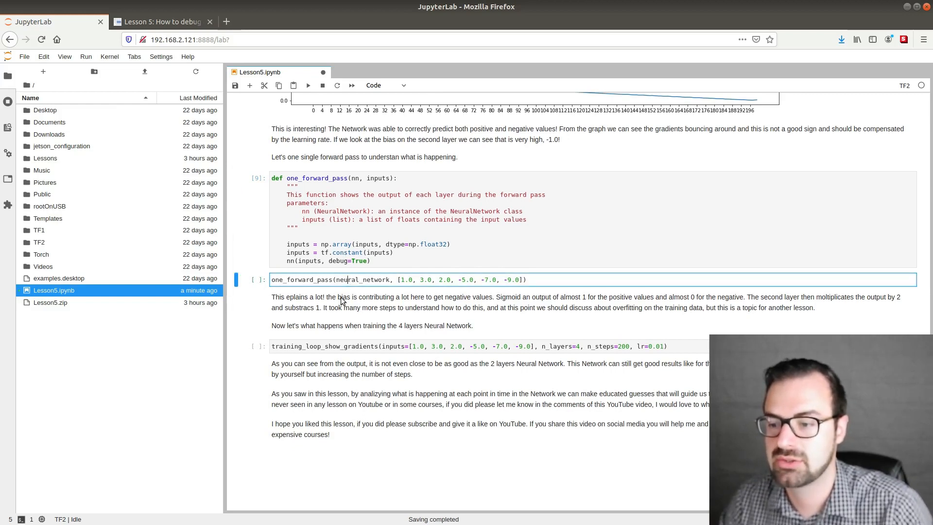
{"action": "mouse_move", "coordinate": [585, 309]}
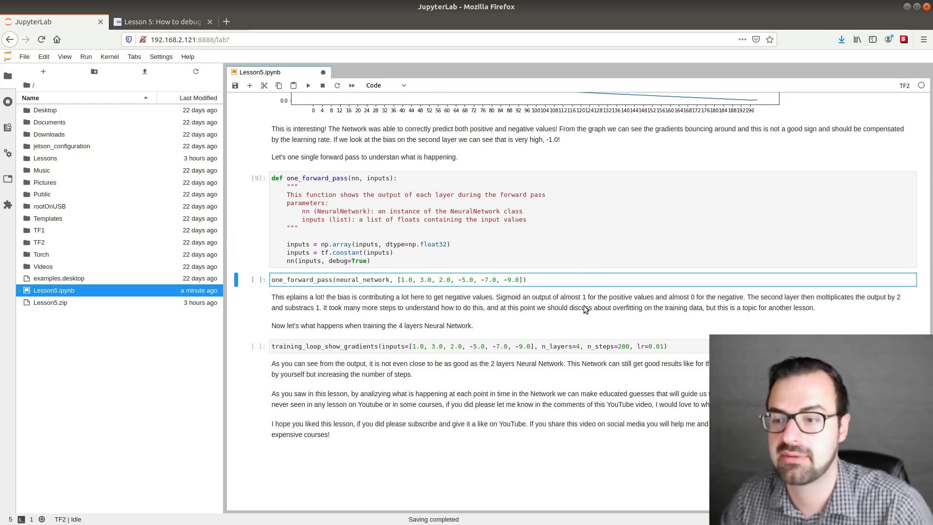
{"action": "mouse_move", "coordinate": [406, 335]}
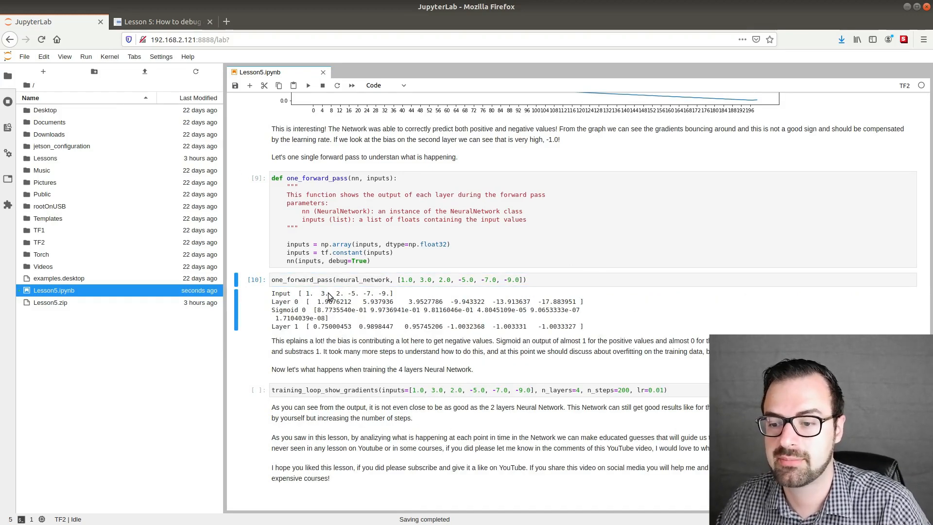
{"action": "mouse_move", "coordinate": [316, 309]}
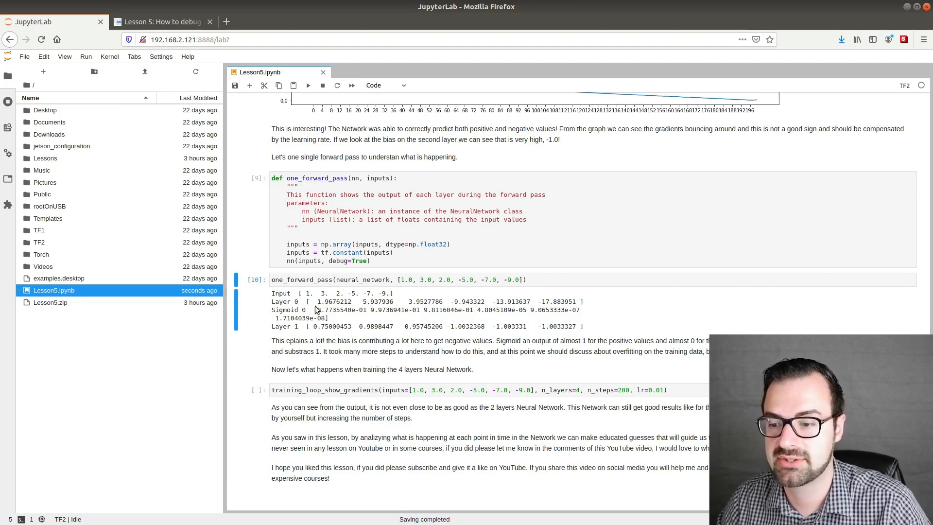
{"action": "mouse_move", "coordinate": [364, 314]}
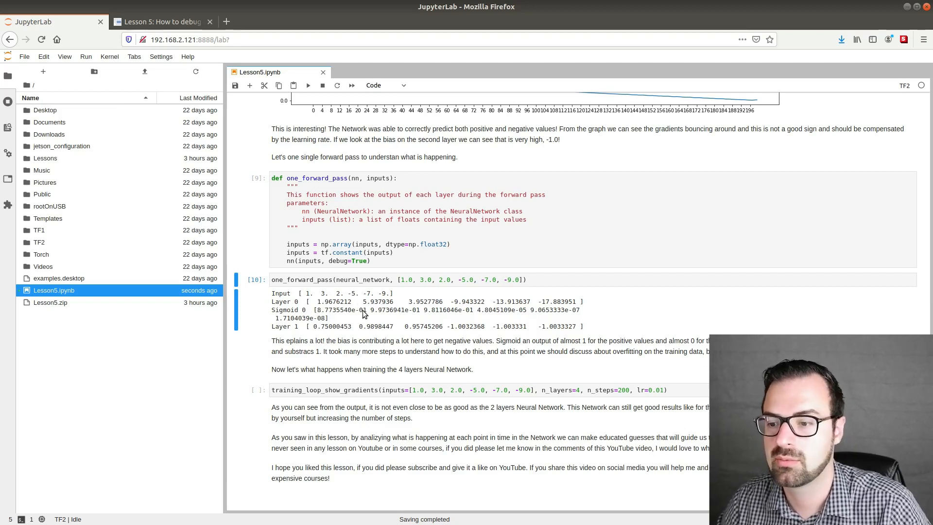
{"action": "mouse_move", "coordinate": [434, 310]}
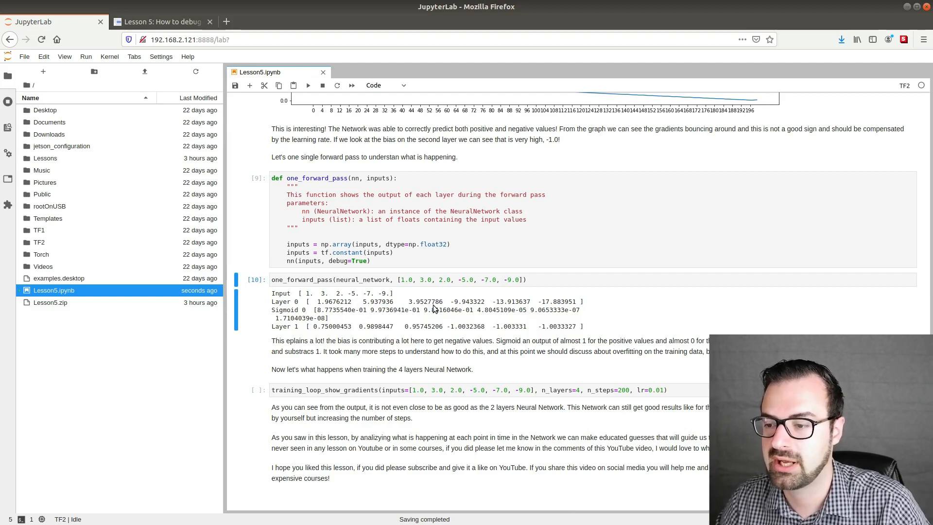
{"action": "mouse_move", "coordinate": [370, 319]}
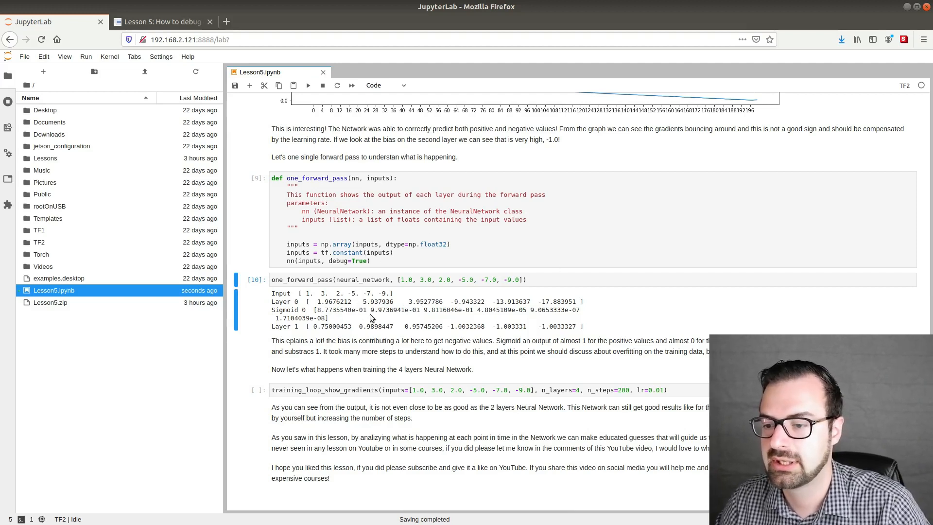
{"action": "mouse_move", "coordinate": [354, 312]}
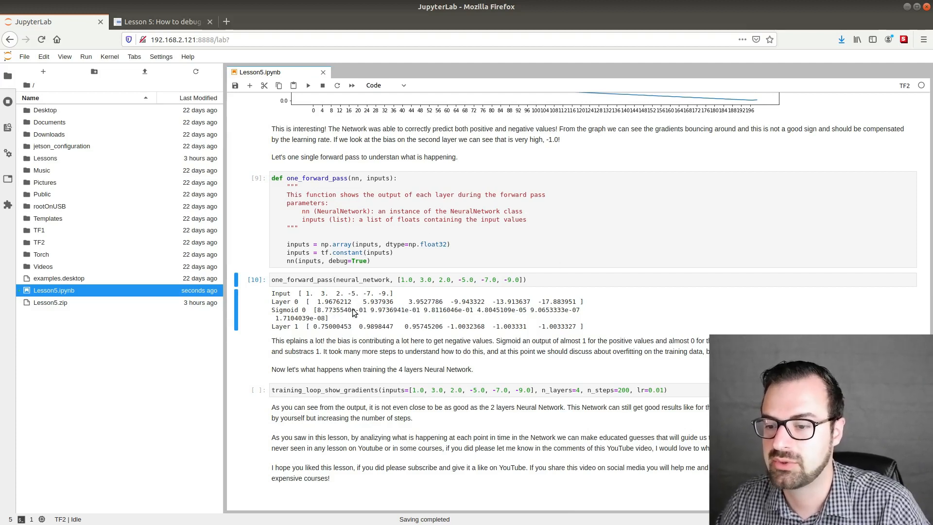
{"action": "mouse_move", "coordinate": [298, 317]}
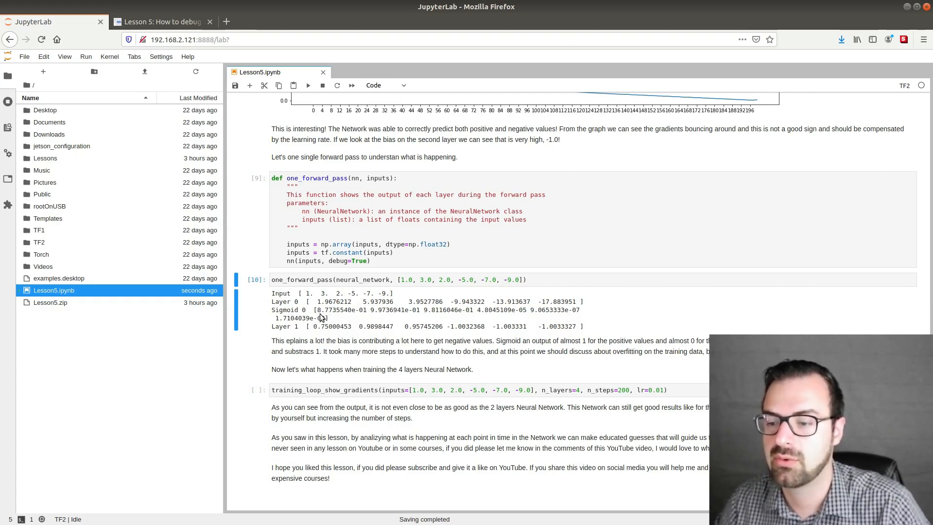
{"action": "mouse_move", "coordinate": [443, 316]}
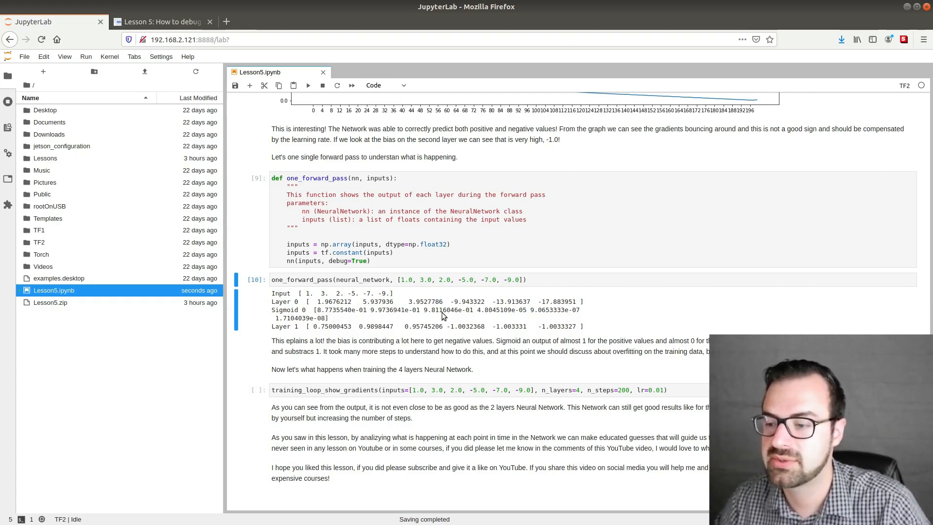
{"action": "mouse_move", "coordinate": [568, 314]}
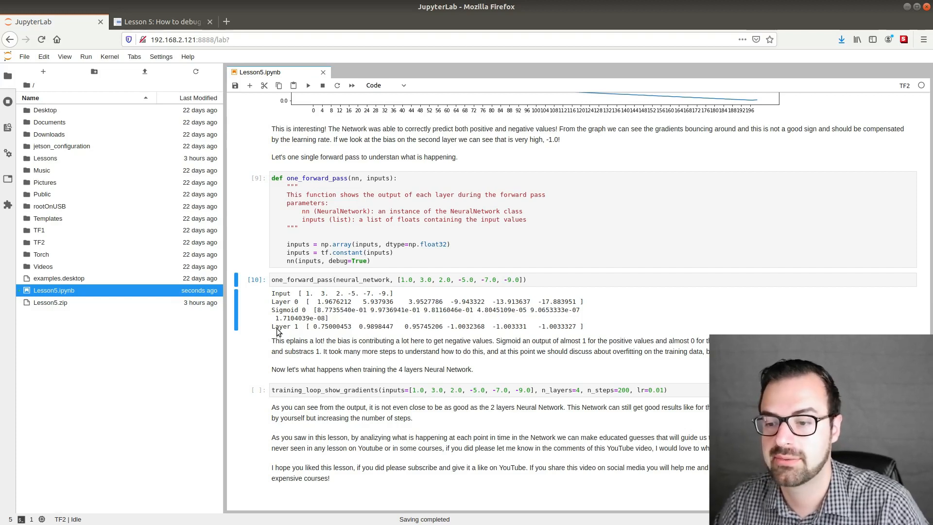
{"action": "mouse_move", "coordinate": [317, 334]}
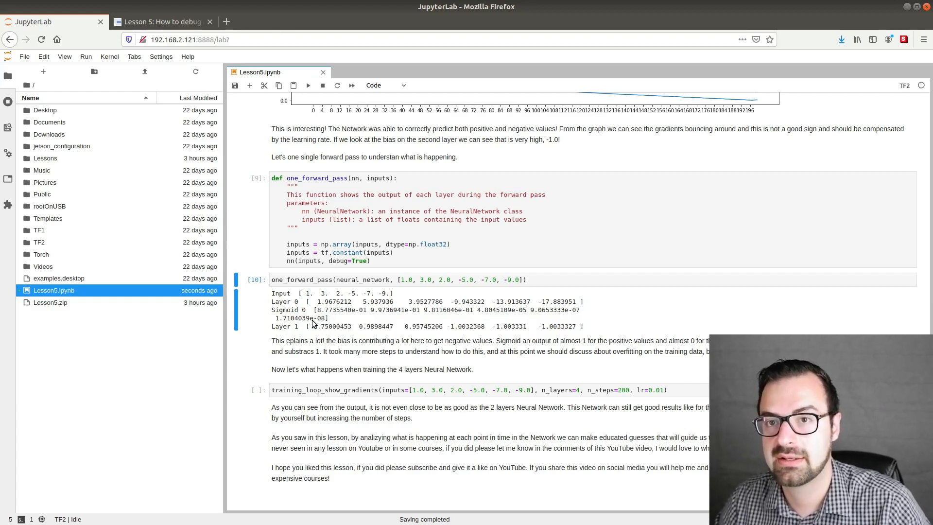
{"action": "mouse_move", "coordinate": [294, 332]}
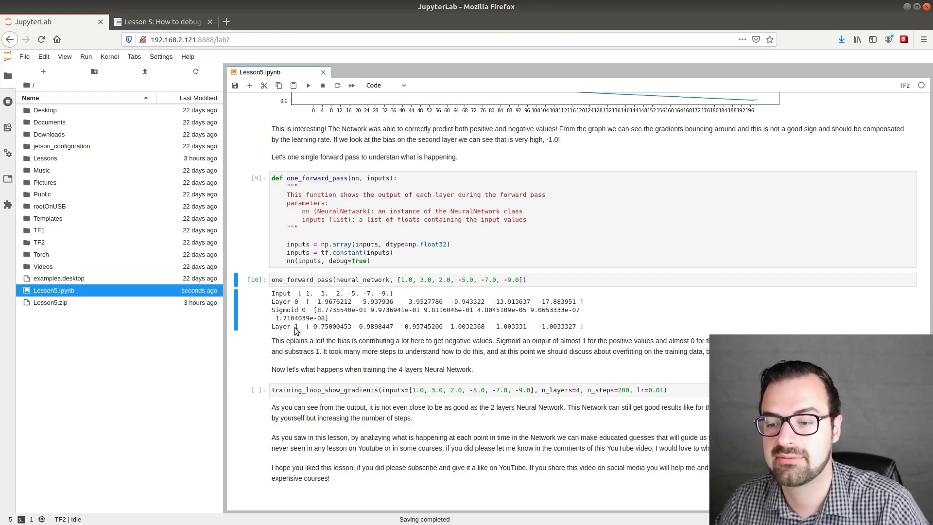
{"action": "scroll", "scroll_direction": "up", "scroll_amount": 3}
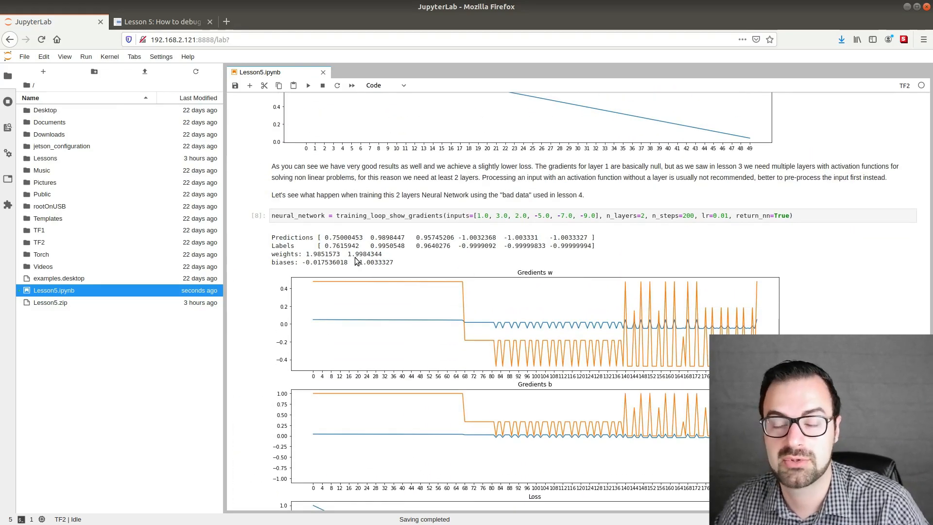
{"action": "scroll", "scroll_direction": "down", "scroll_amount": 3}
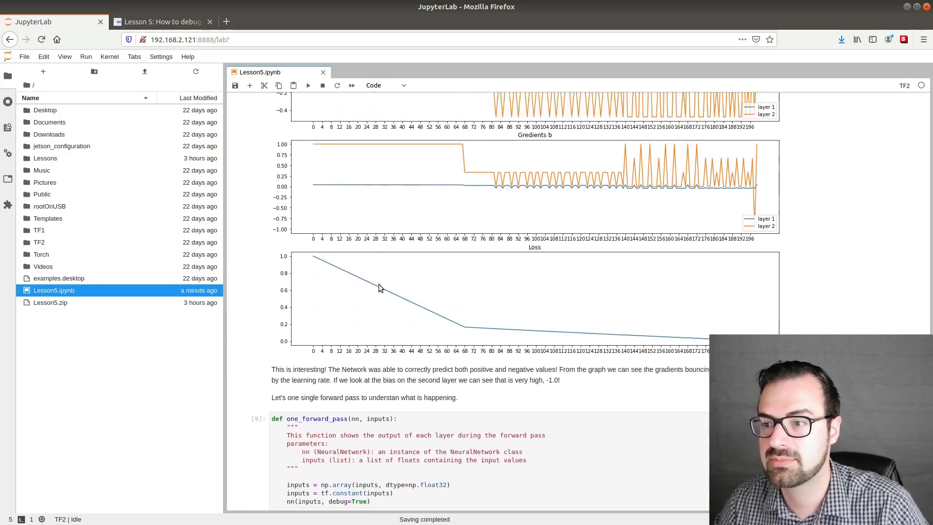
{"action": "scroll", "scroll_direction": "down", "scroll_amount": 3}
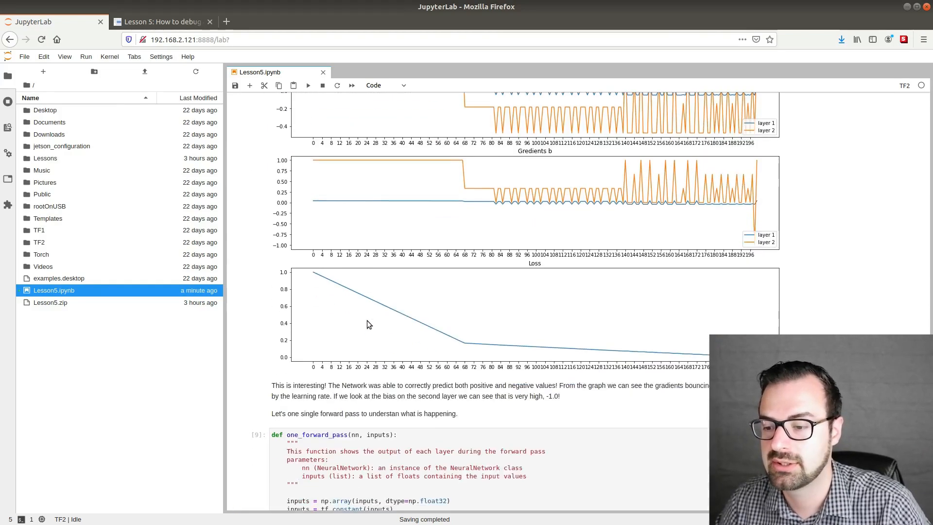
{"action": "scroll", "scroll_direction": "down", "scroll_amount": 3}
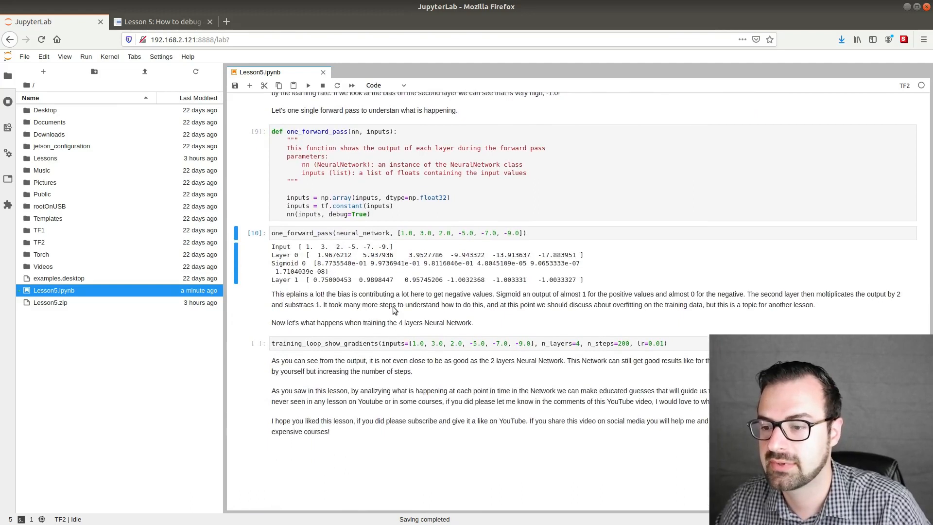
{"action": "mouse_move", "coordinate": [349, 269]}
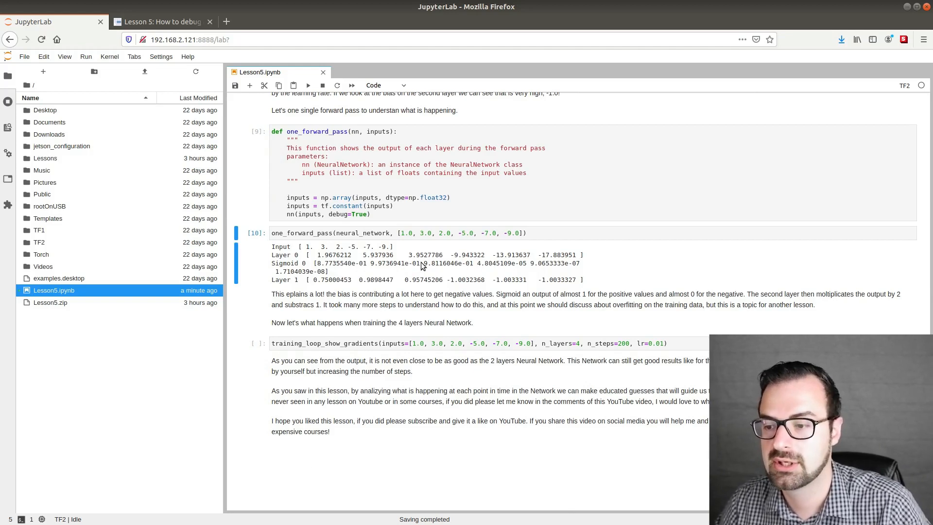
{"action": "mouse_move", "coordinate": [381, 282]}
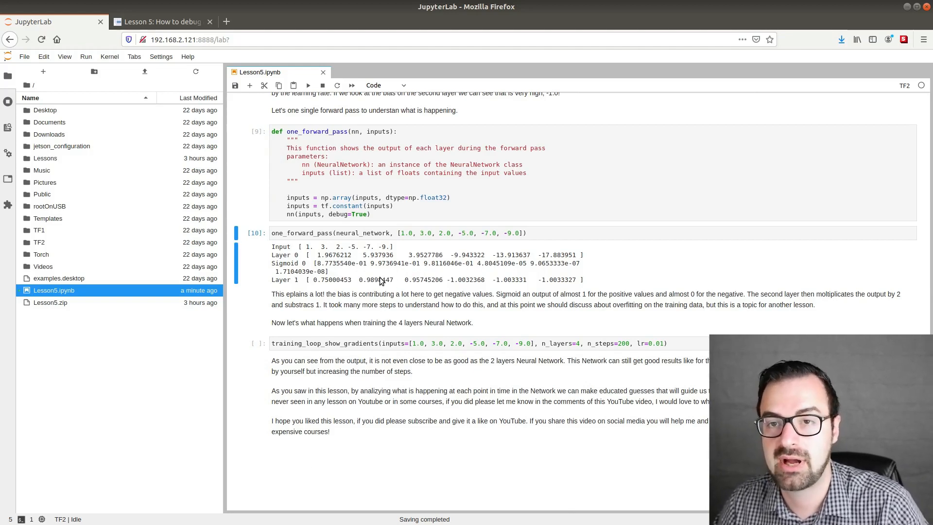
{"action": "mouse_move", "coordinate": [407, 285]}
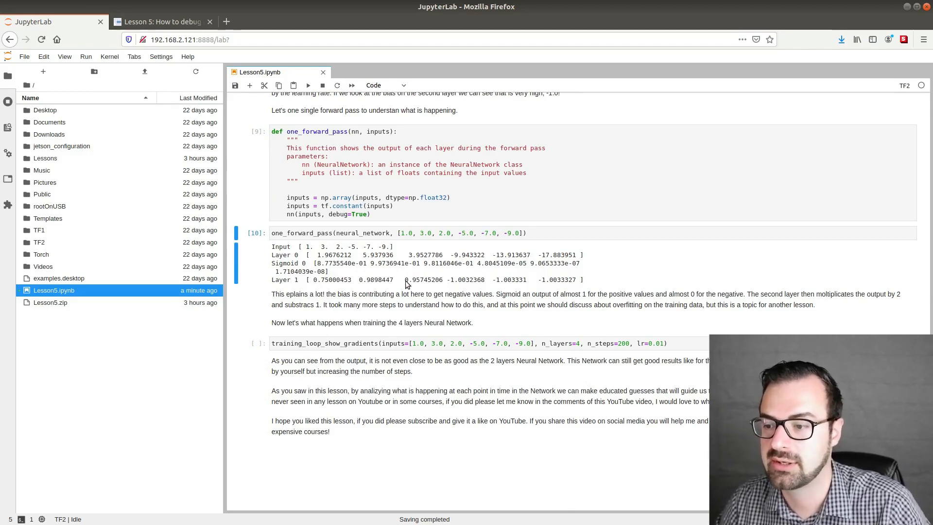
{"action": "mouse_move", "coordinate": [487, 269]}
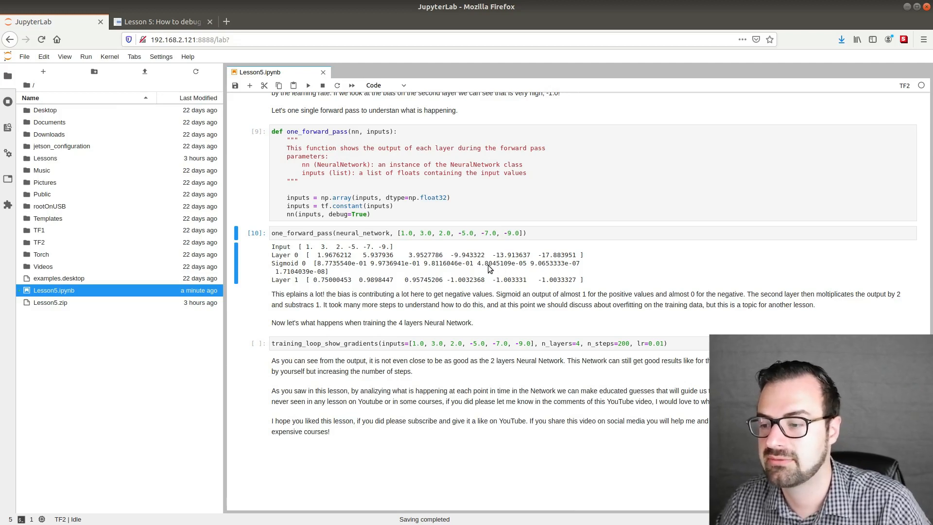
{"action": "mouse_move", "coordinate": [528, 268]}
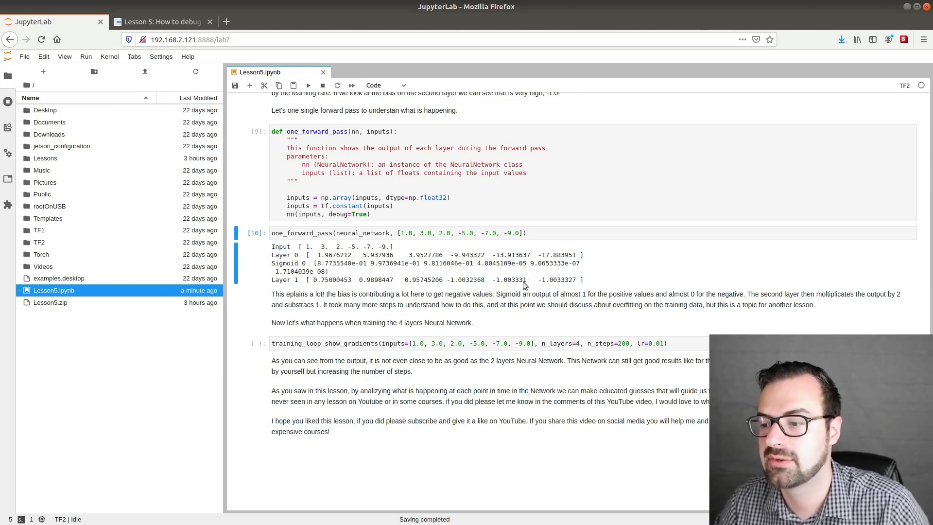
{"action": "mouse_move", "coordinate": [585, 286]}
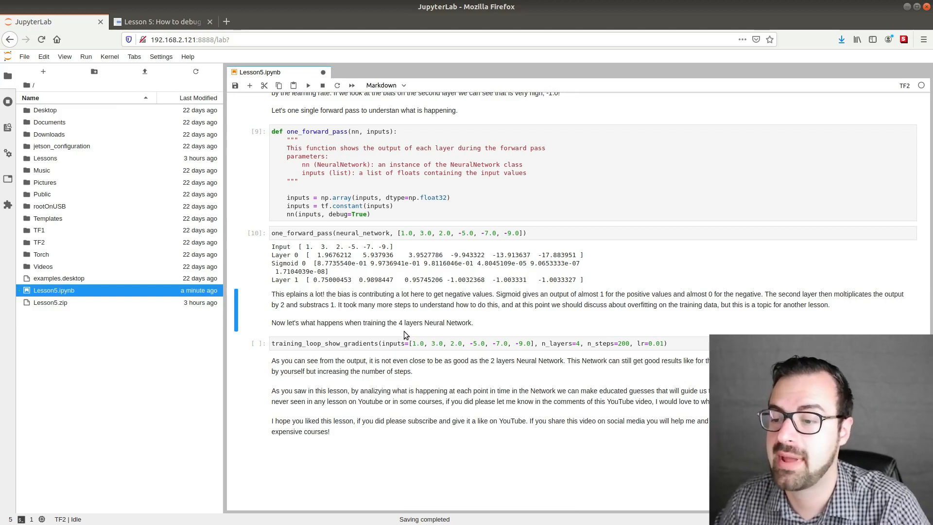
{"action": "mouse_move", "coordinate": [479, 314]}
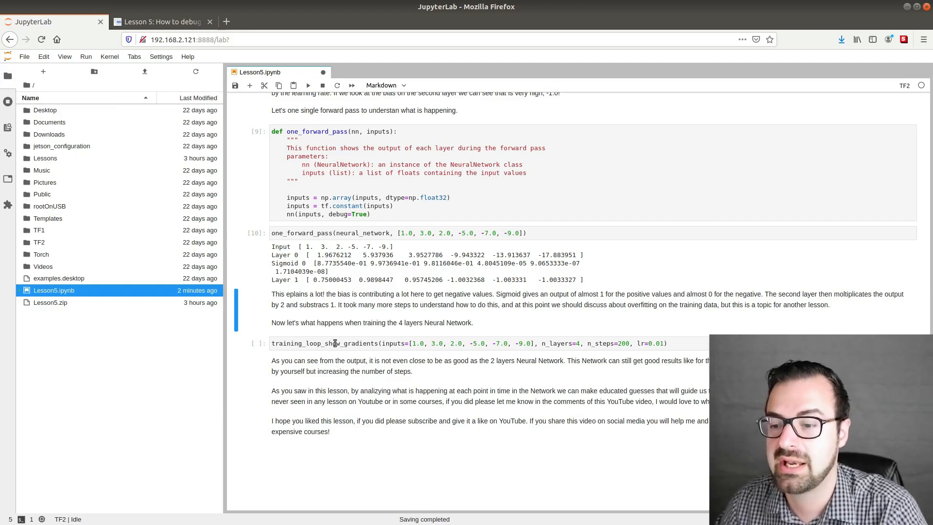
{"action": "mouse_move", "coordinate": [364, 334]}
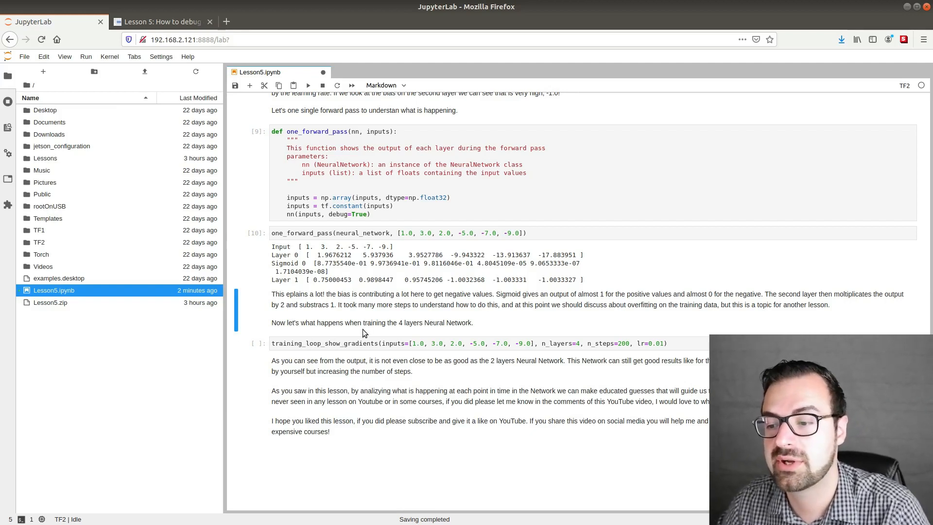
{"action": "mouse_move", "coordinate": [392, 332]}
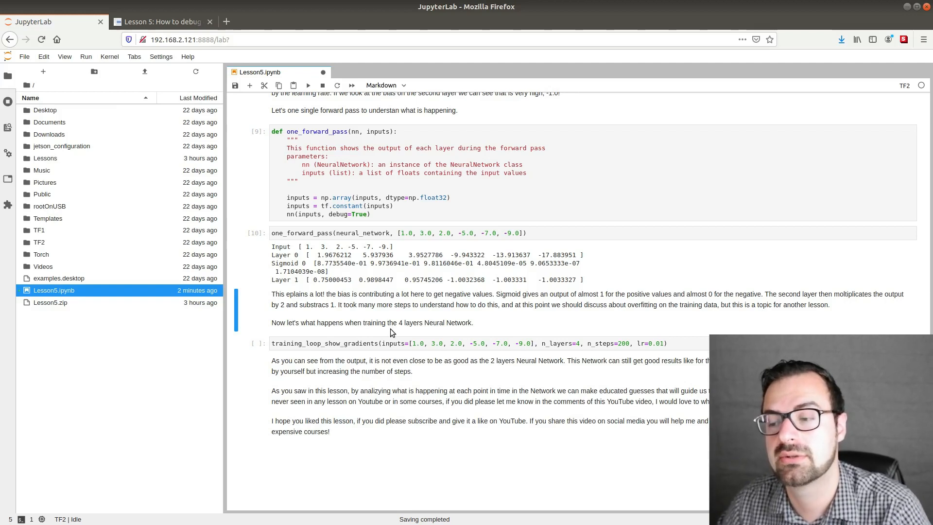
{"action": "mouse_move", "coordinate": [465, 351]}
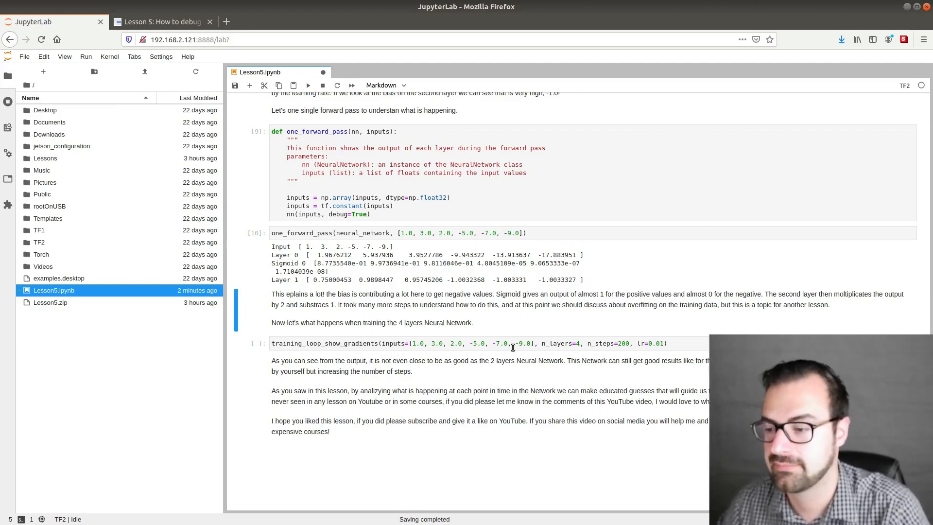
{"action": "mouse_move", "coordinate": [604, 341]}
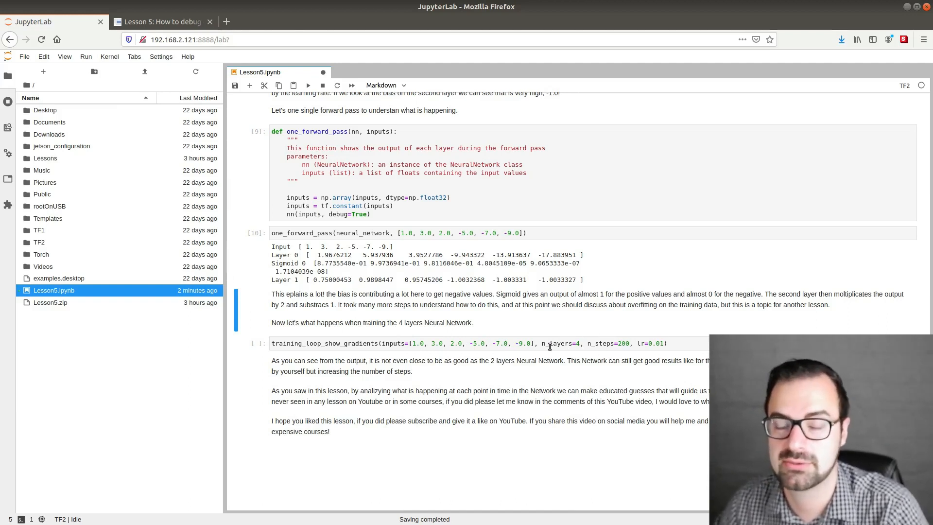
{"action": "left_click", "coordinate": [468, 343]}
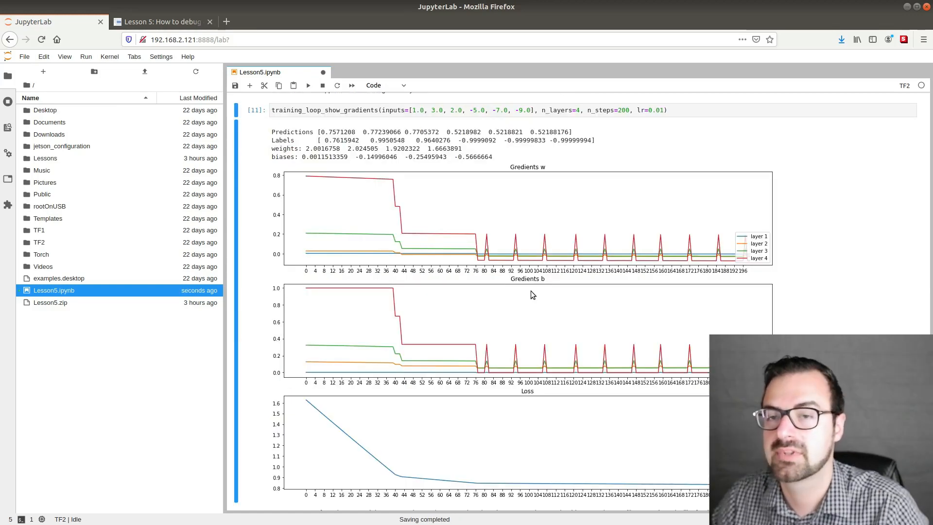
{"action": "mouse_move", "coordinate": [220, 123]}
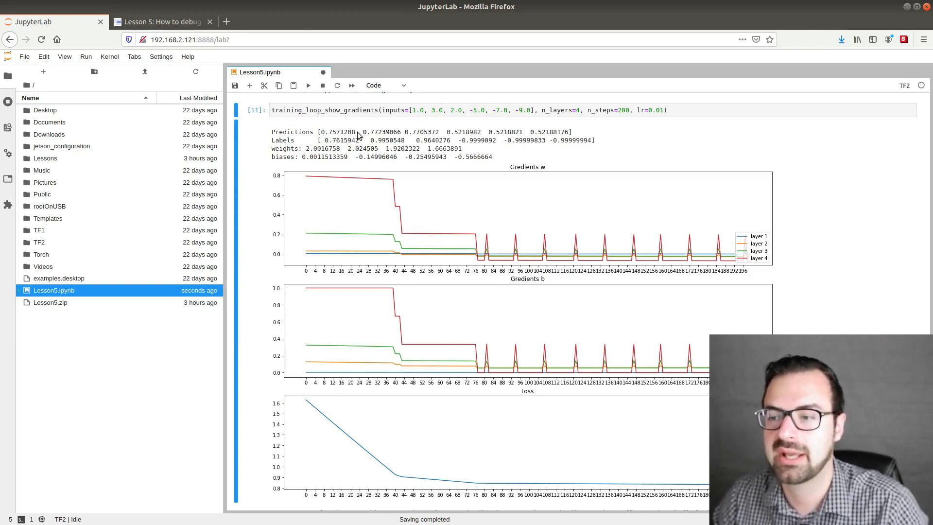
{"action": "mouse_move", "coordinate": [566, 139]}
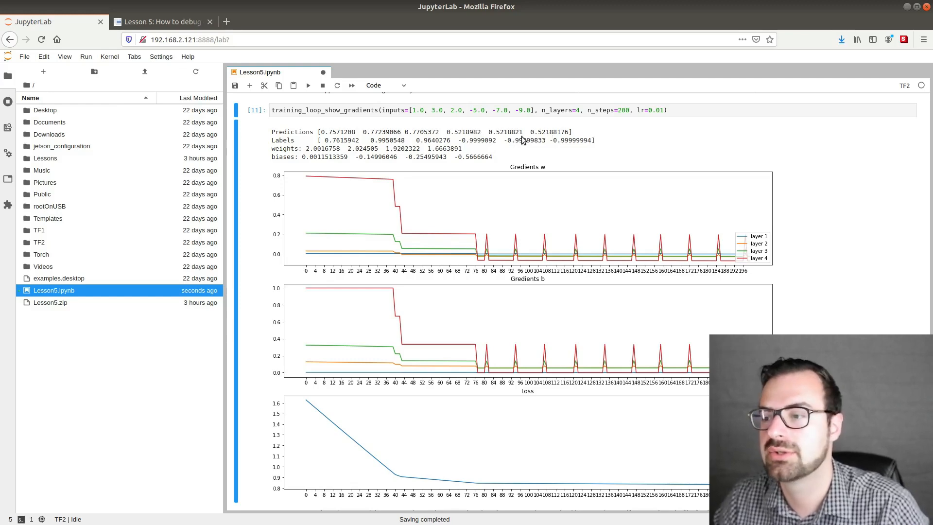
{"action": "mouse_move", "coordinate": [421, 153]}
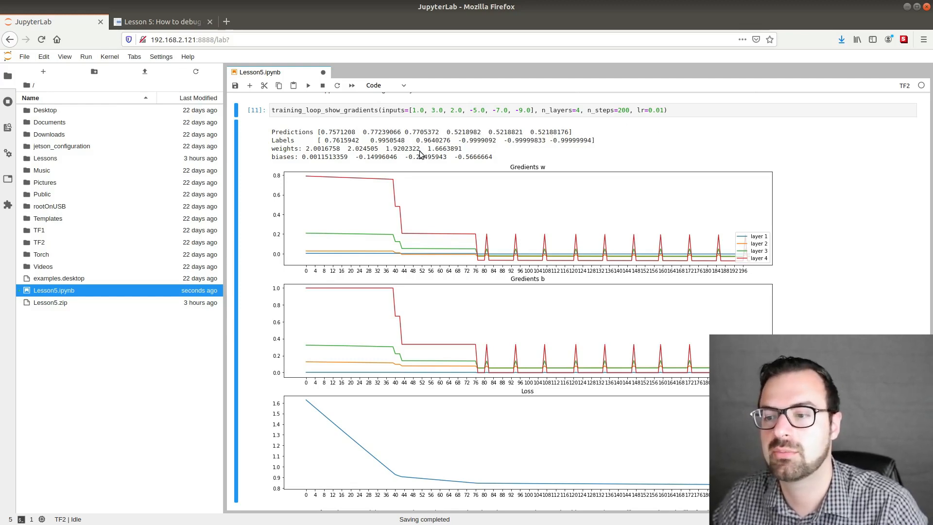
- Scroll below the 4-layer loss plot to the closing comparison with the 2-layer network
{"action": "scroll", "scroll_direction": "down", "scroll_amount": 3}
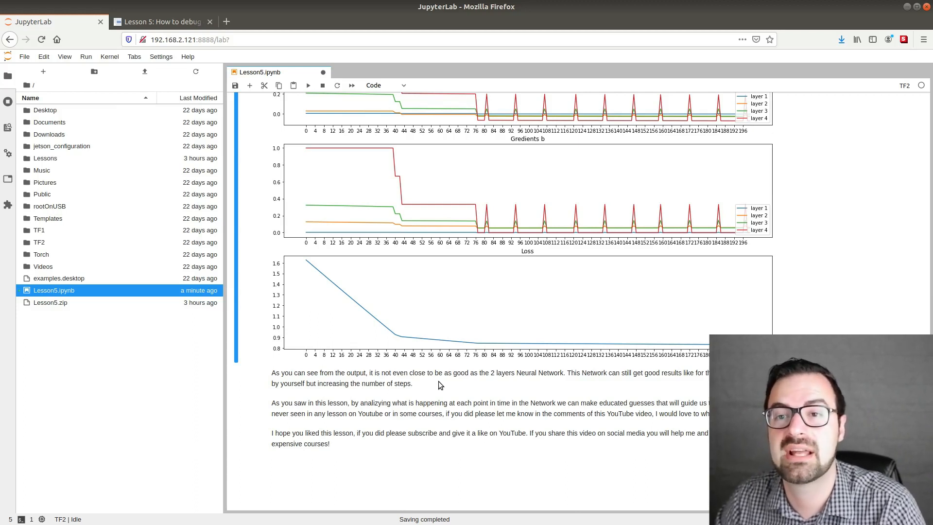
{"action": "mouse_move", "coordinate": [485, 232]}
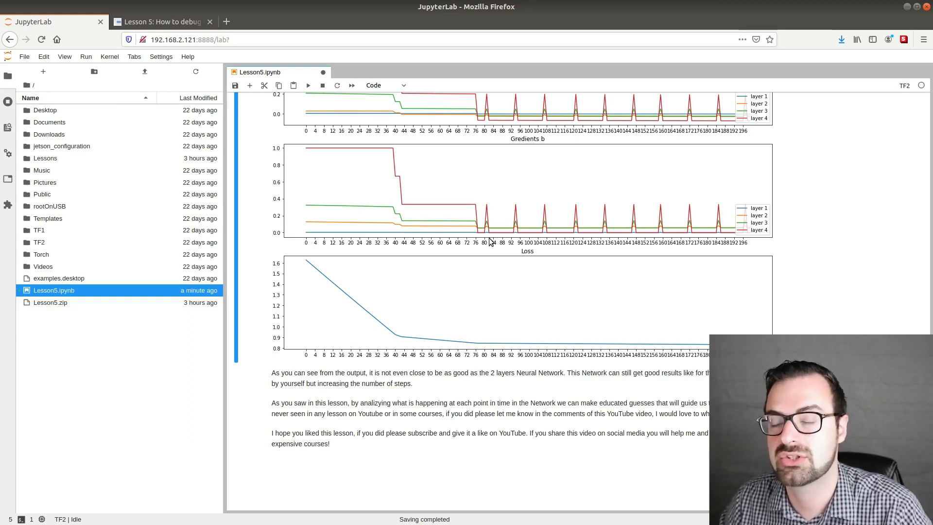
{"action": "mouse_move", "coordinate": [481, 263]}
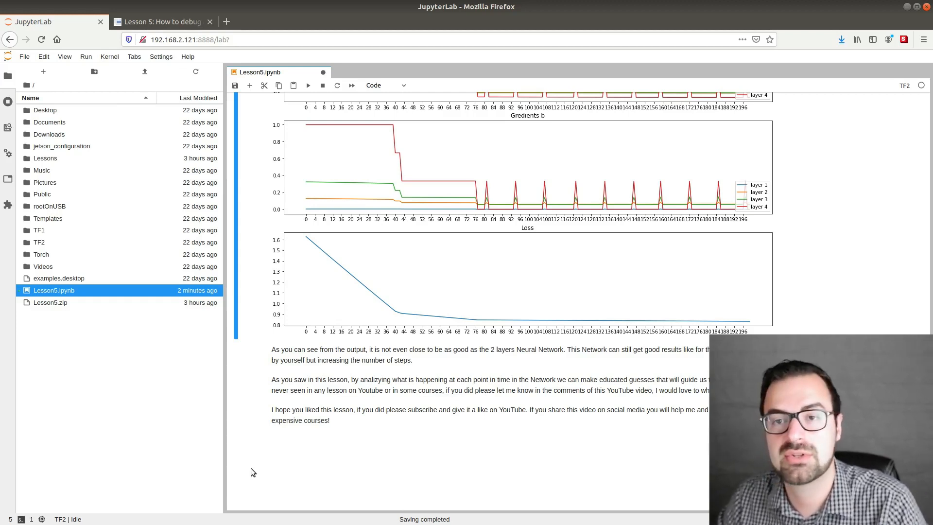
{"action": "mouse_move", "coordinate": [249, 473]}
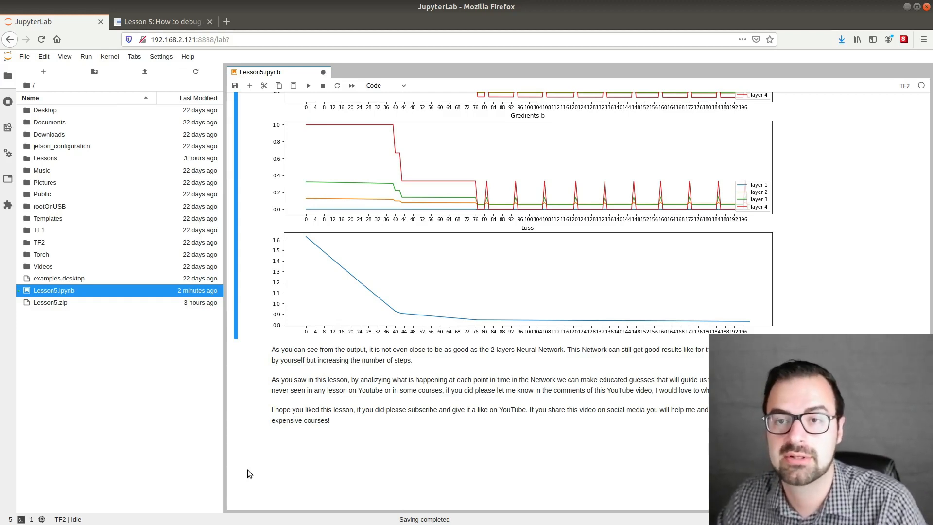